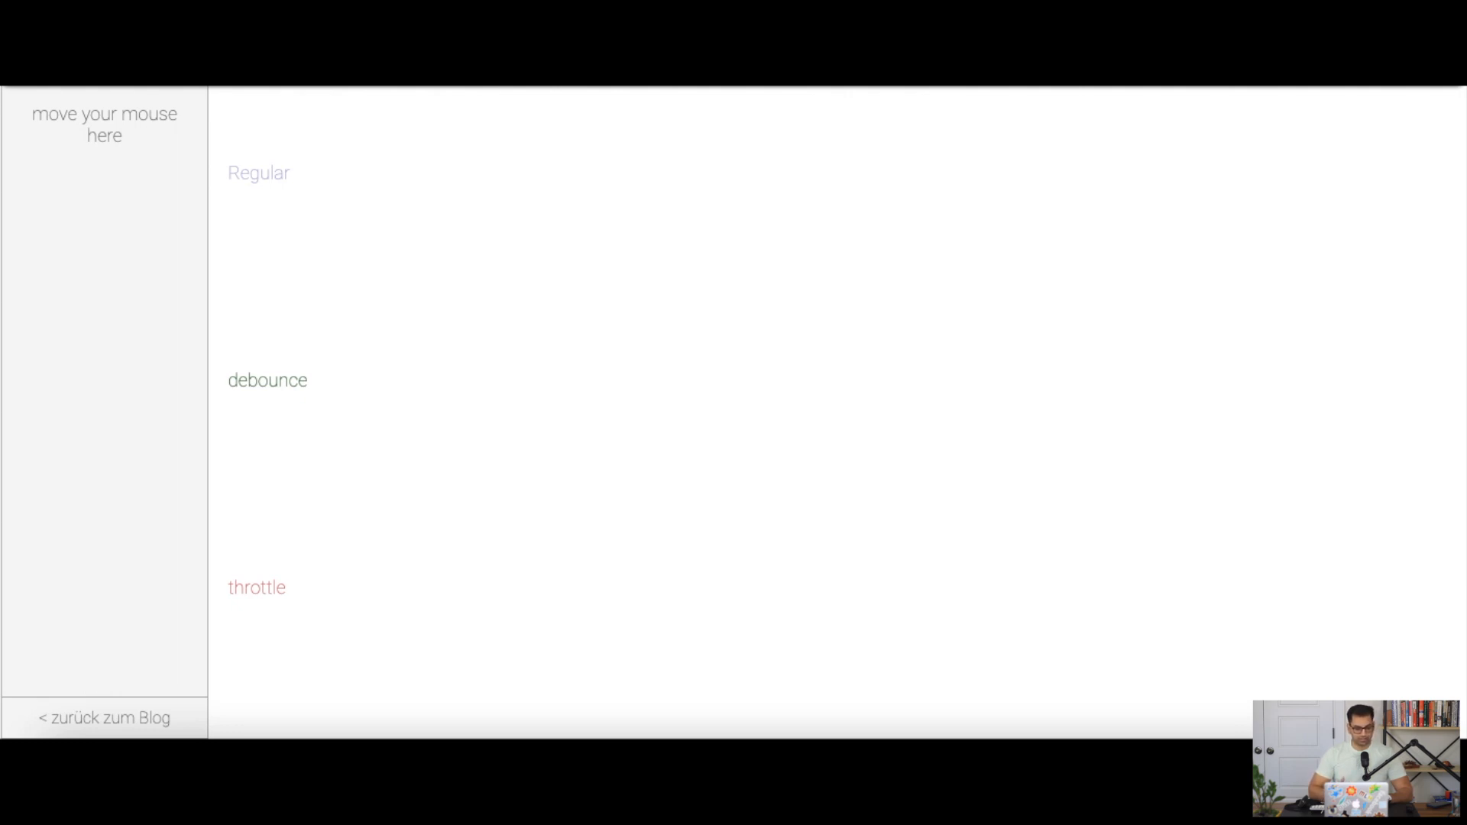
mouse_move(87, 147)
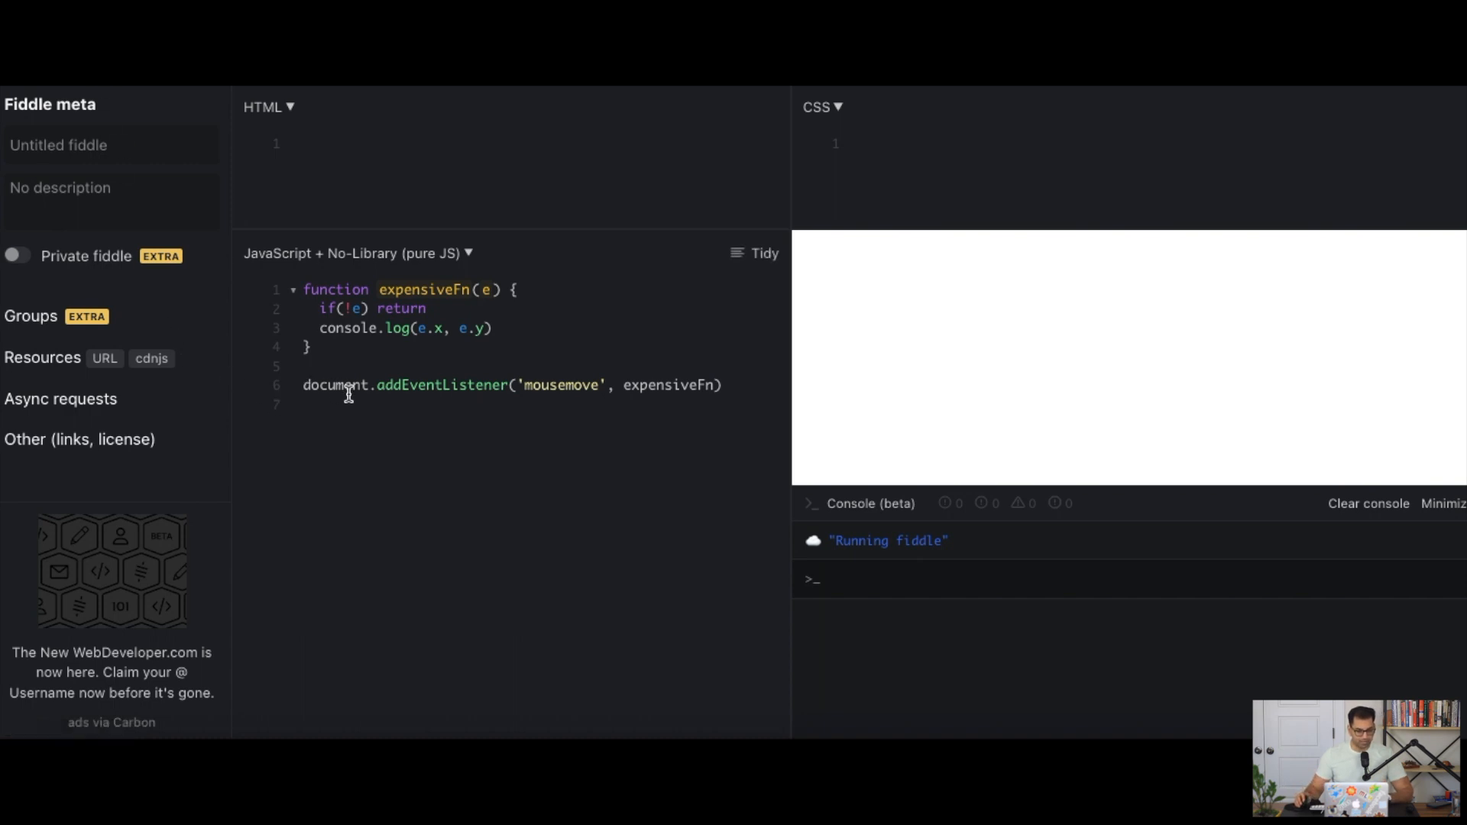
Highlight the addEventListener mousemove line to explain the unthrottled logger
drag(349, 385, 550, 384)
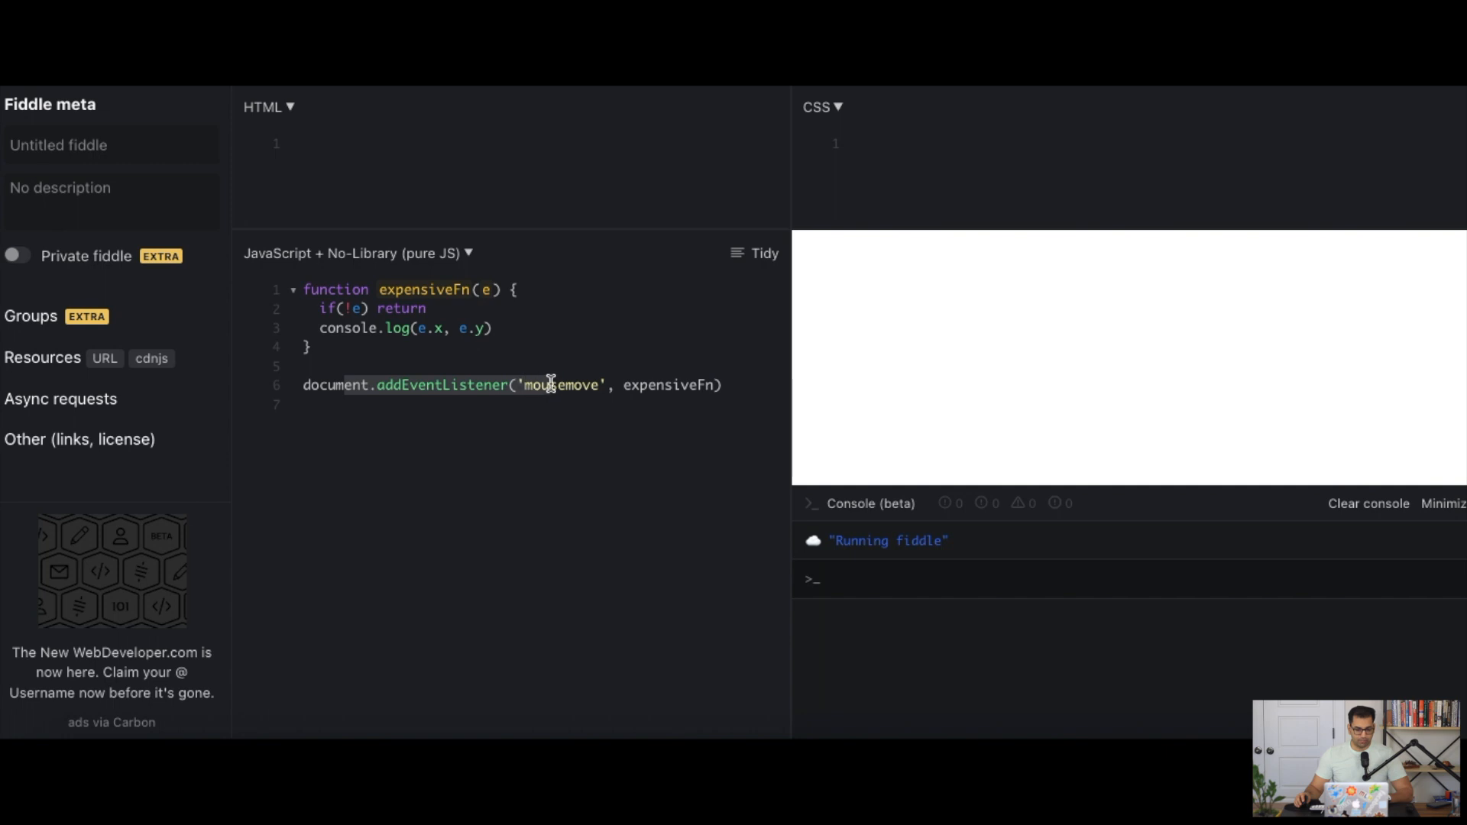
mouse_move(663, 384)
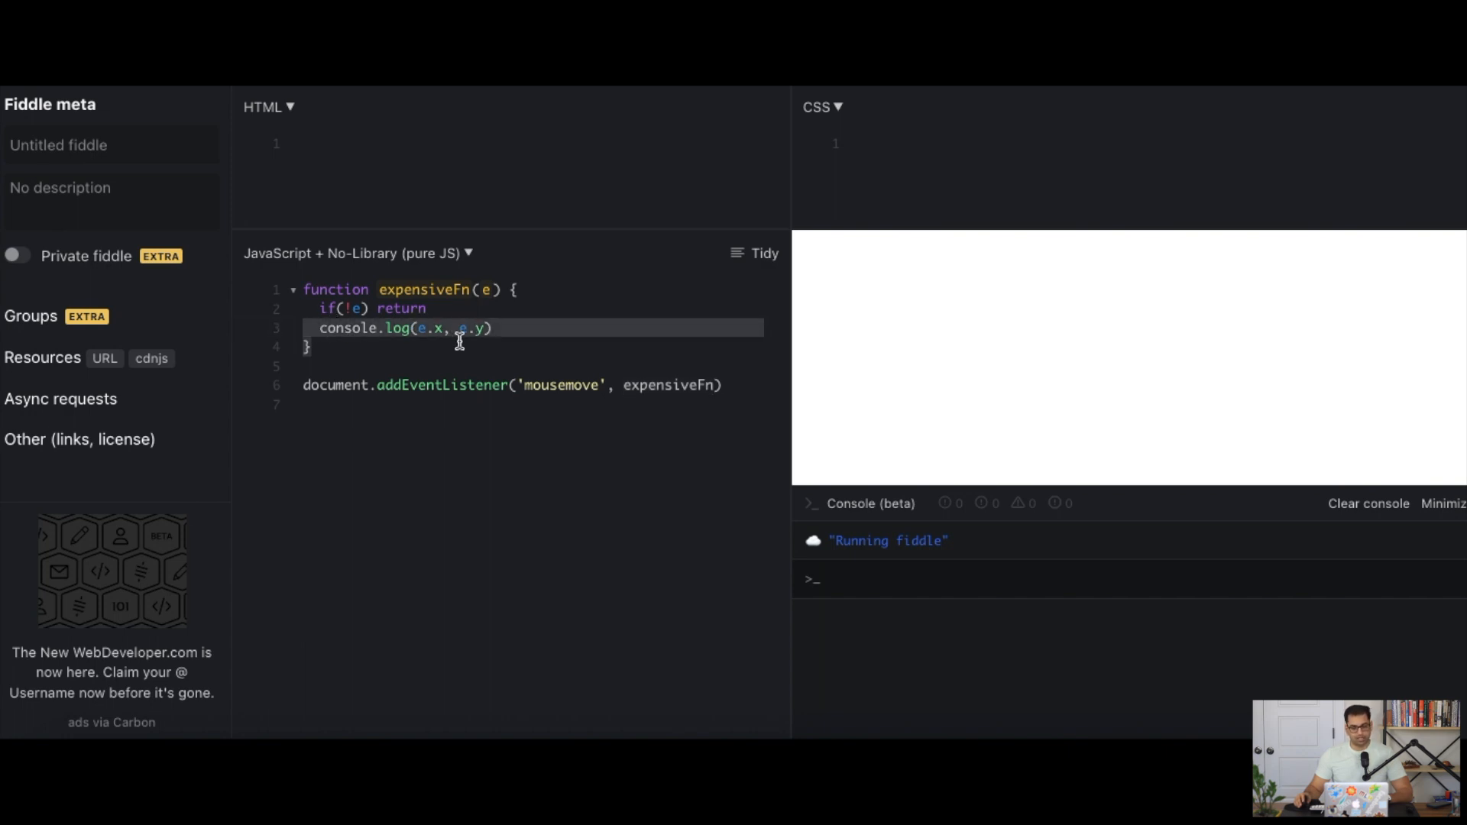
mouse_move(462, 351)
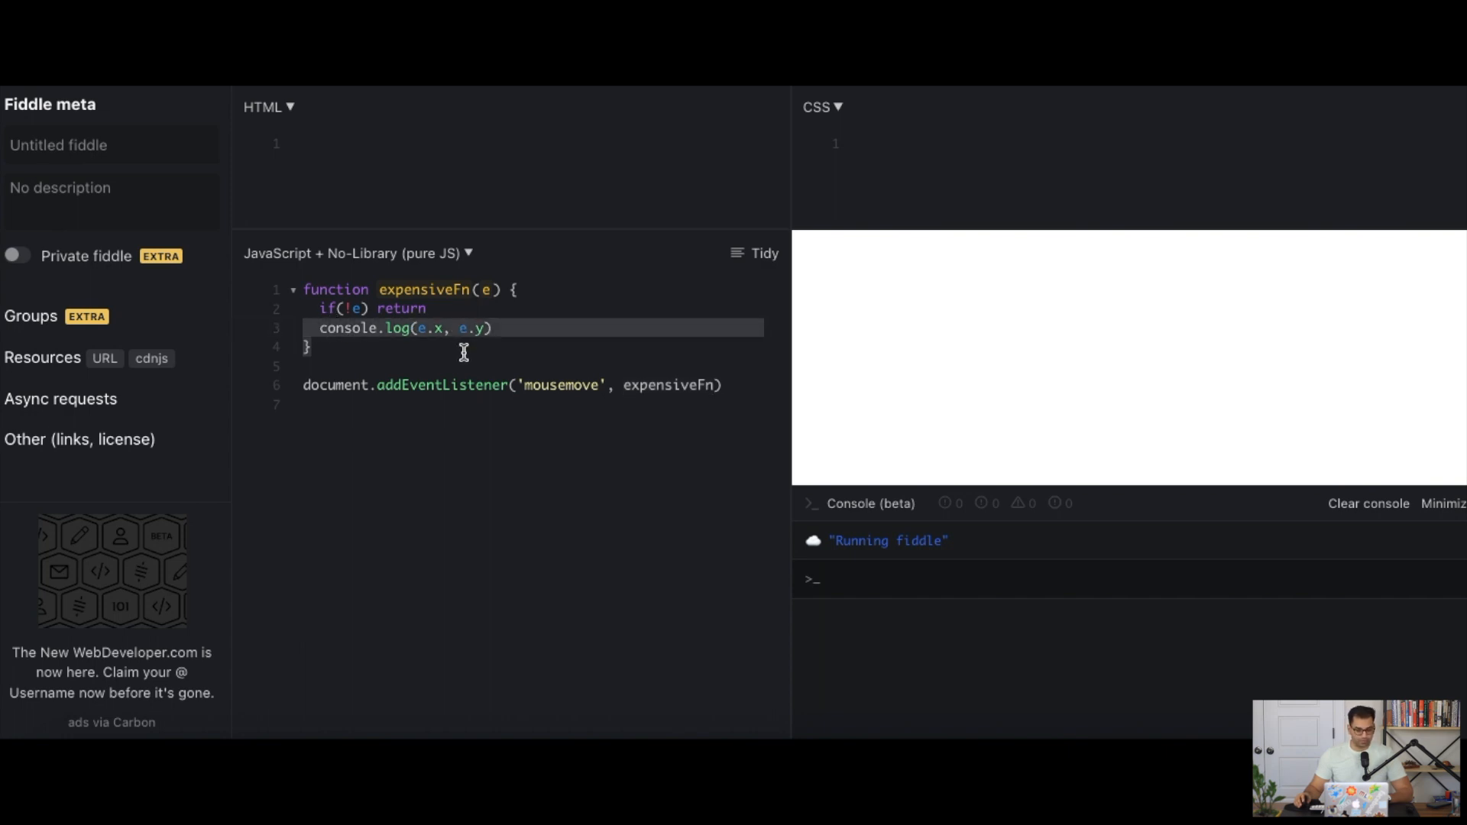
mouse_move(784, 351)
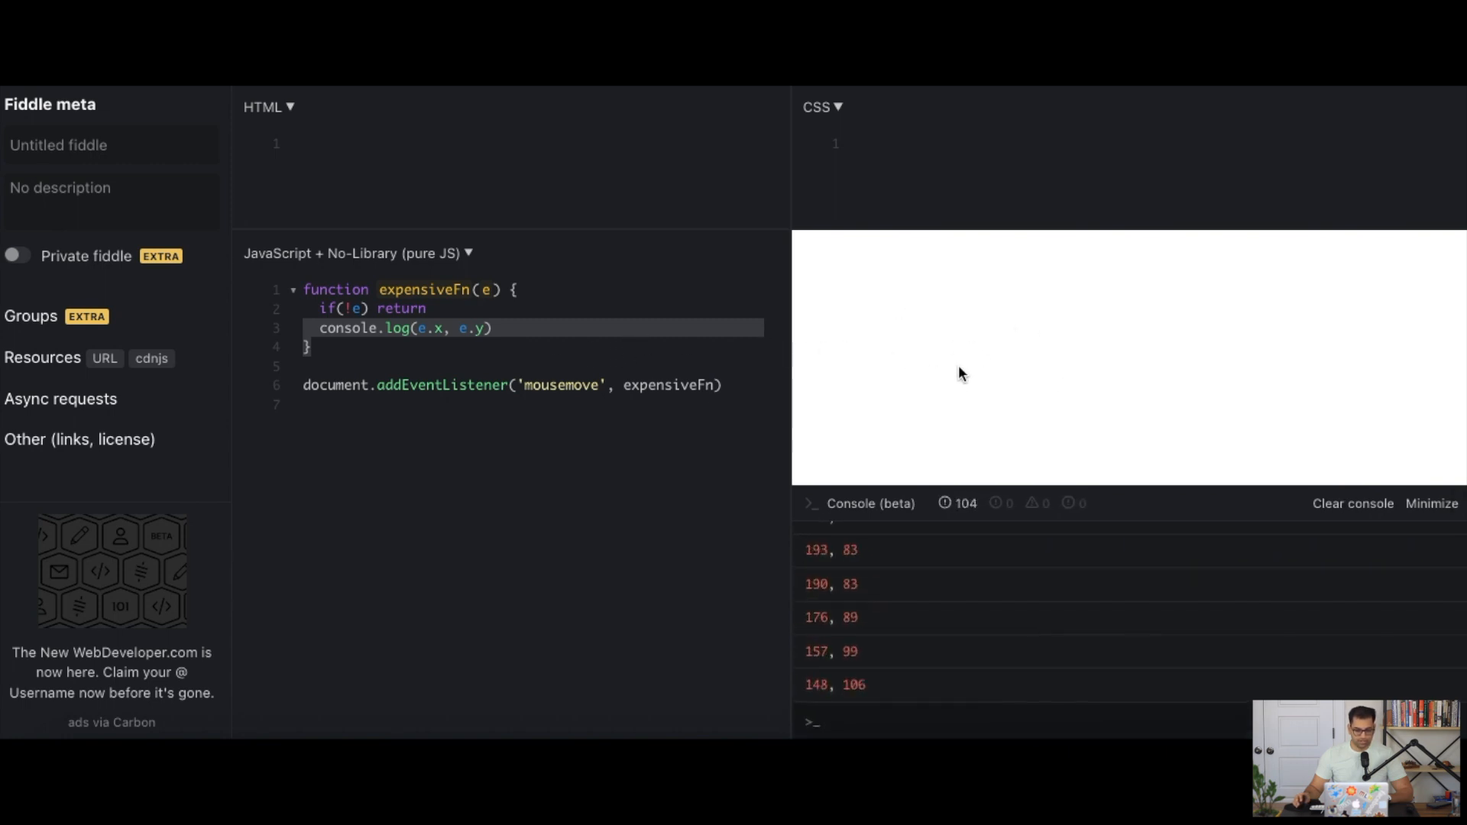
mouse_move(998, 365)
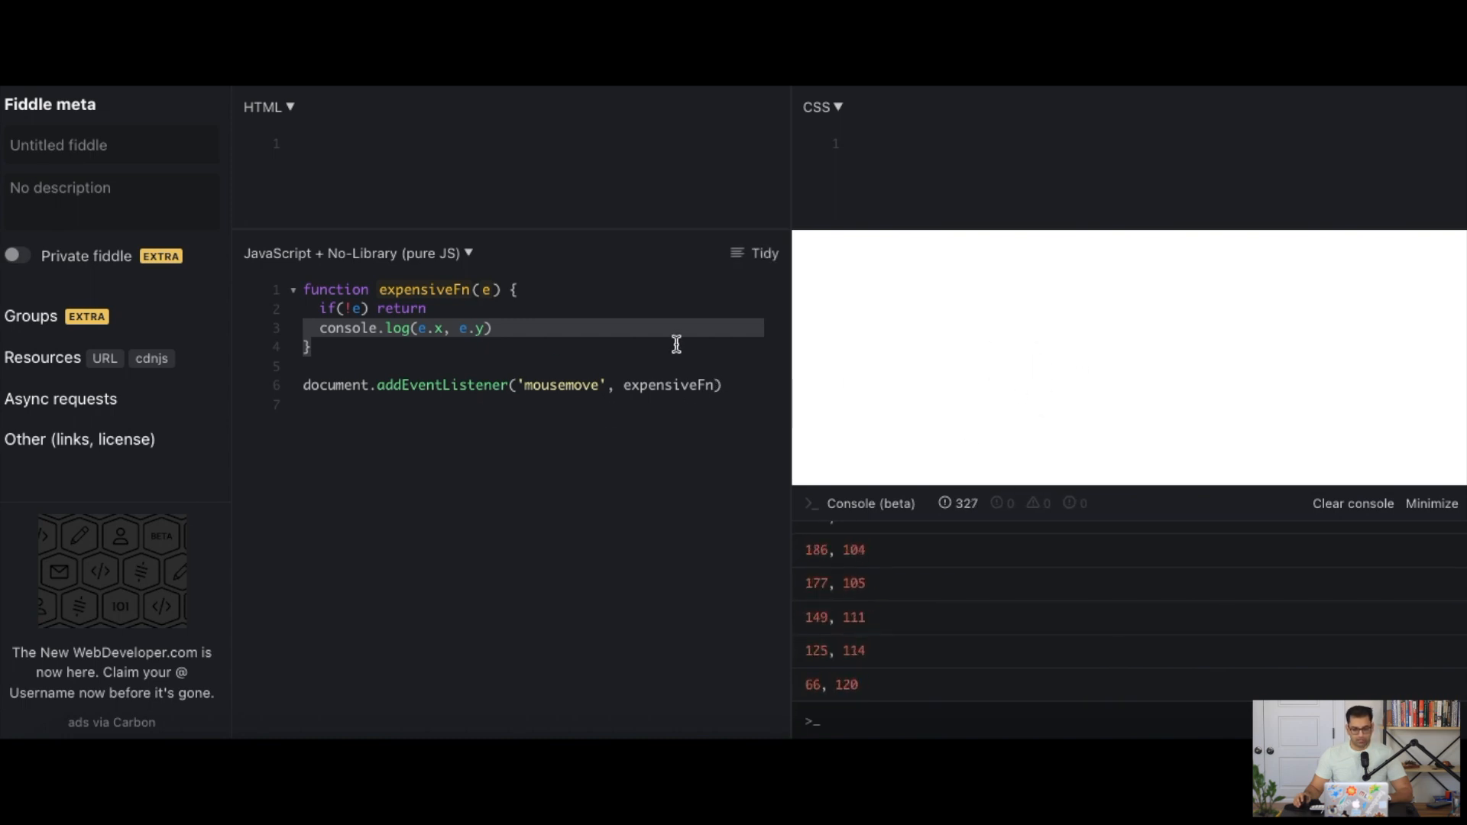
mouse_move(1045, 365)
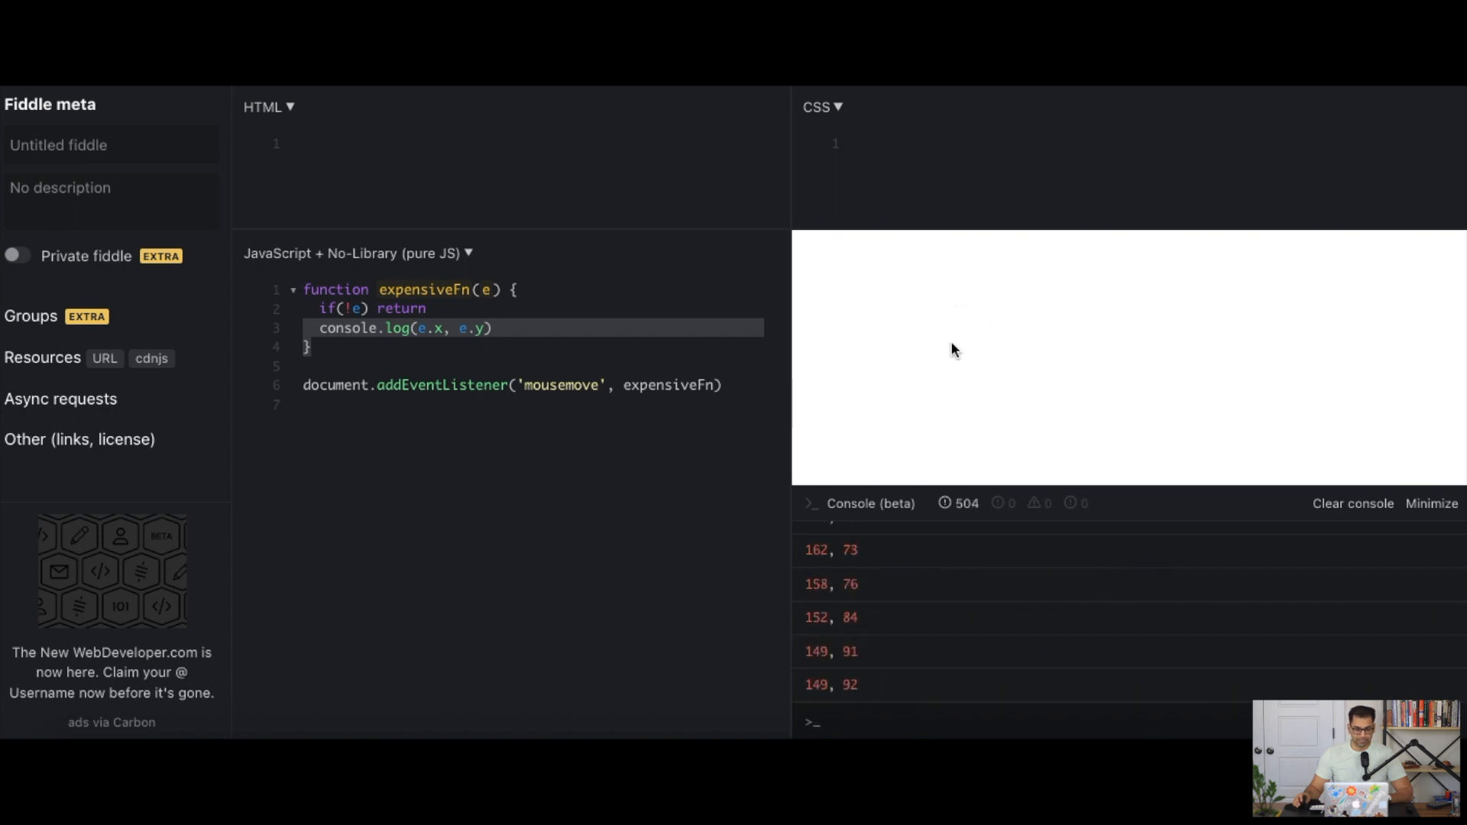
mouse_move(1000, 314)
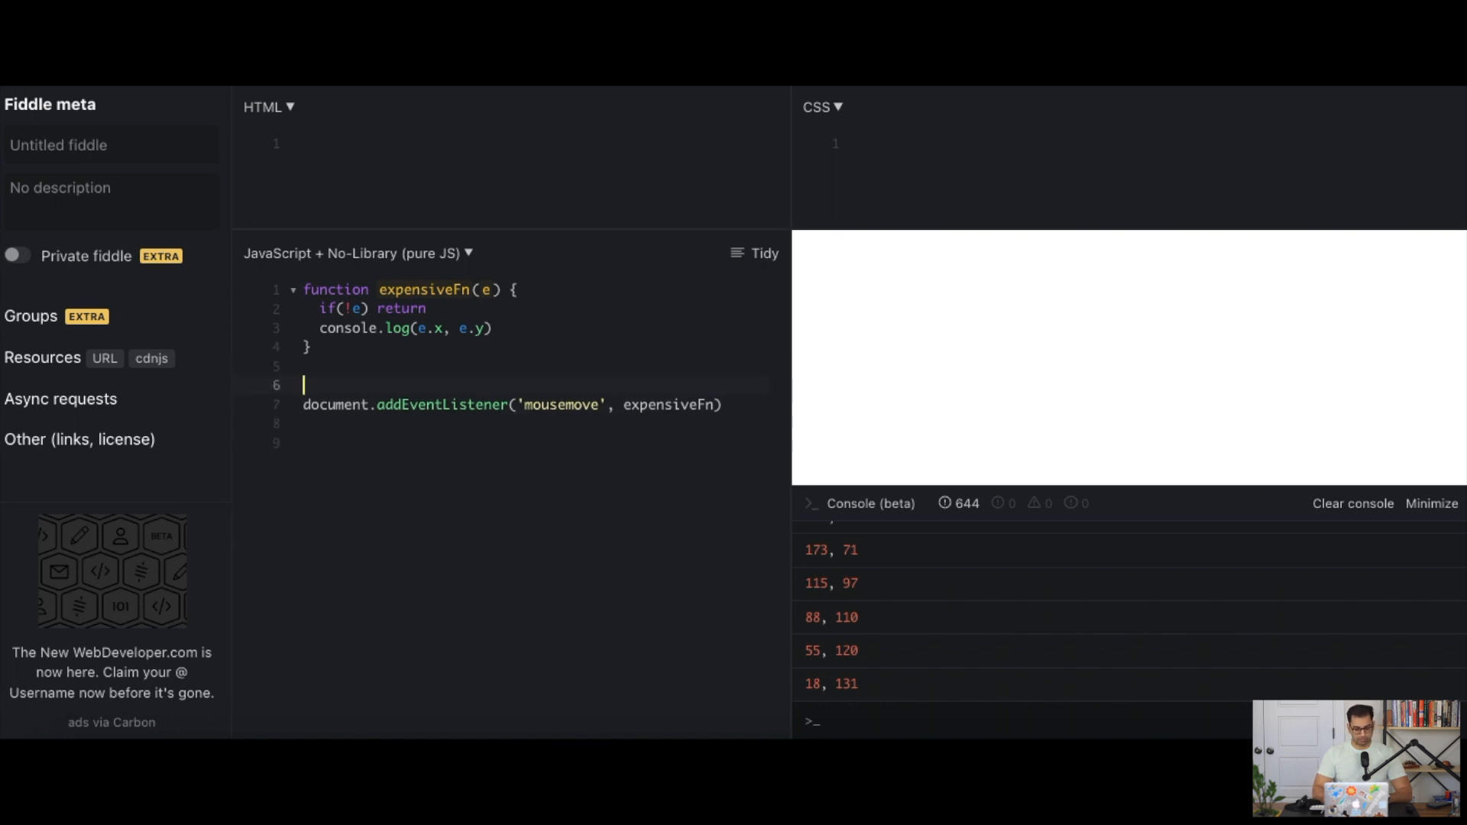
Declare const throttled = throttle(expensiveFn, 1000) and register throttled as the mousemove listener
text(const throttled = throttle()
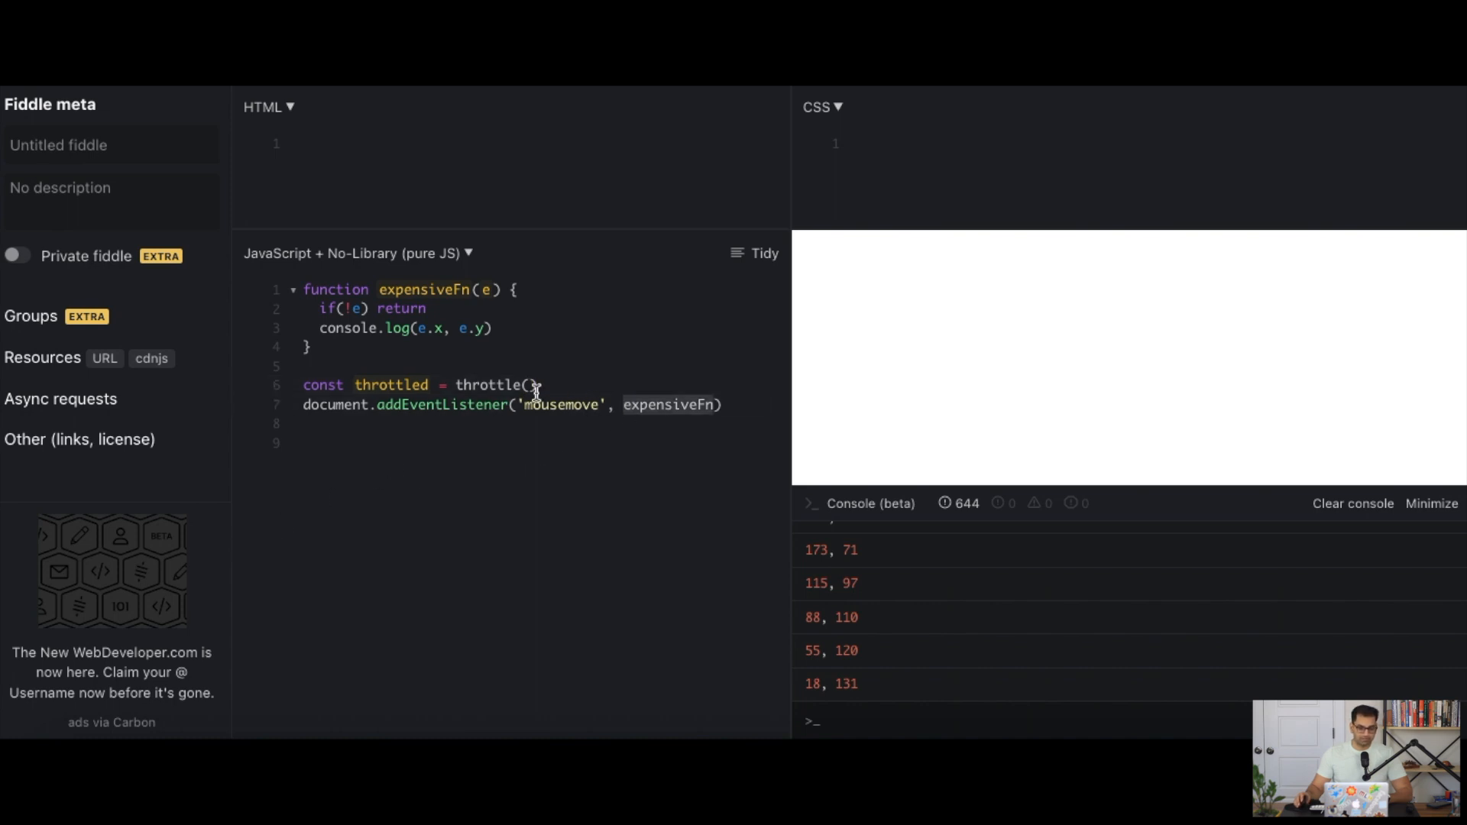
text(expensiveFn)
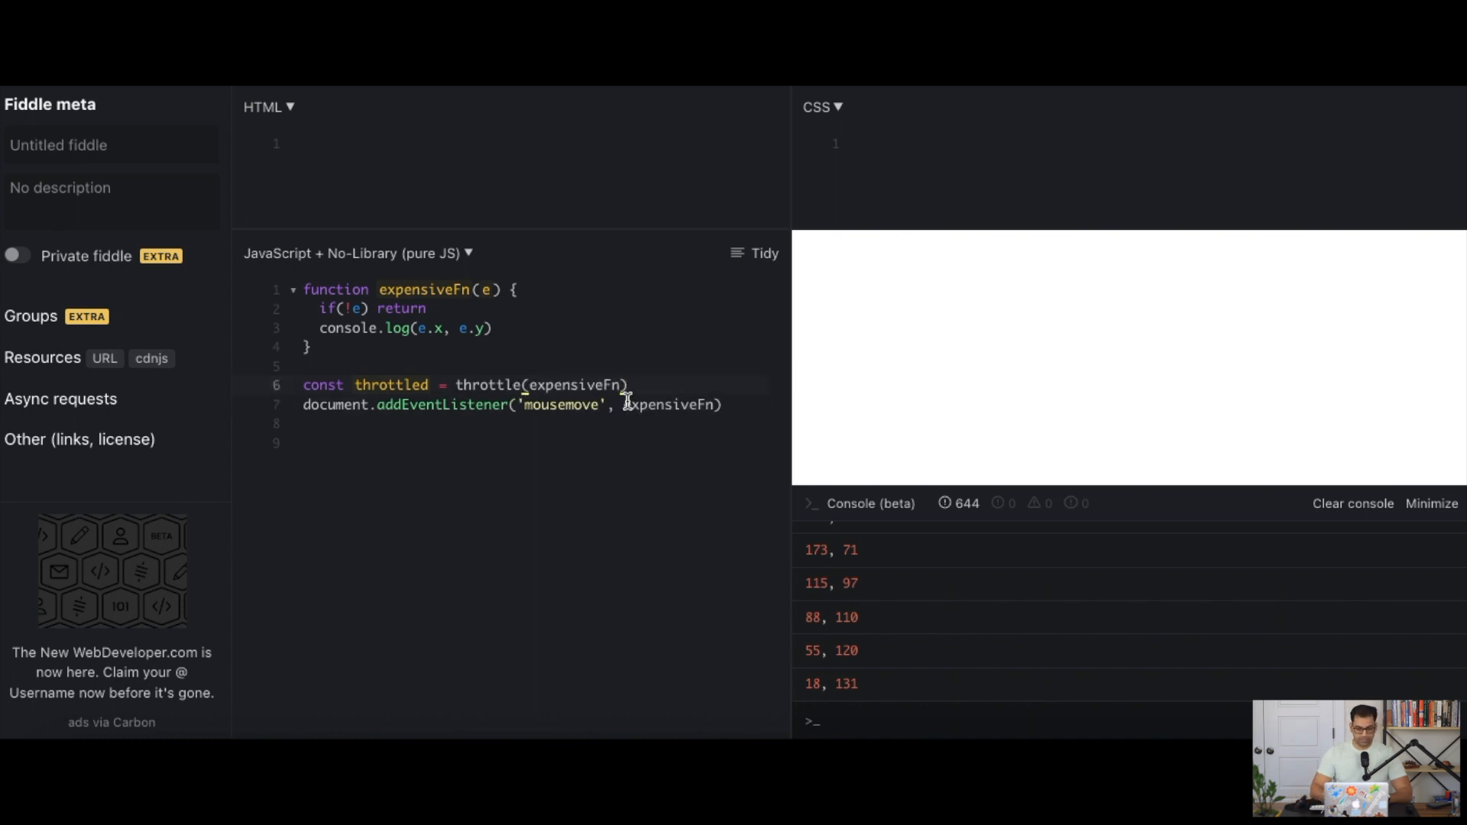
text(, 1)
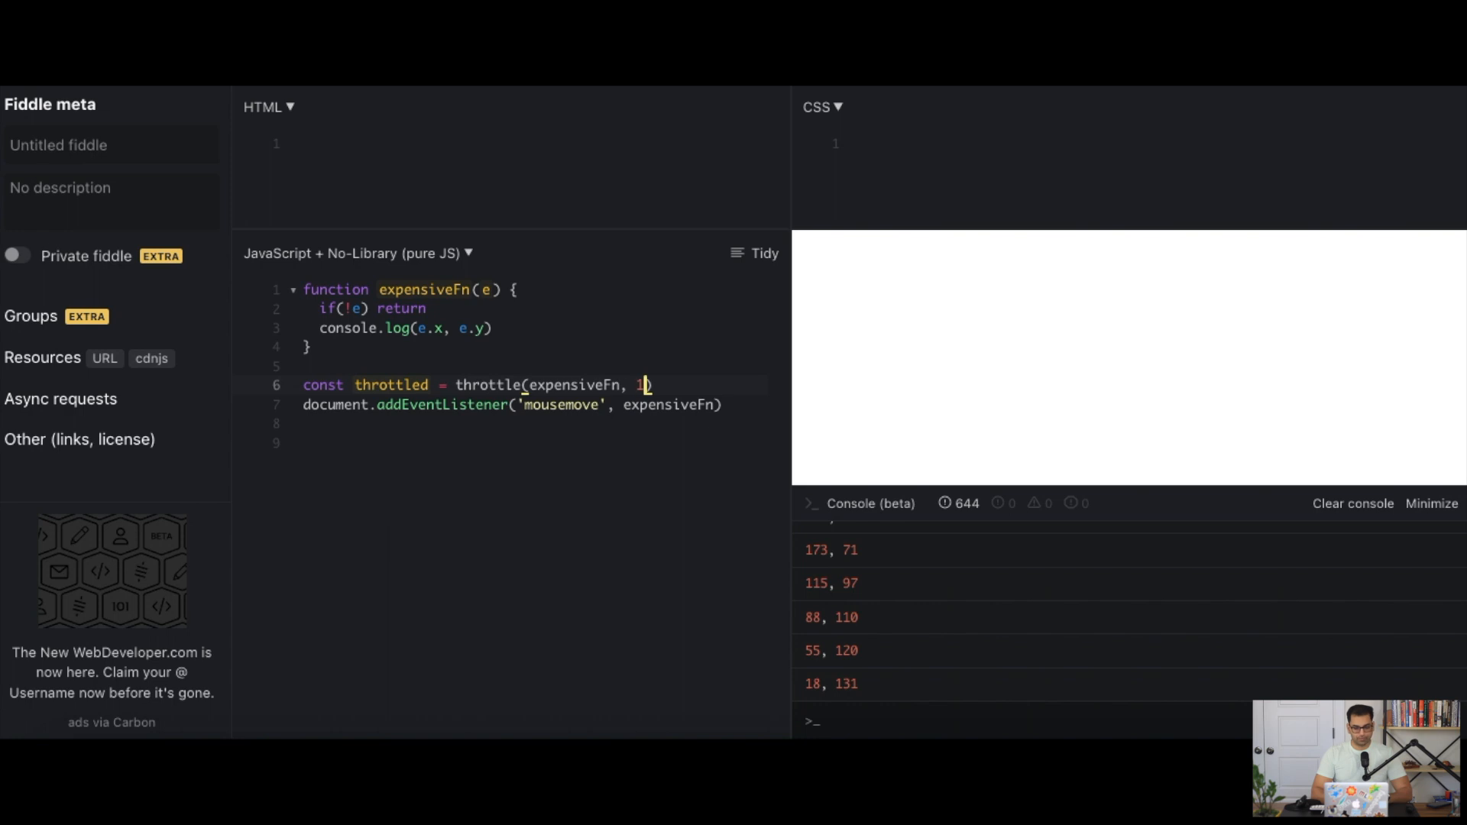
text(000);)
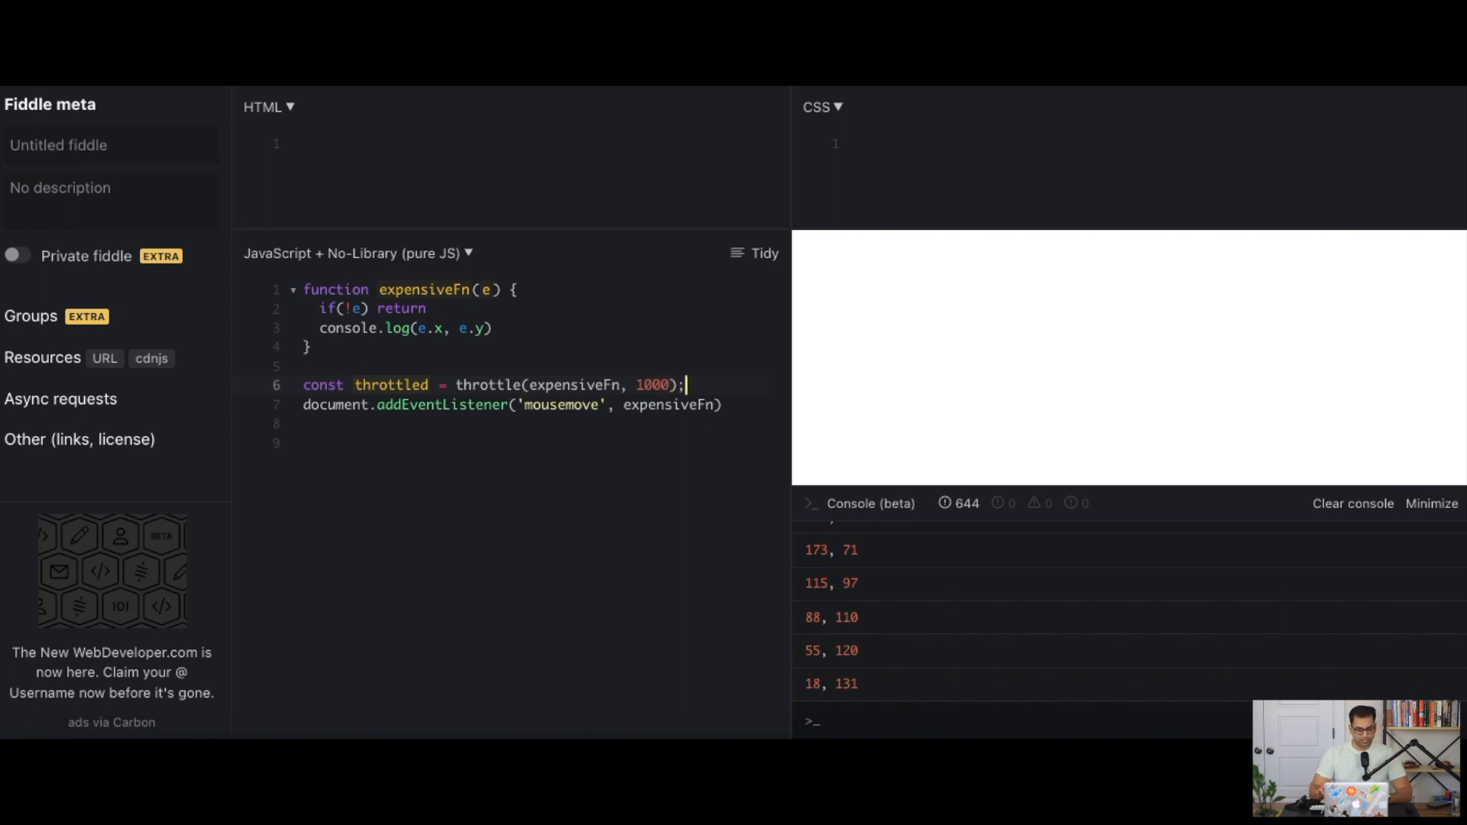
key(Enter)
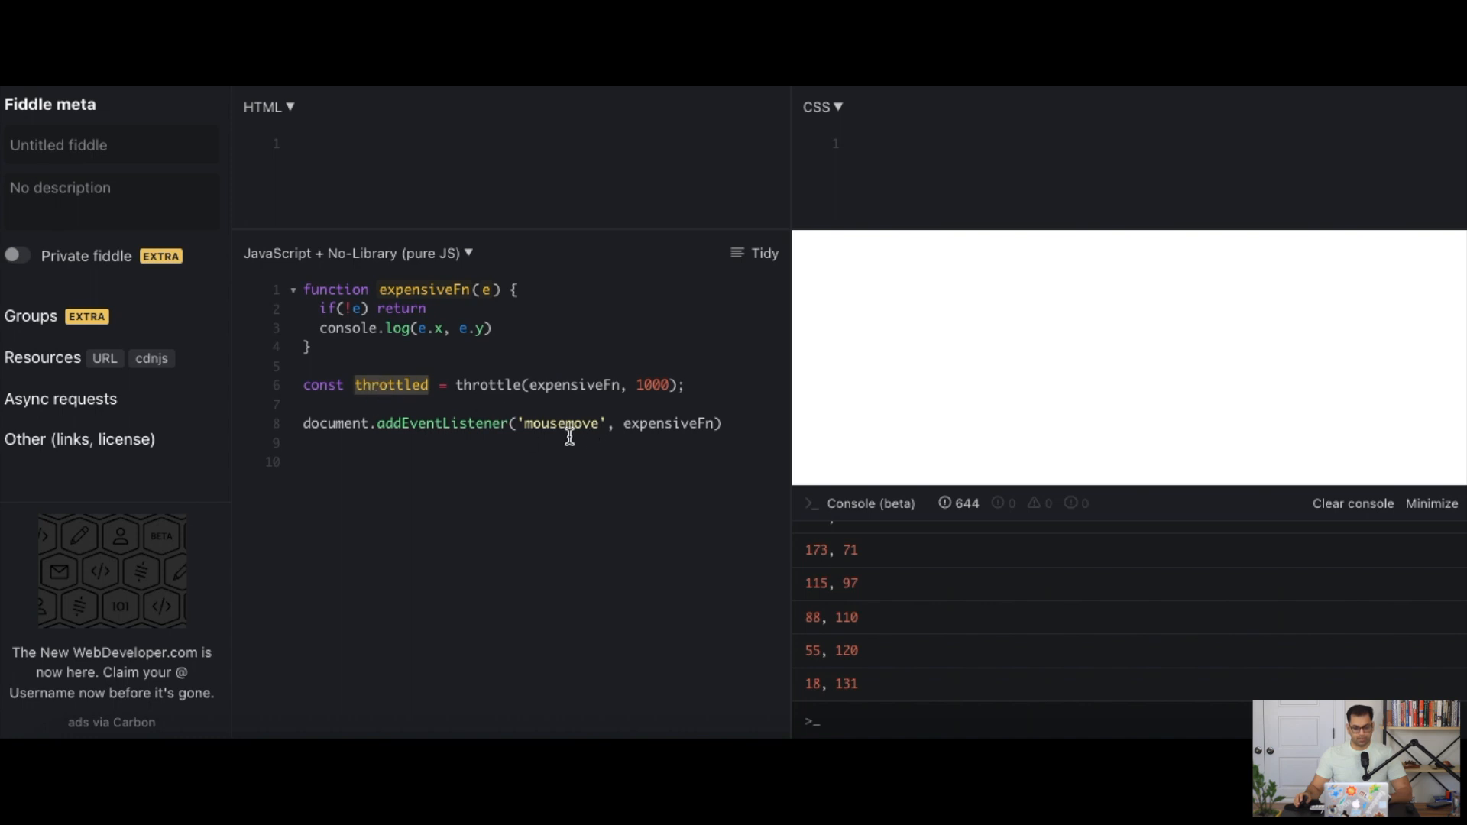
text(throttled)
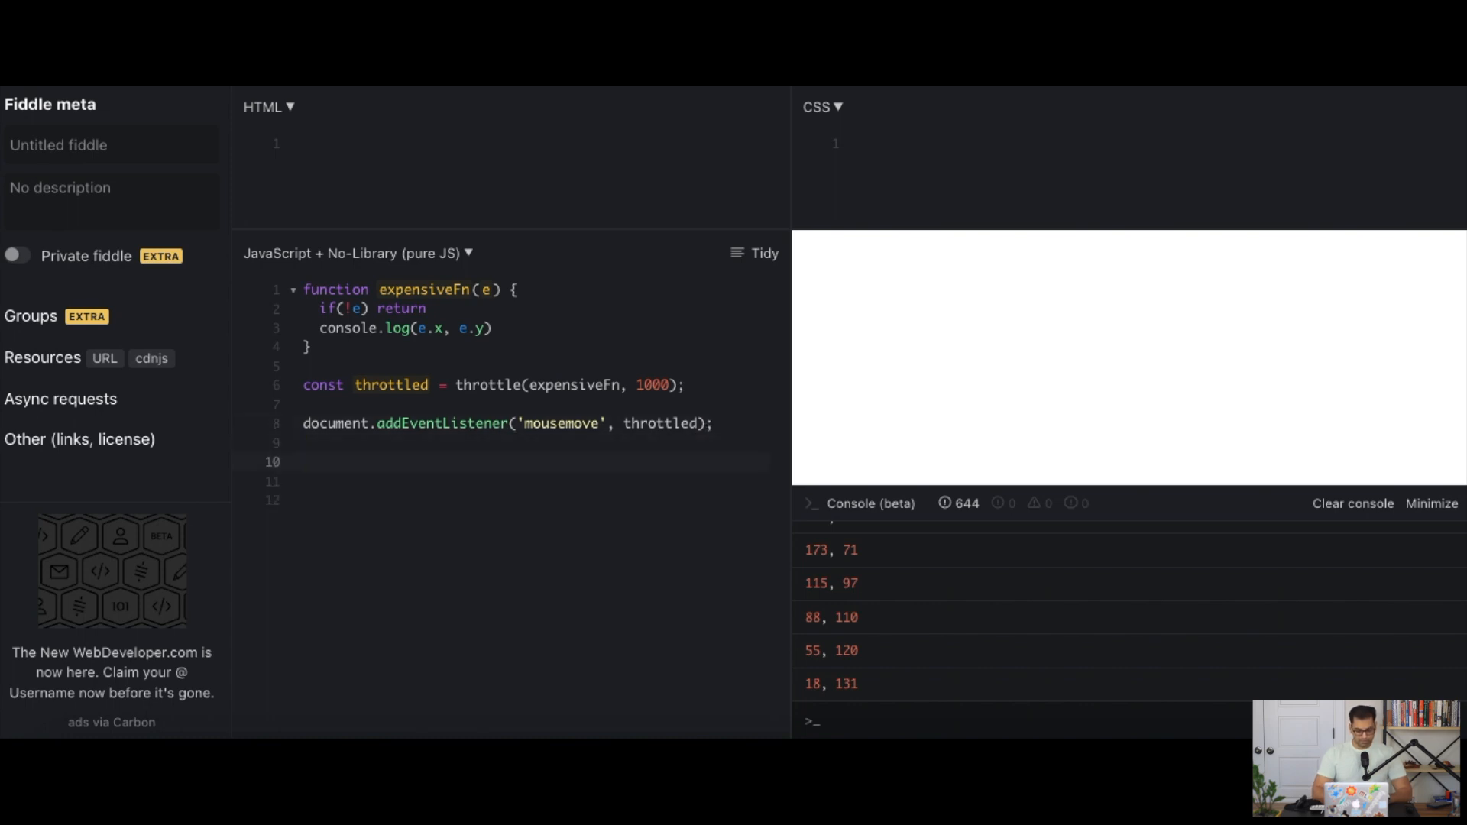
Write the function throttle(callback, delay) { } declaration
text(function throttle()
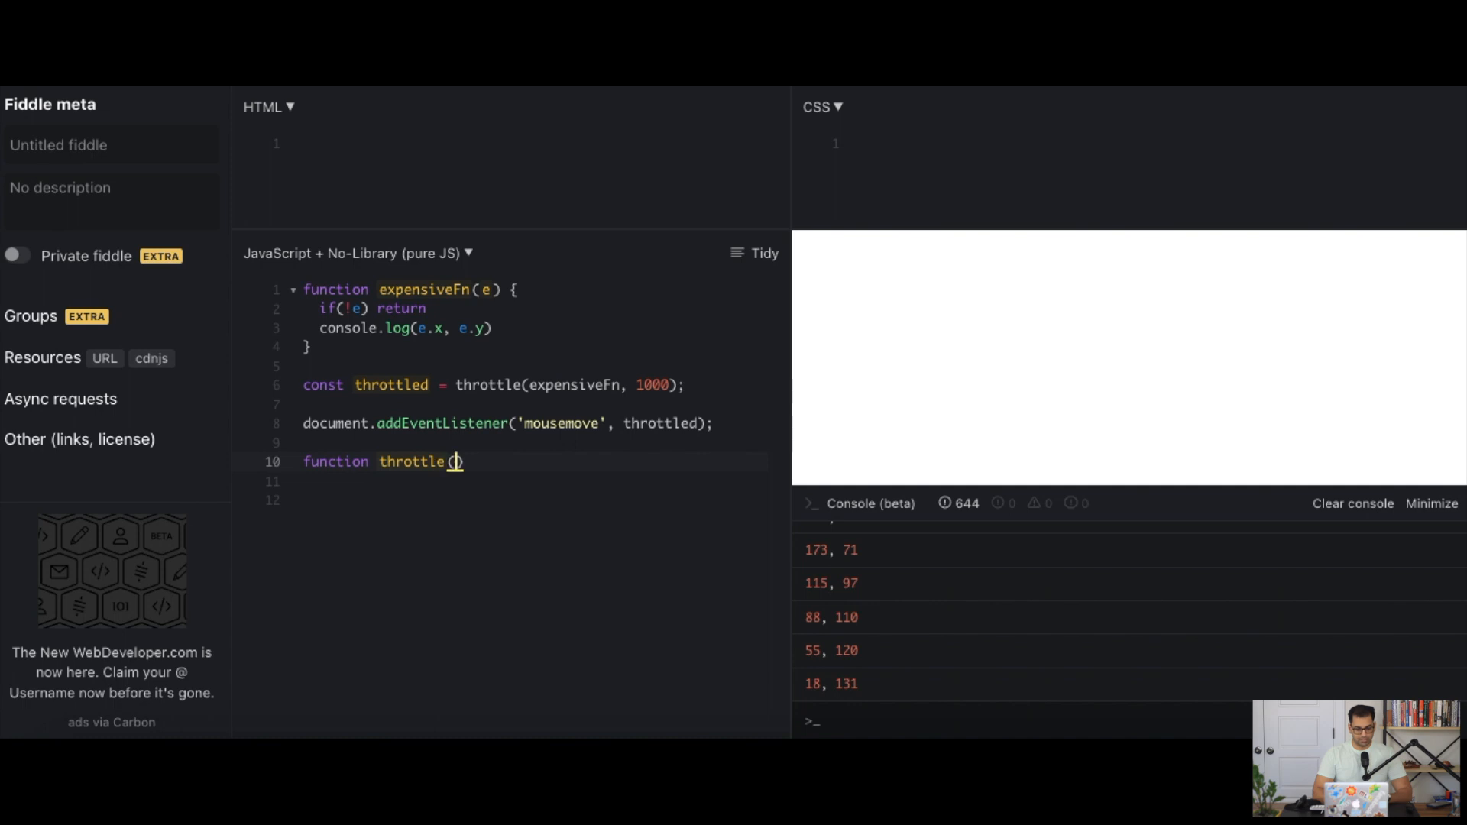
text(callback ,)
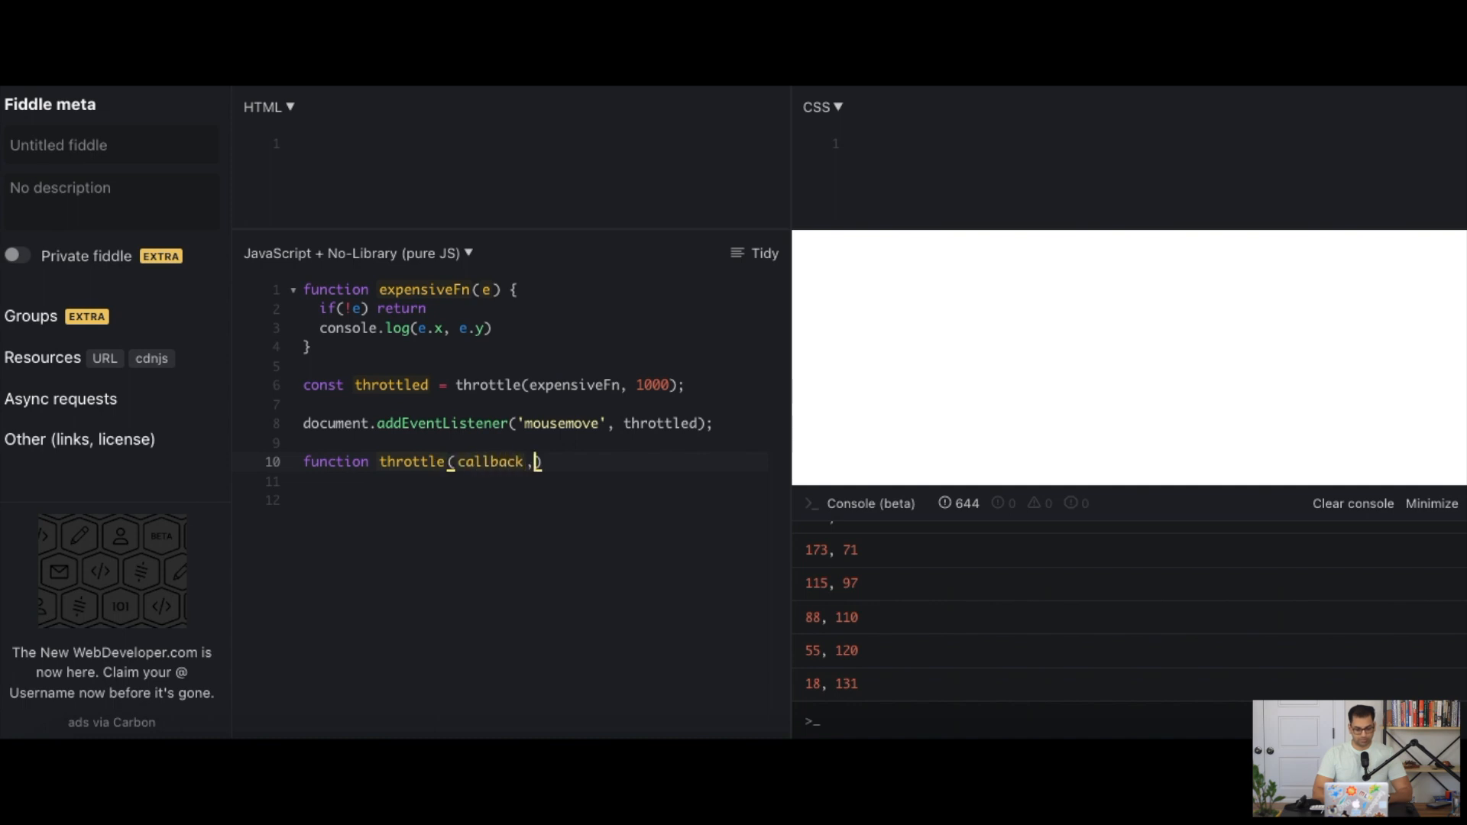
text(delay)
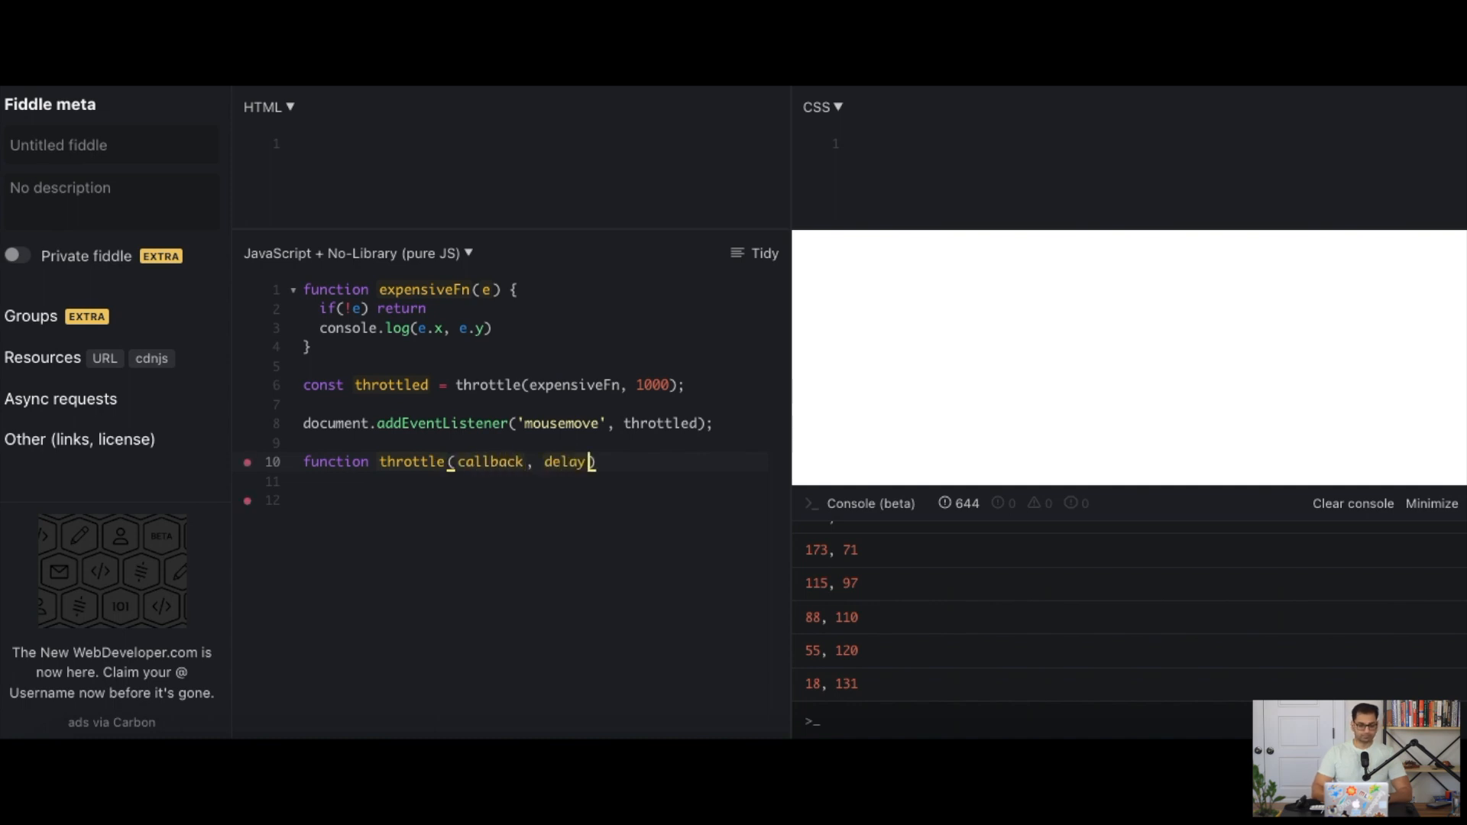
text({)
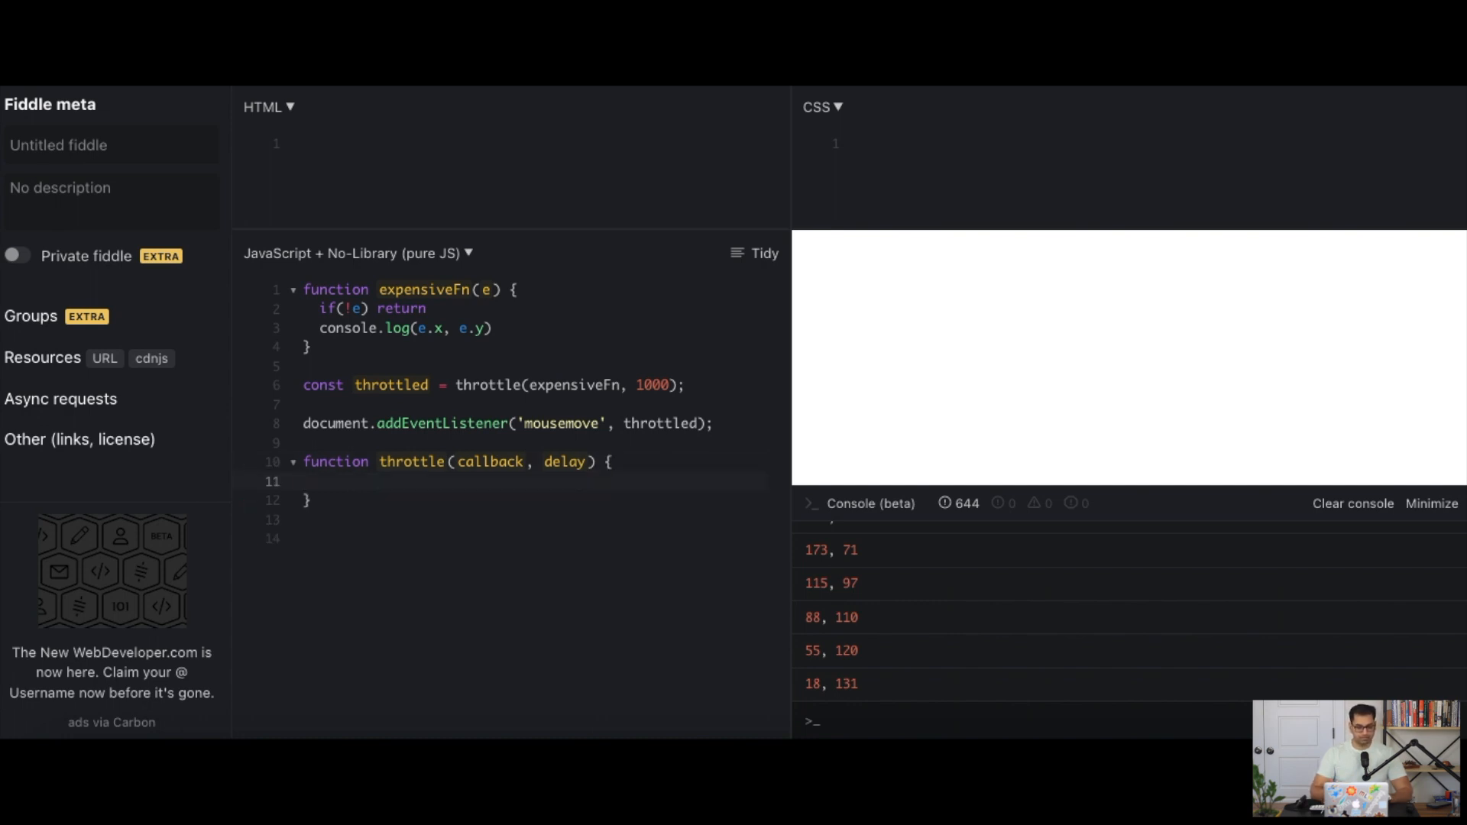
Inside throttle, declare let timer; let lastTimeCalled = 0; and return function(...args) { }
click(304, 481)
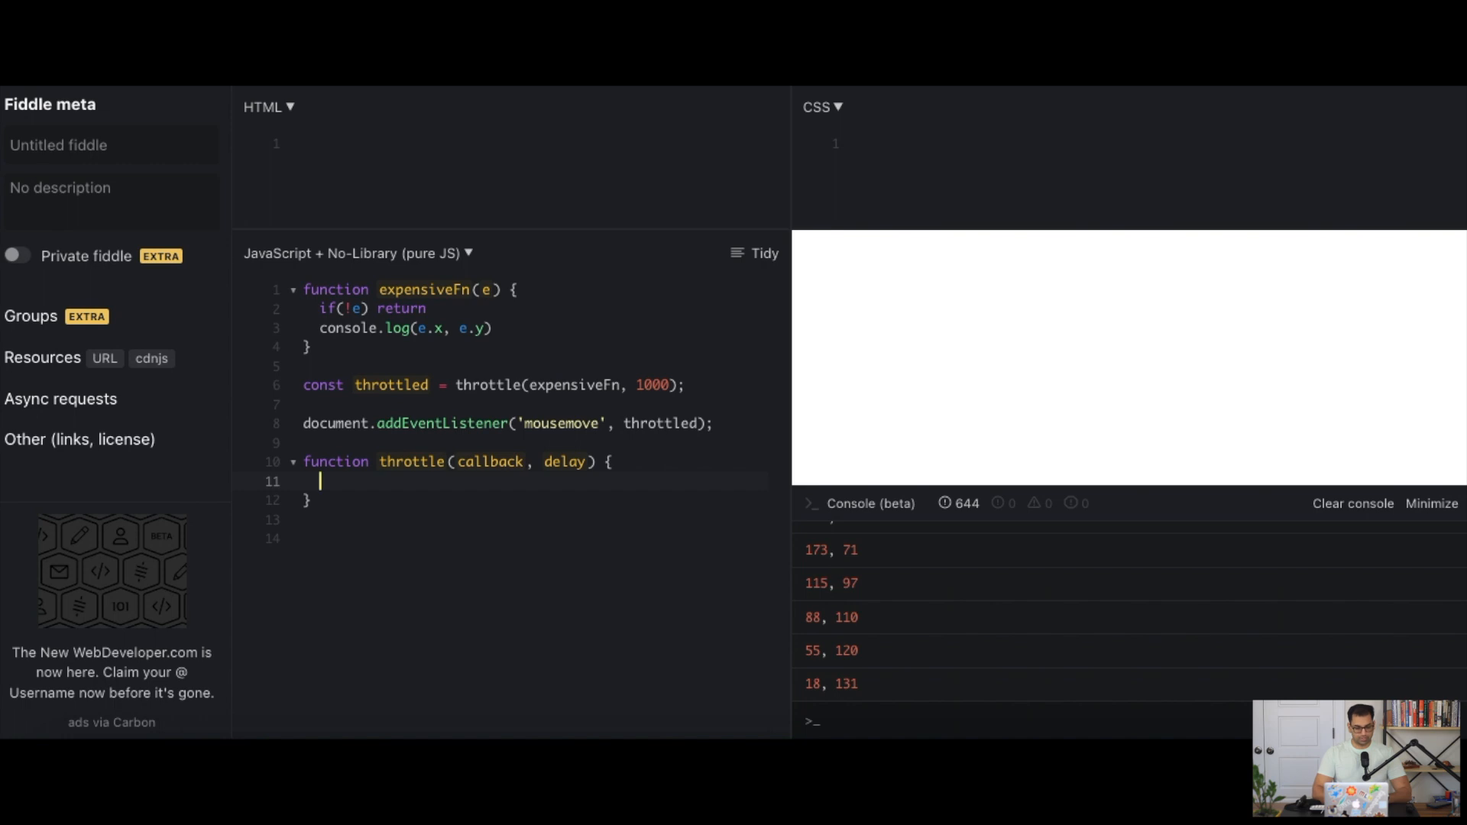
text(let t)
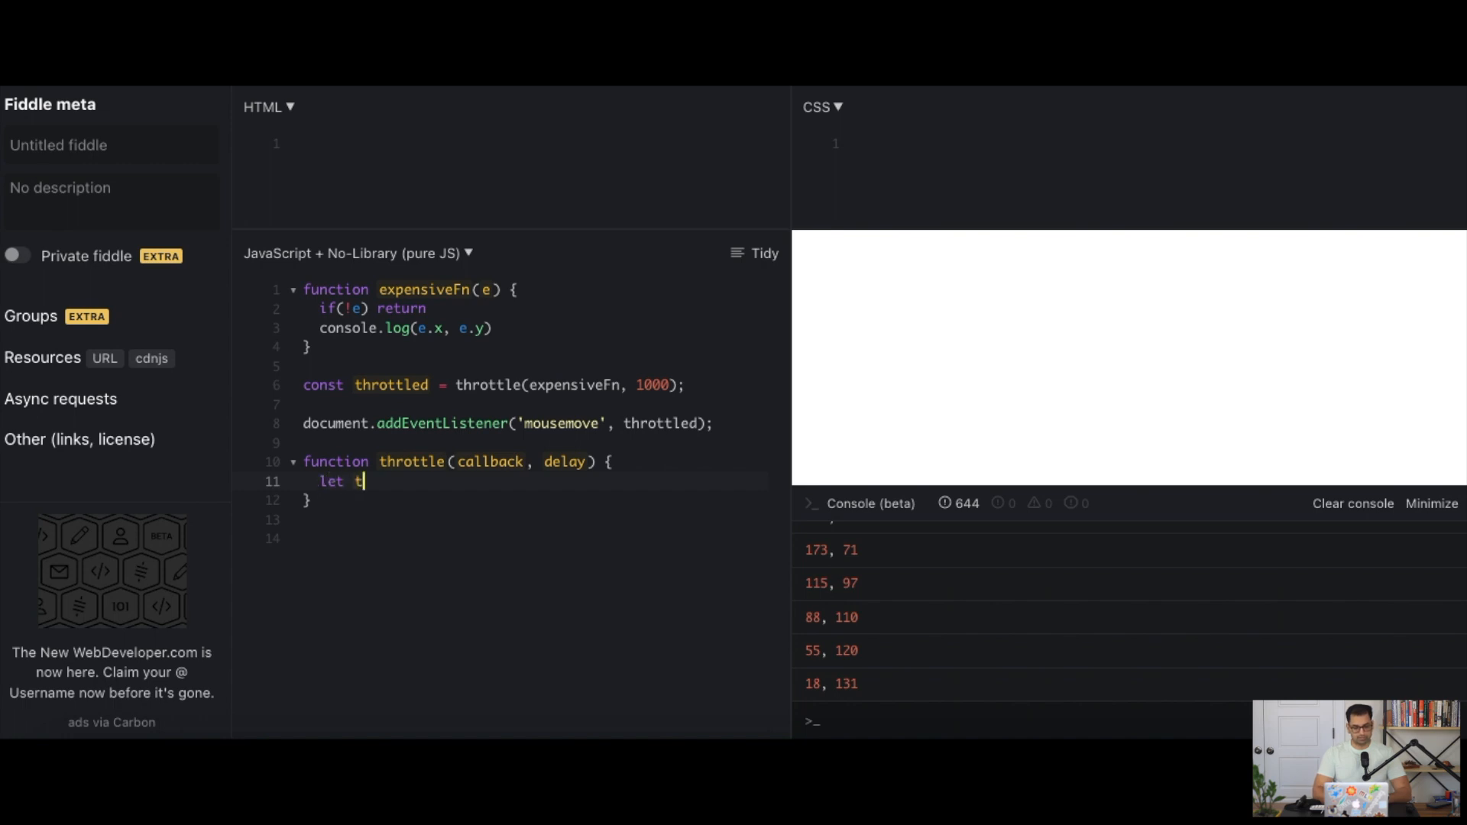
text(imer;)
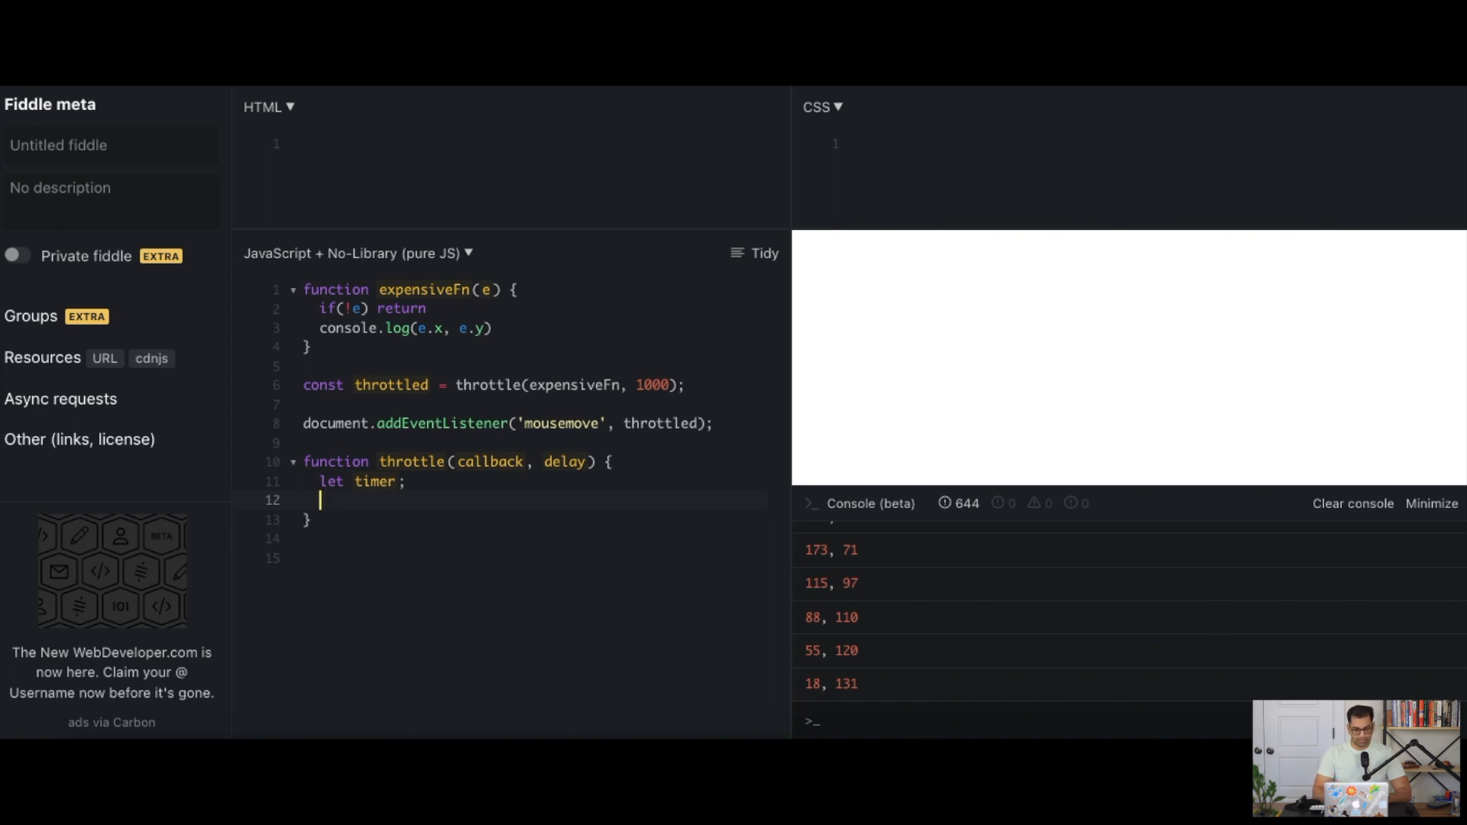
text(let lastTi)
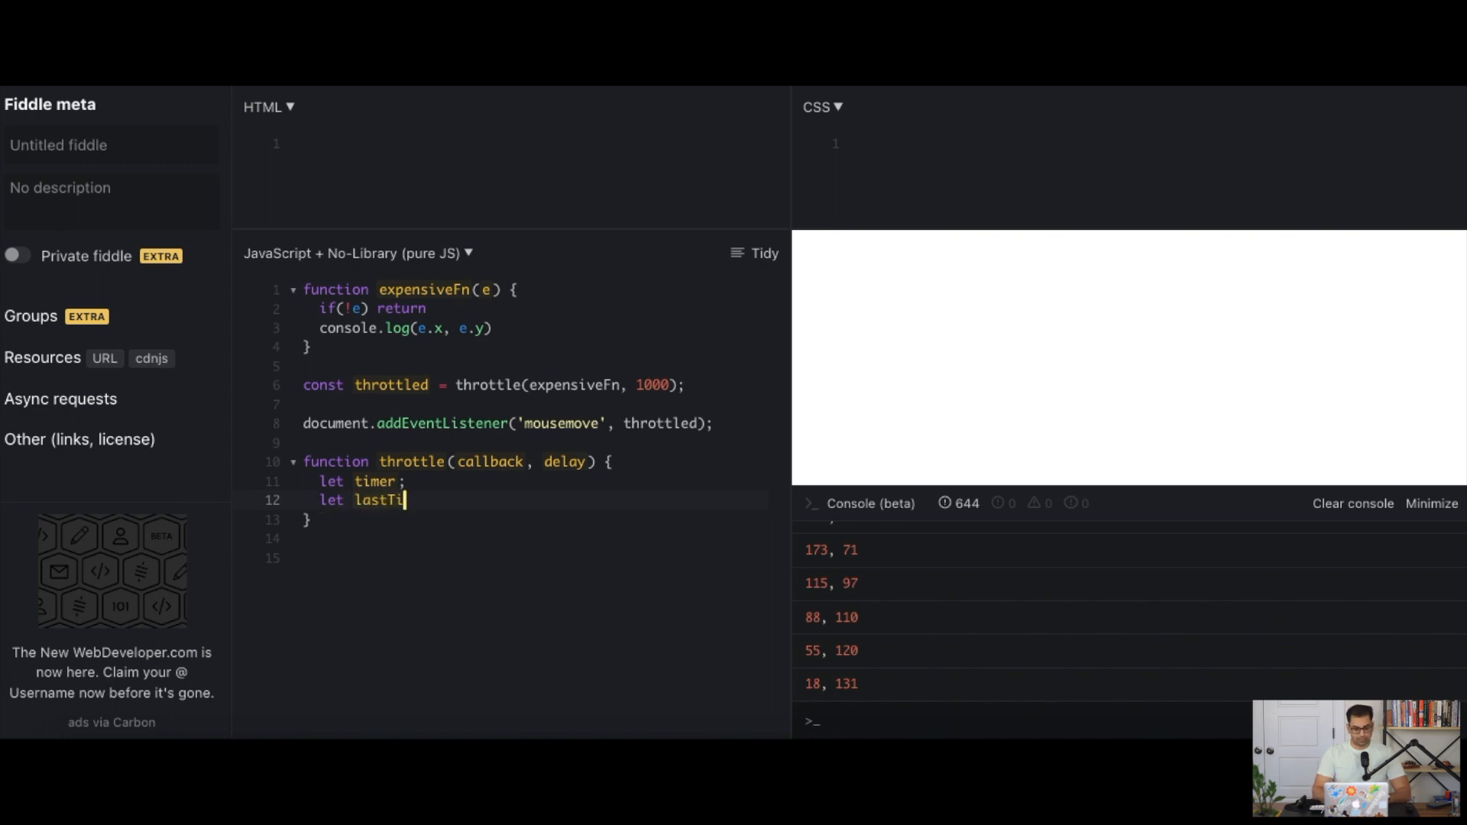
text(meCalled = 0;)
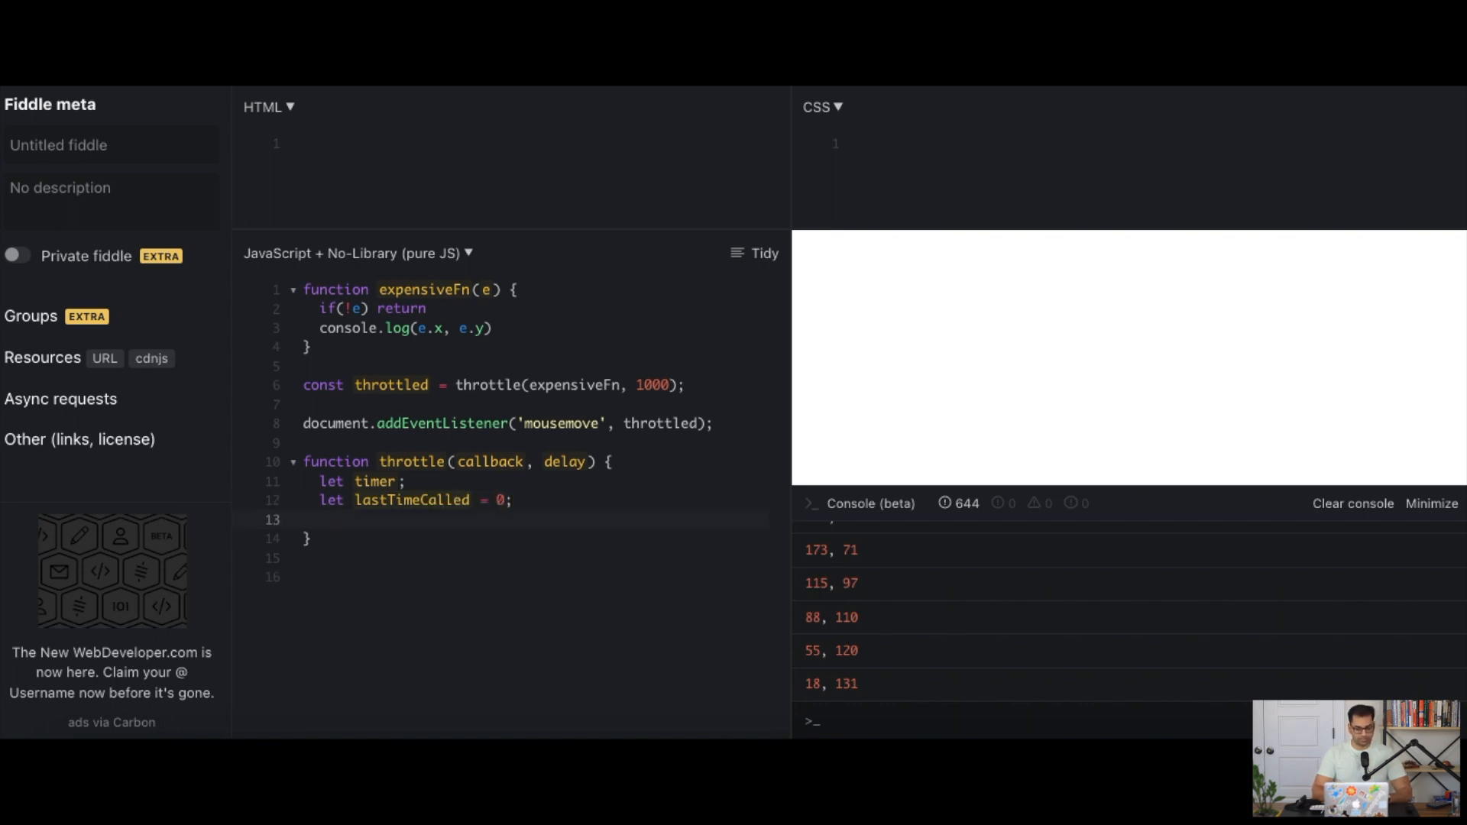
text(r)
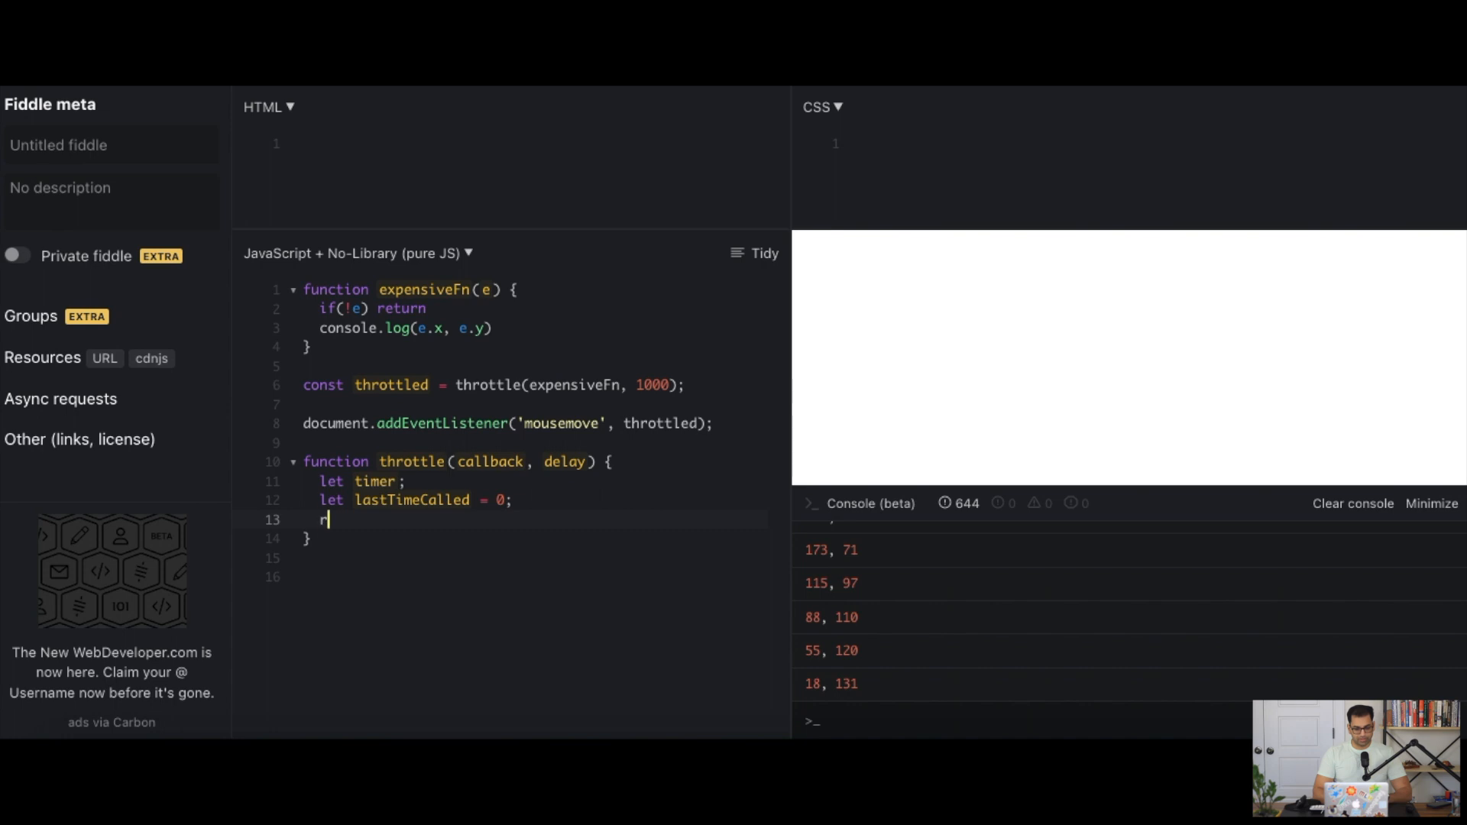
text(eturn function(...args)
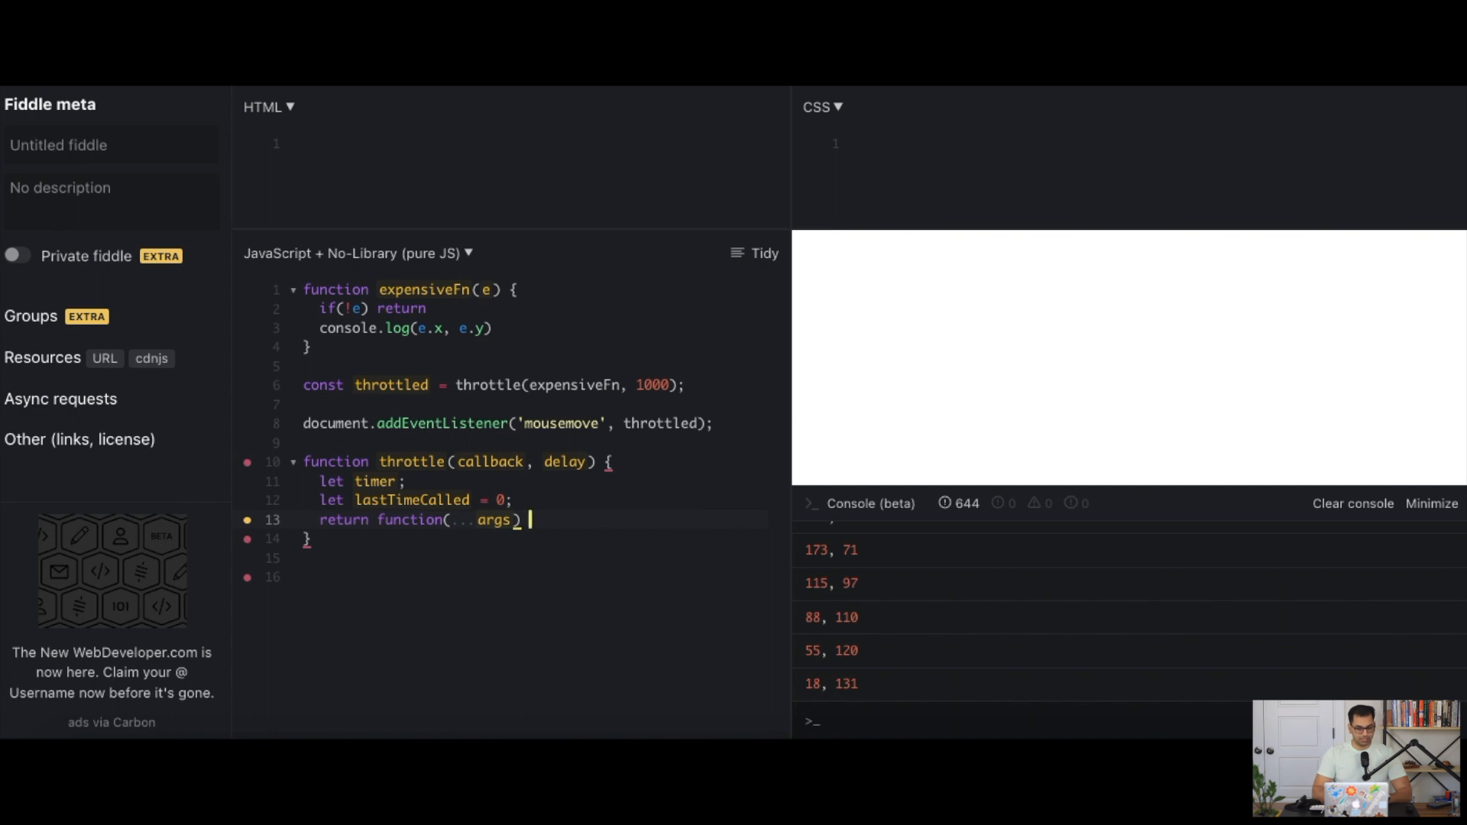
text({)
click(532, 500)
text( // 15000)
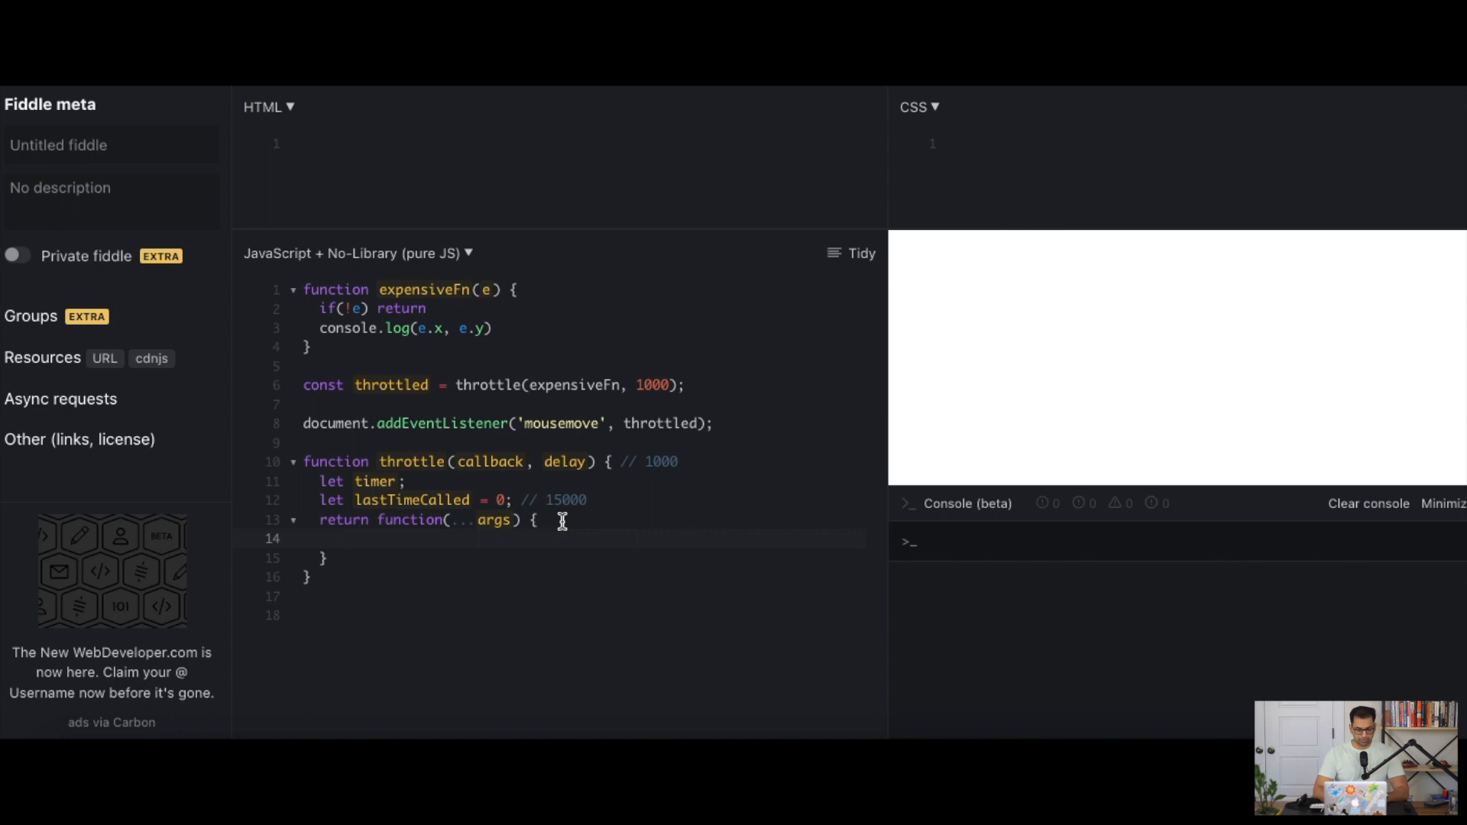
Compute currentTime = Date.now() and differenceTime = currentTime - lastTimeCalled
text(let current)
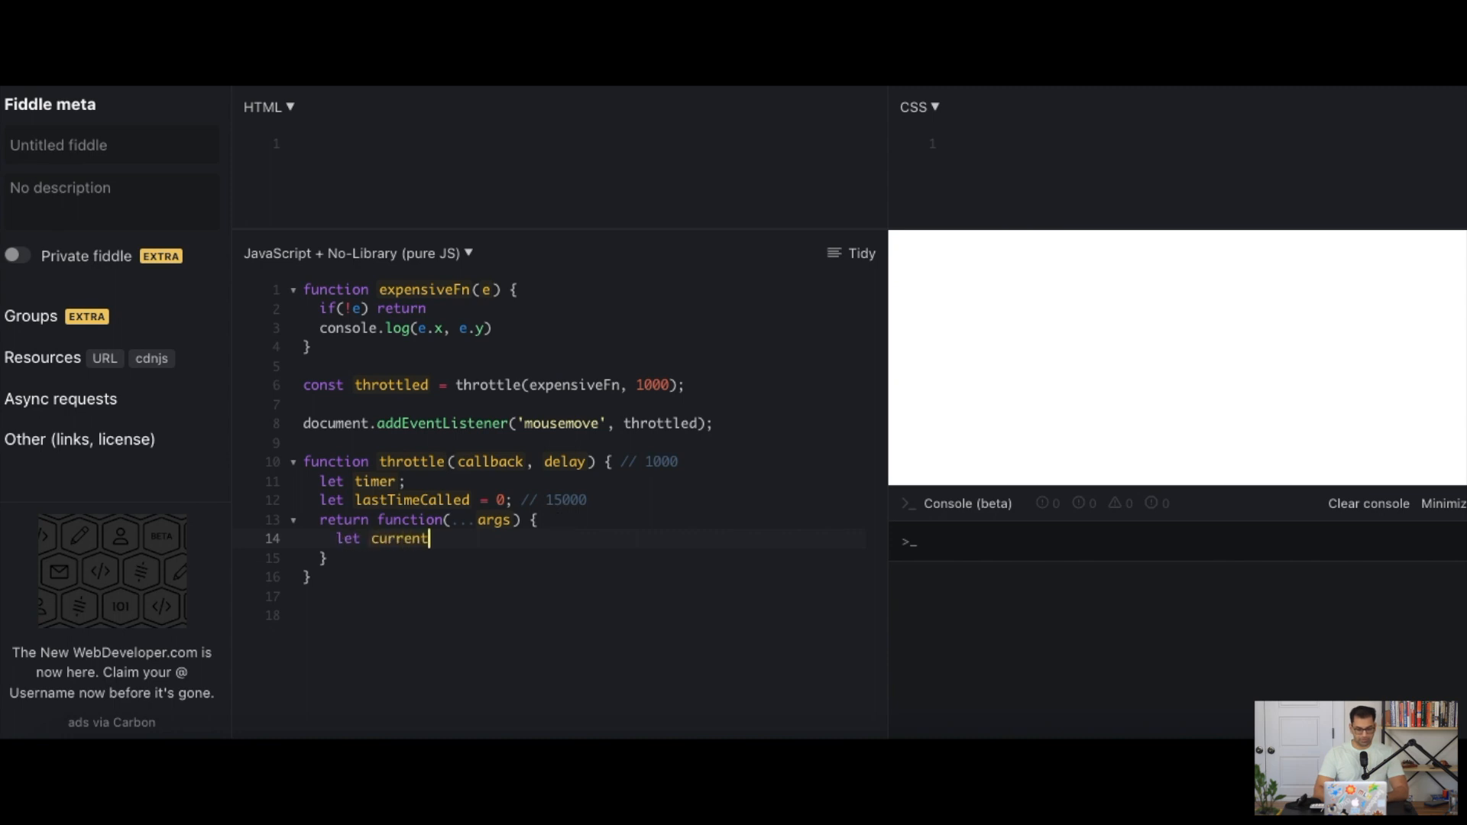
text(Time = Date)
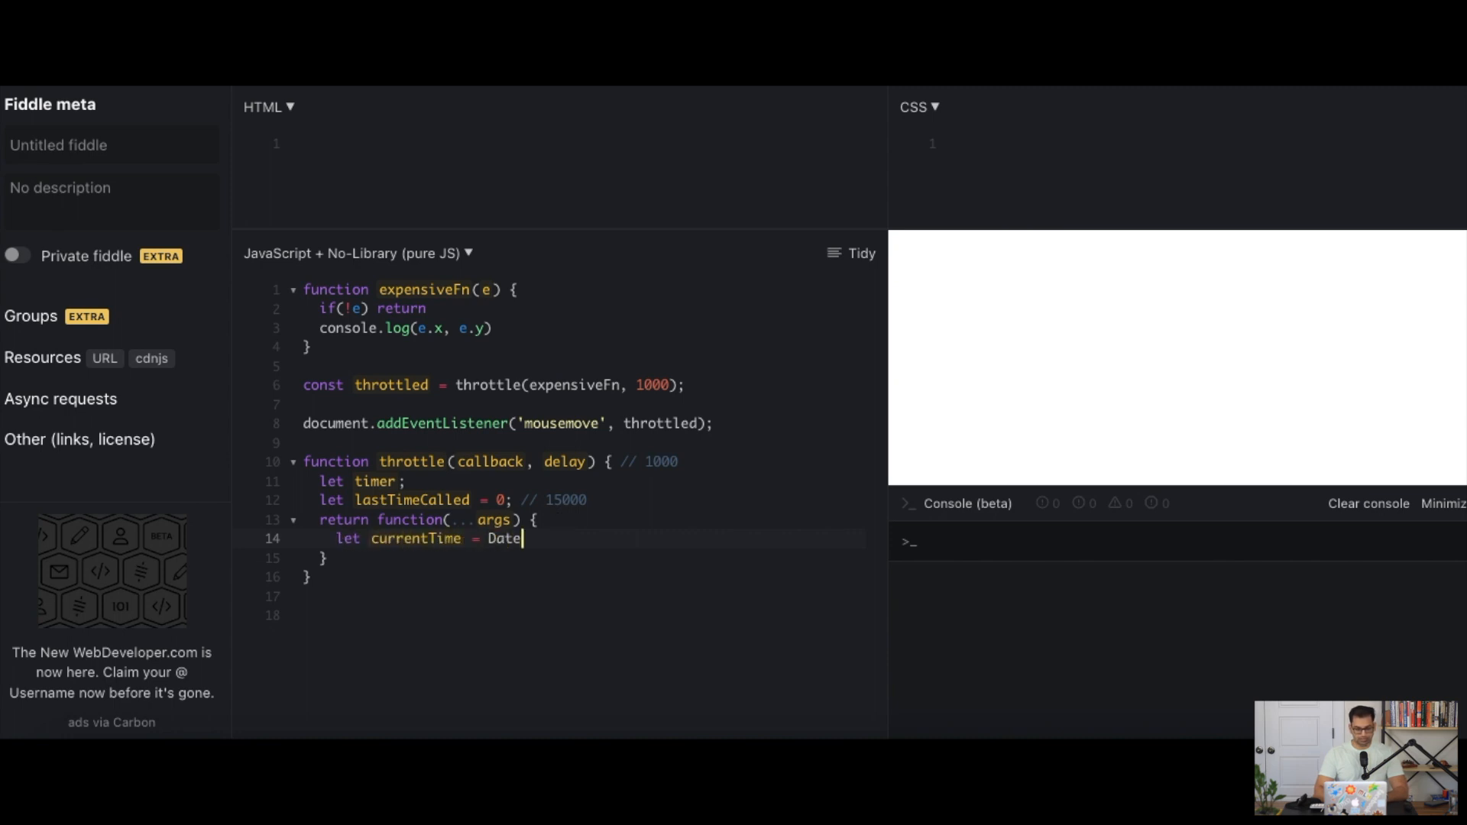
text(.now();)
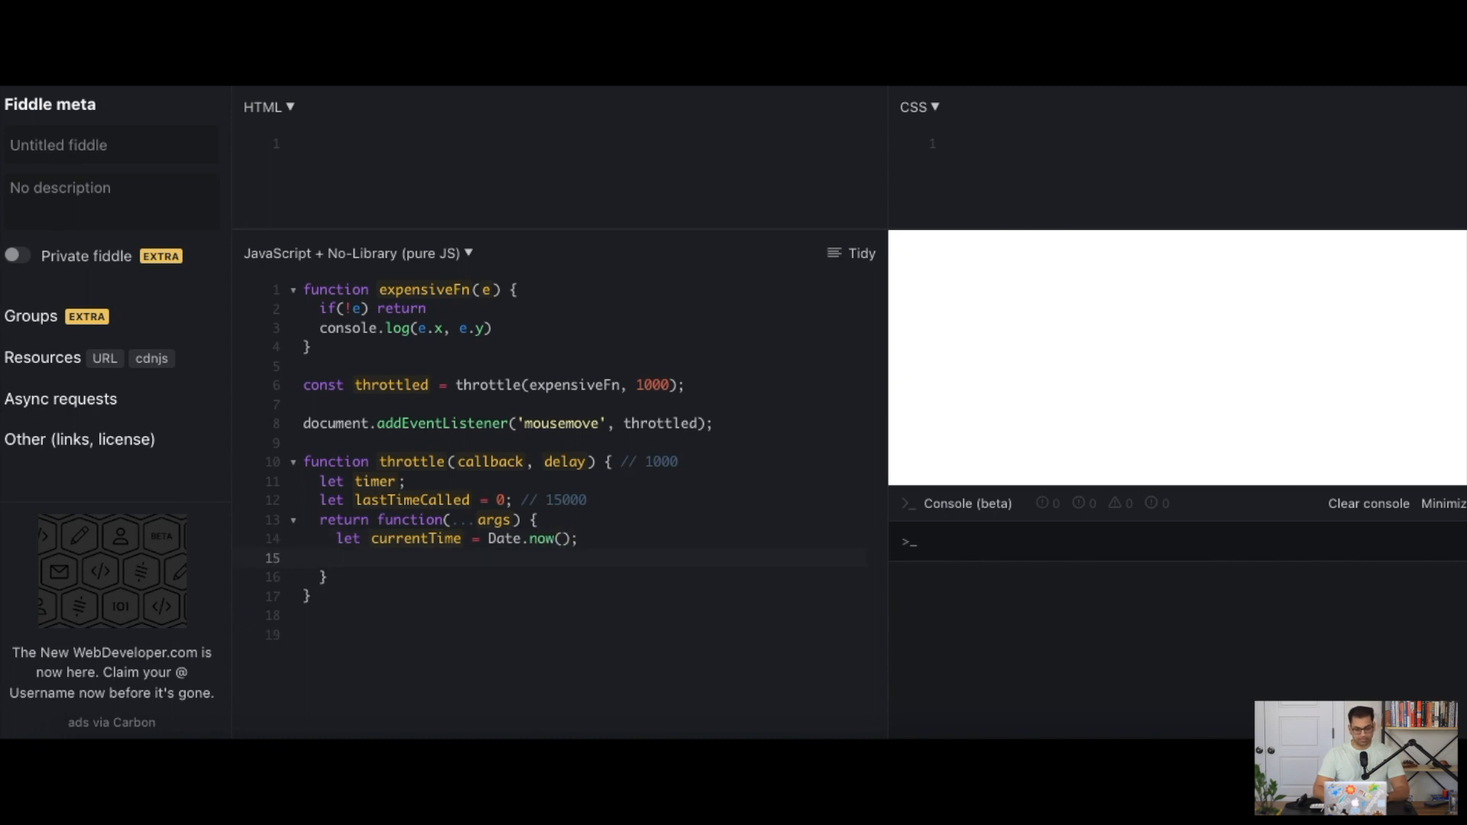
text(let)
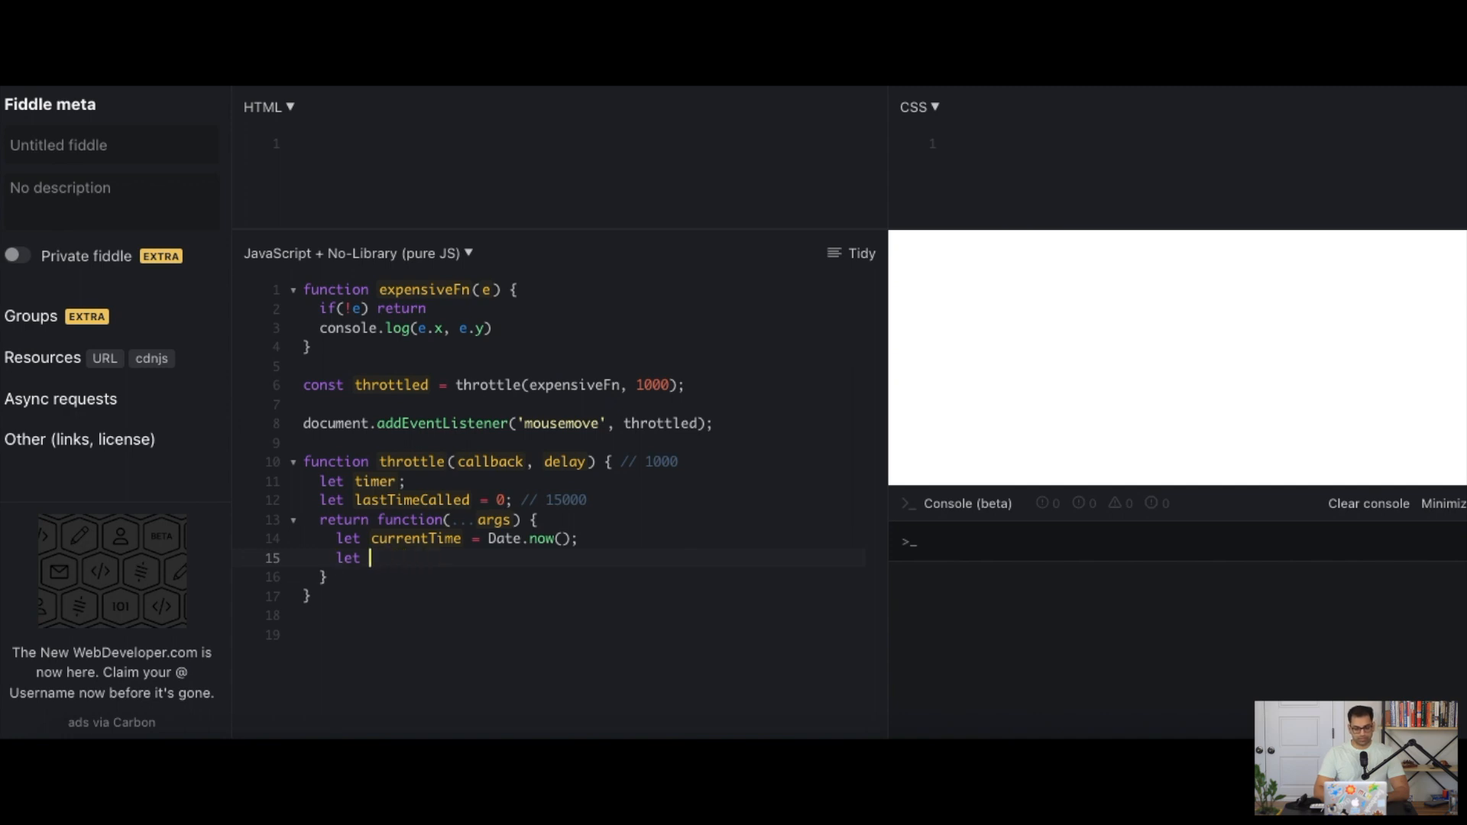
text(differenceTime = currentTime - lastTime)
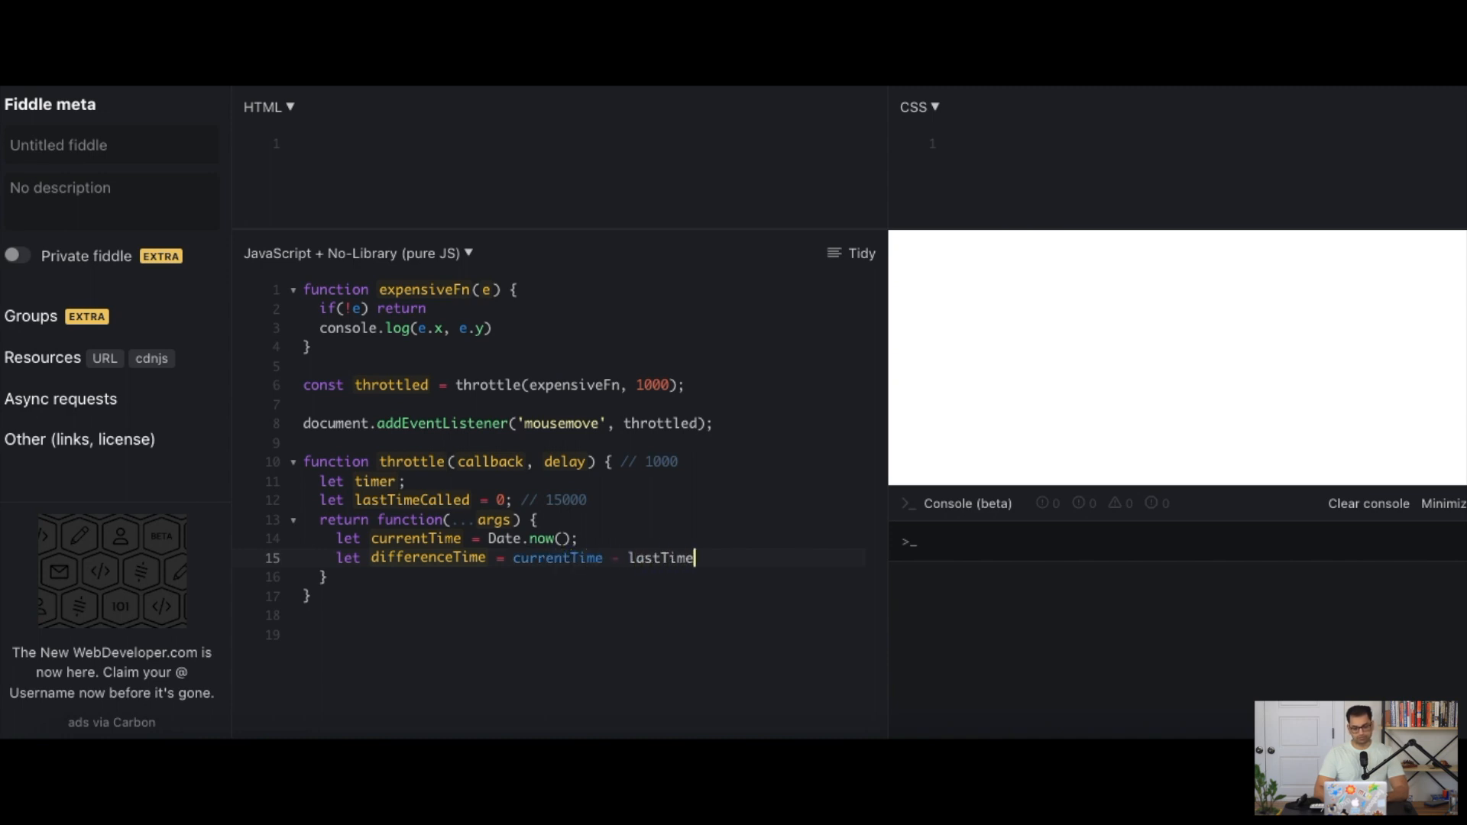
text(Called;)
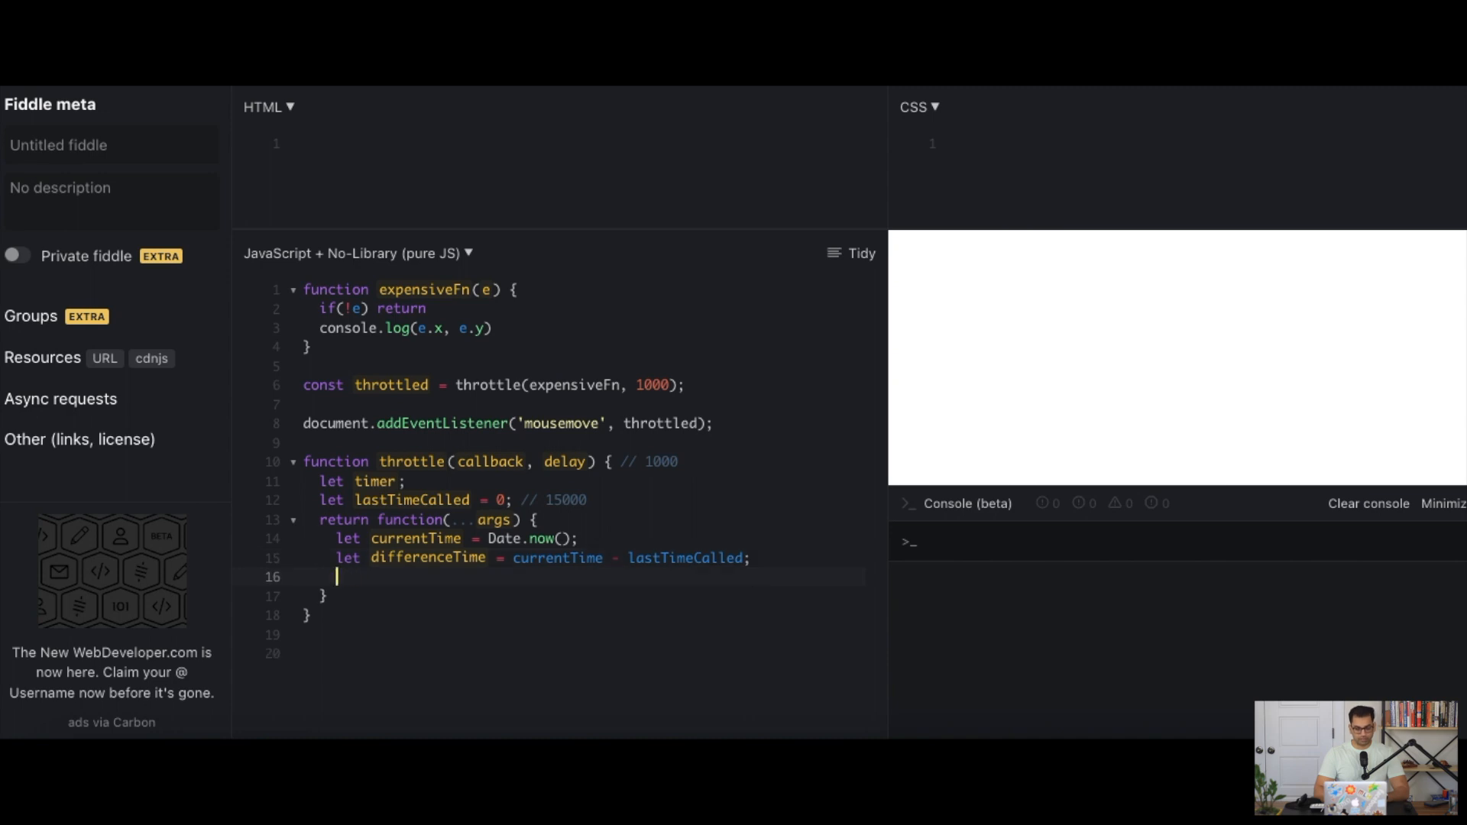
Add let delayRemaining = delay - differenceTime;
text(let delay)
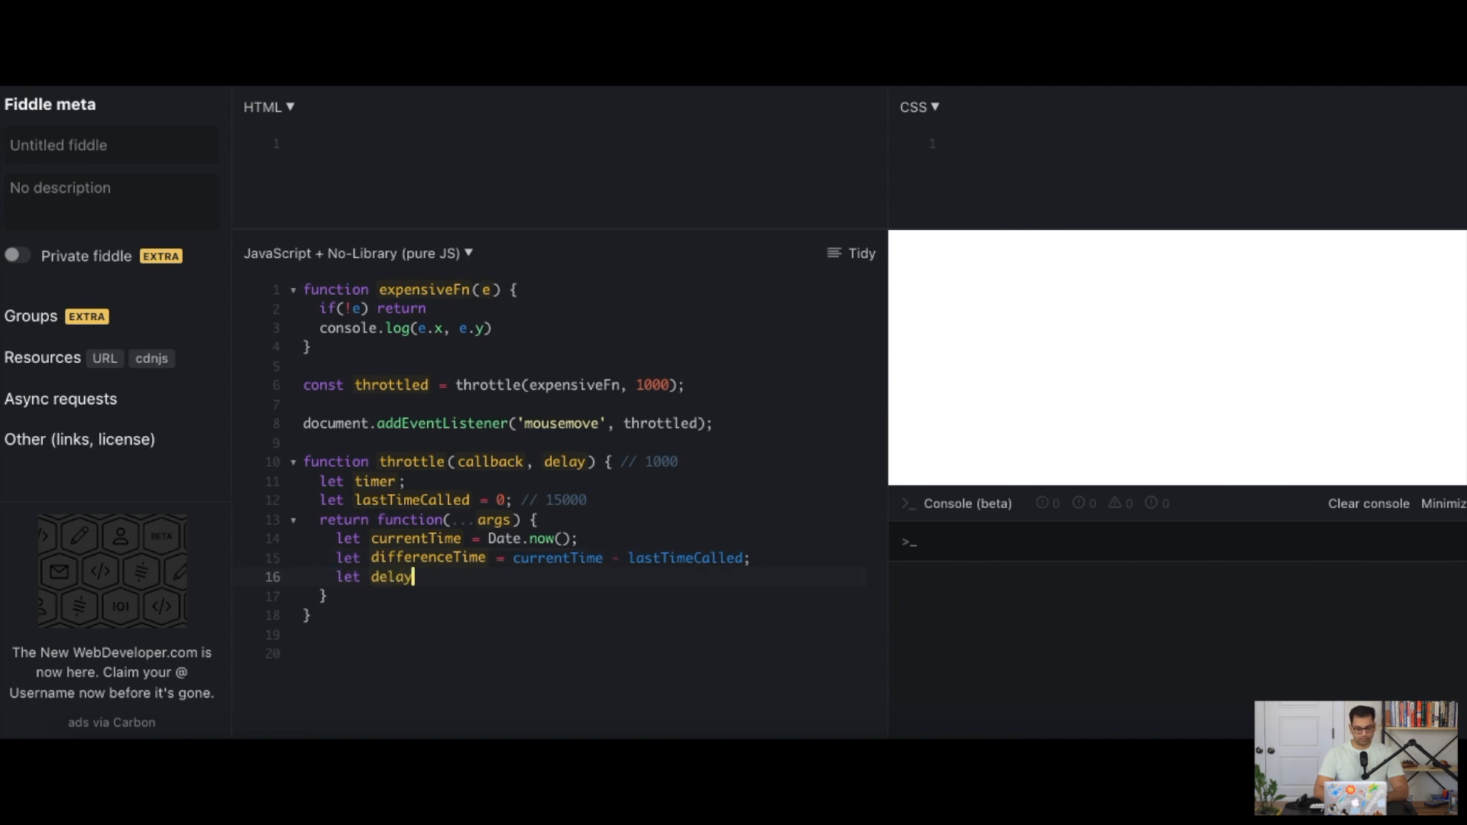
text(Re)
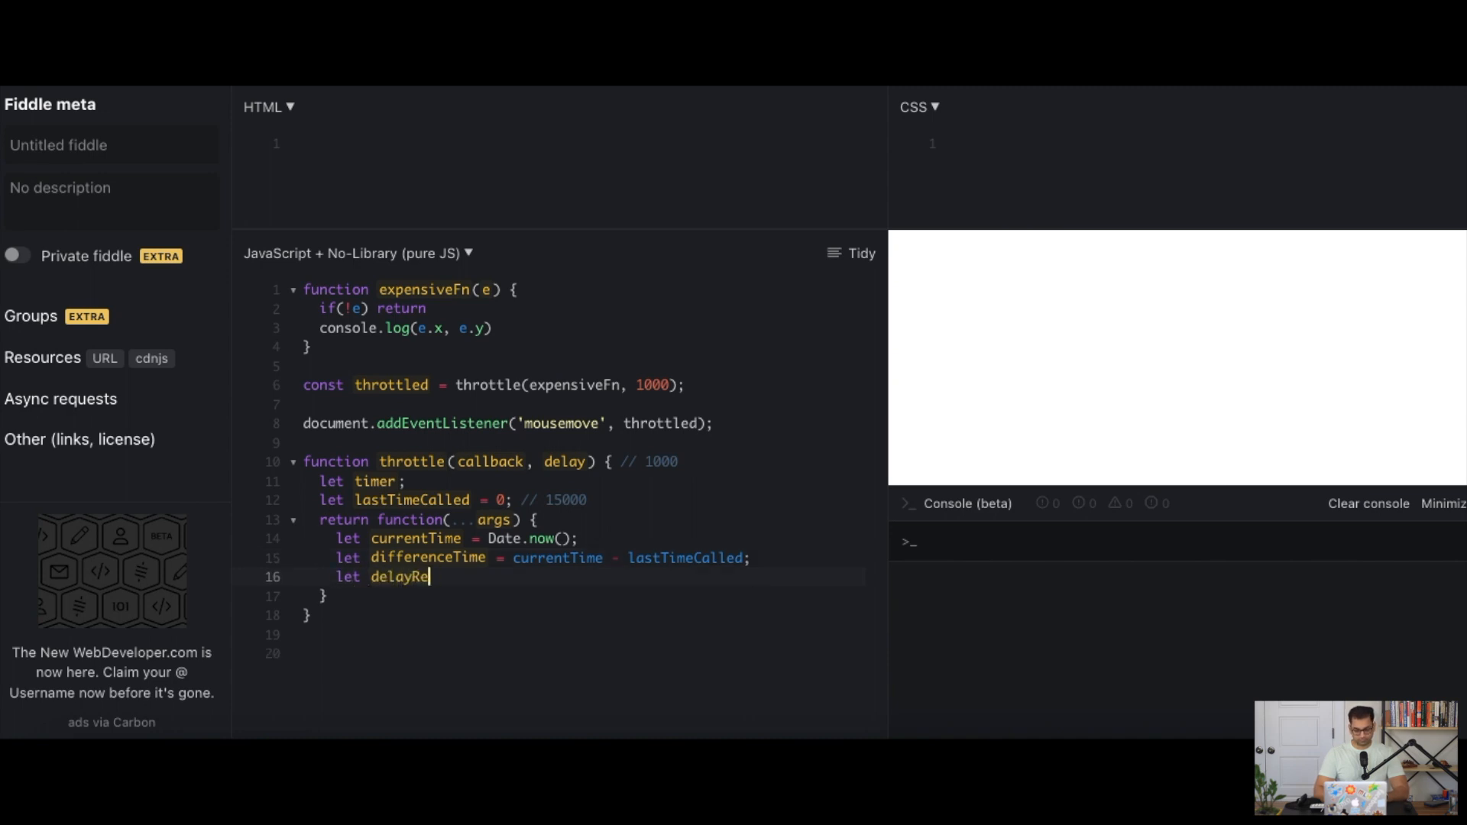
text(maining =)
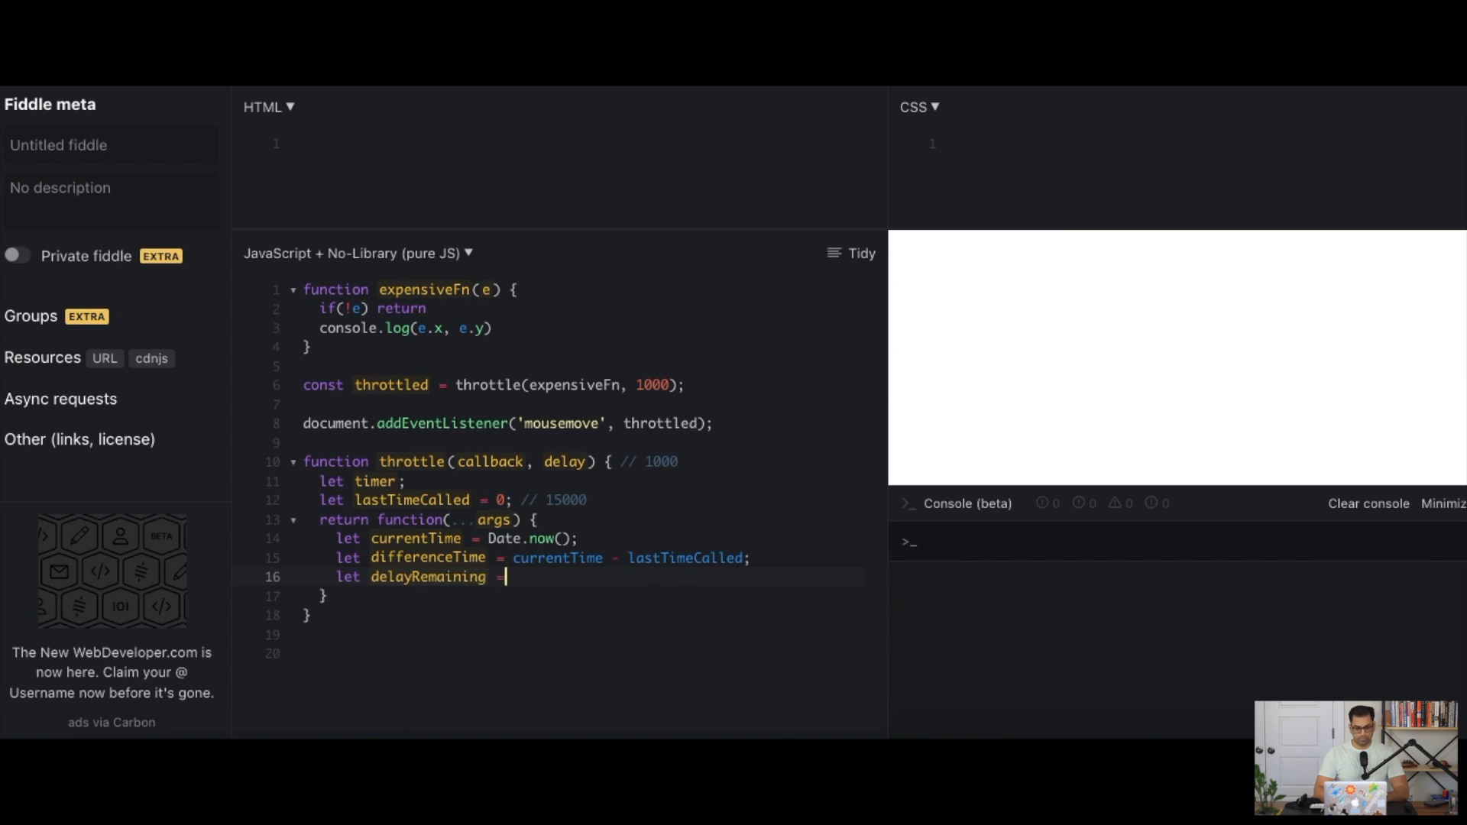
text(delay)
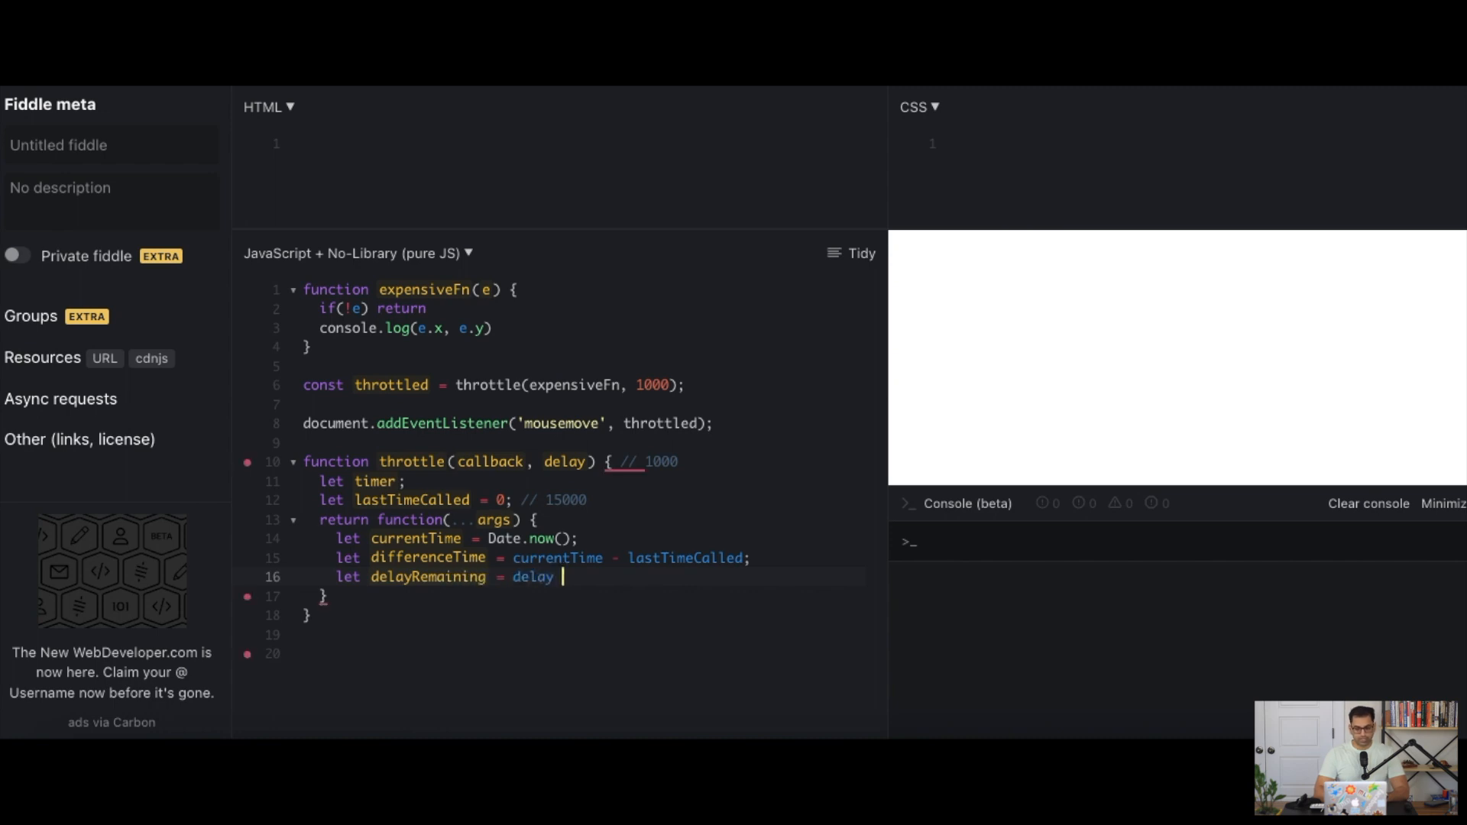
text(- differenc)
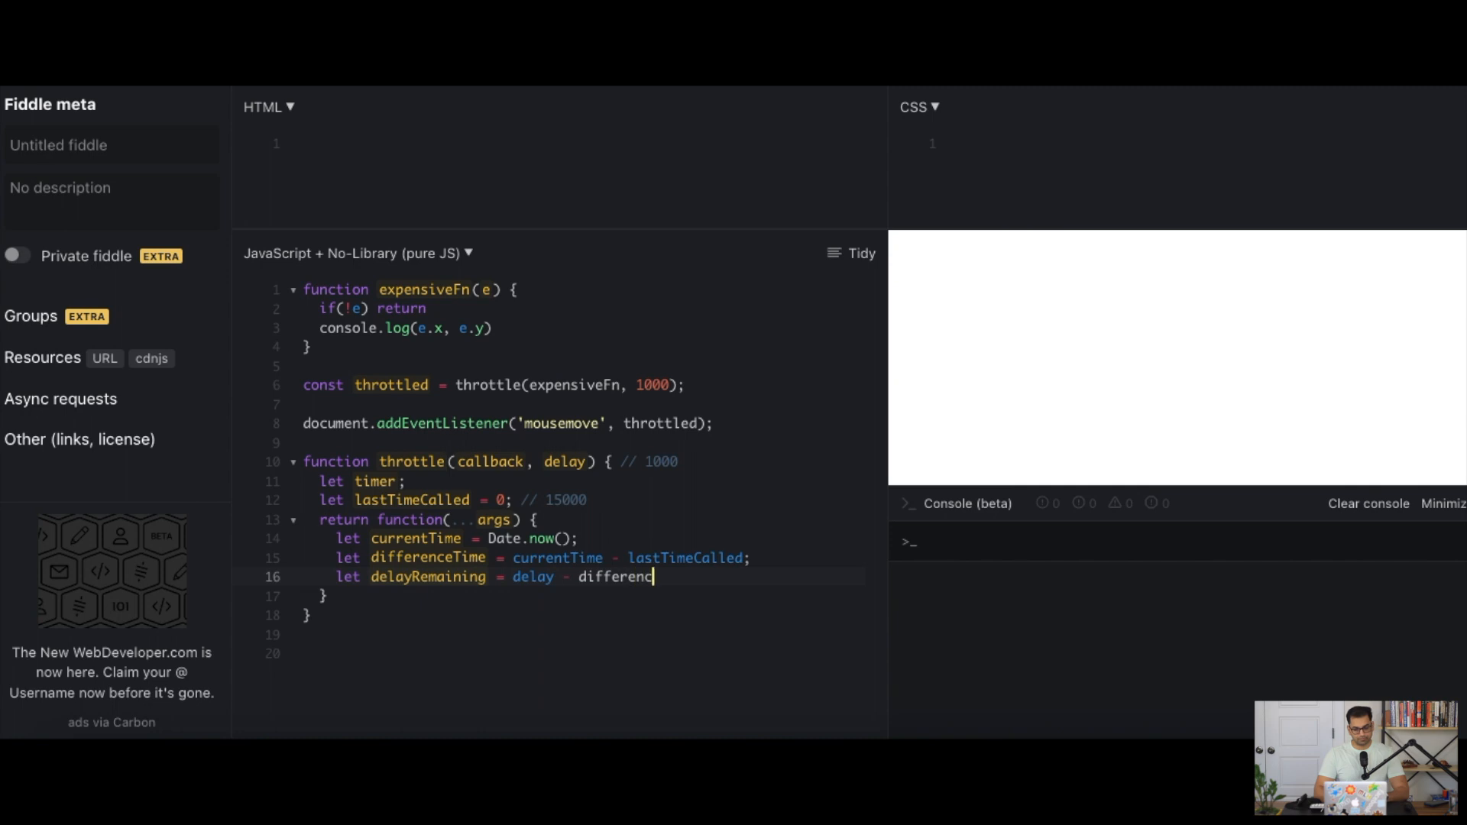
text(eTime;)
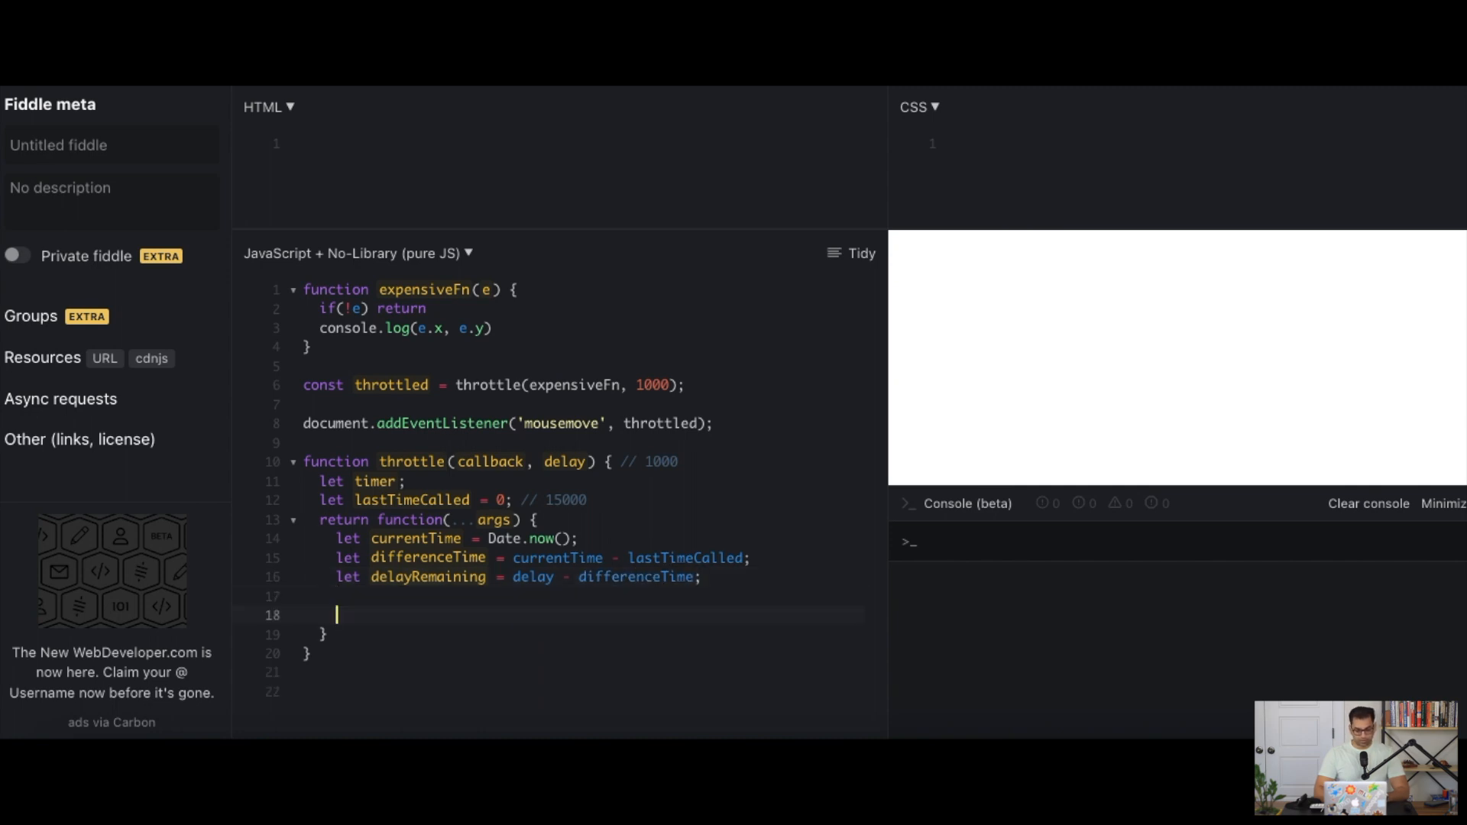
Type the empty if(delayRemaining > 0) { } else { } blocks
text(if(delayRemaining)
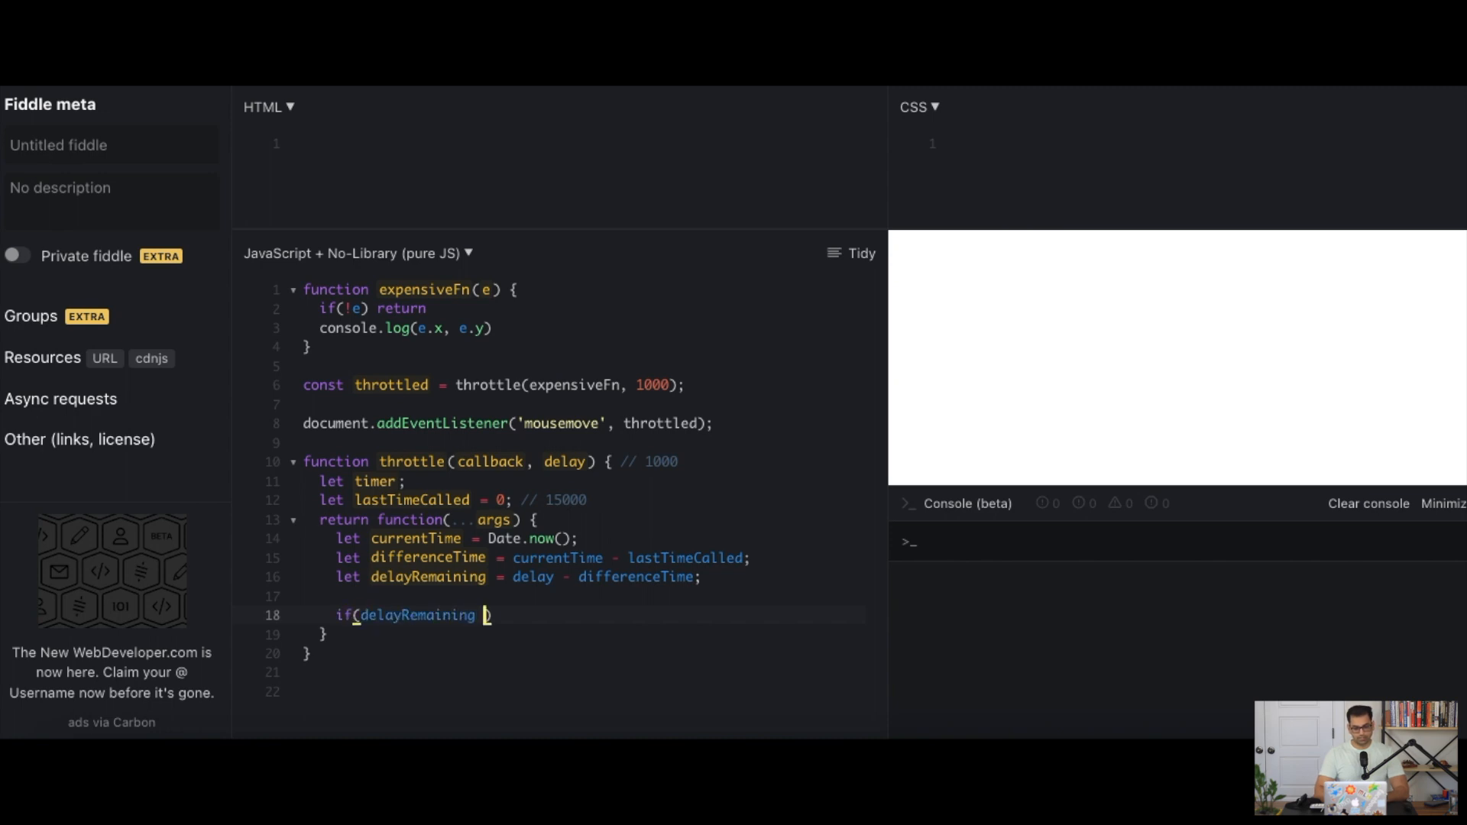
text(> 0))
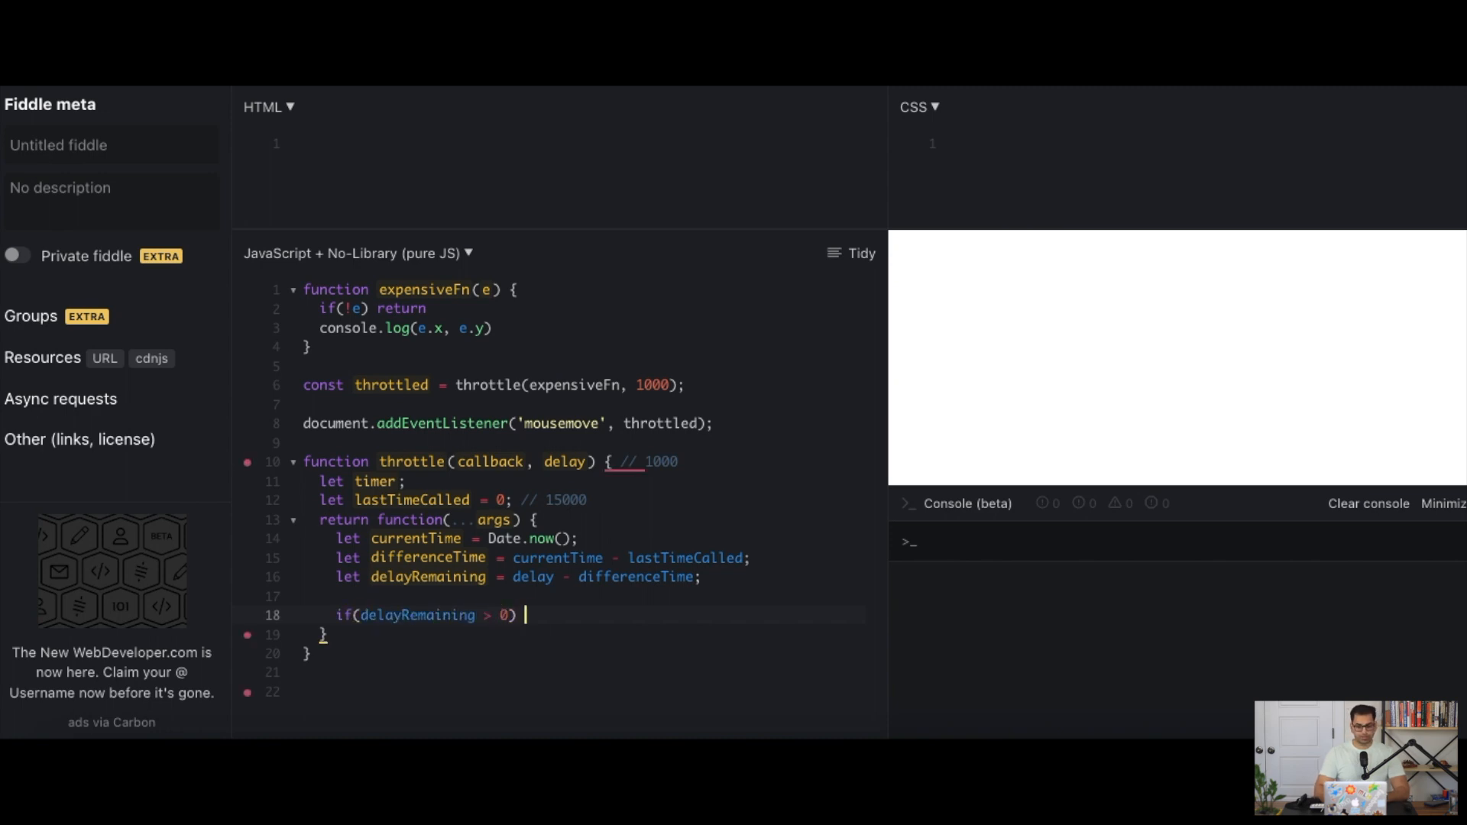
text({)
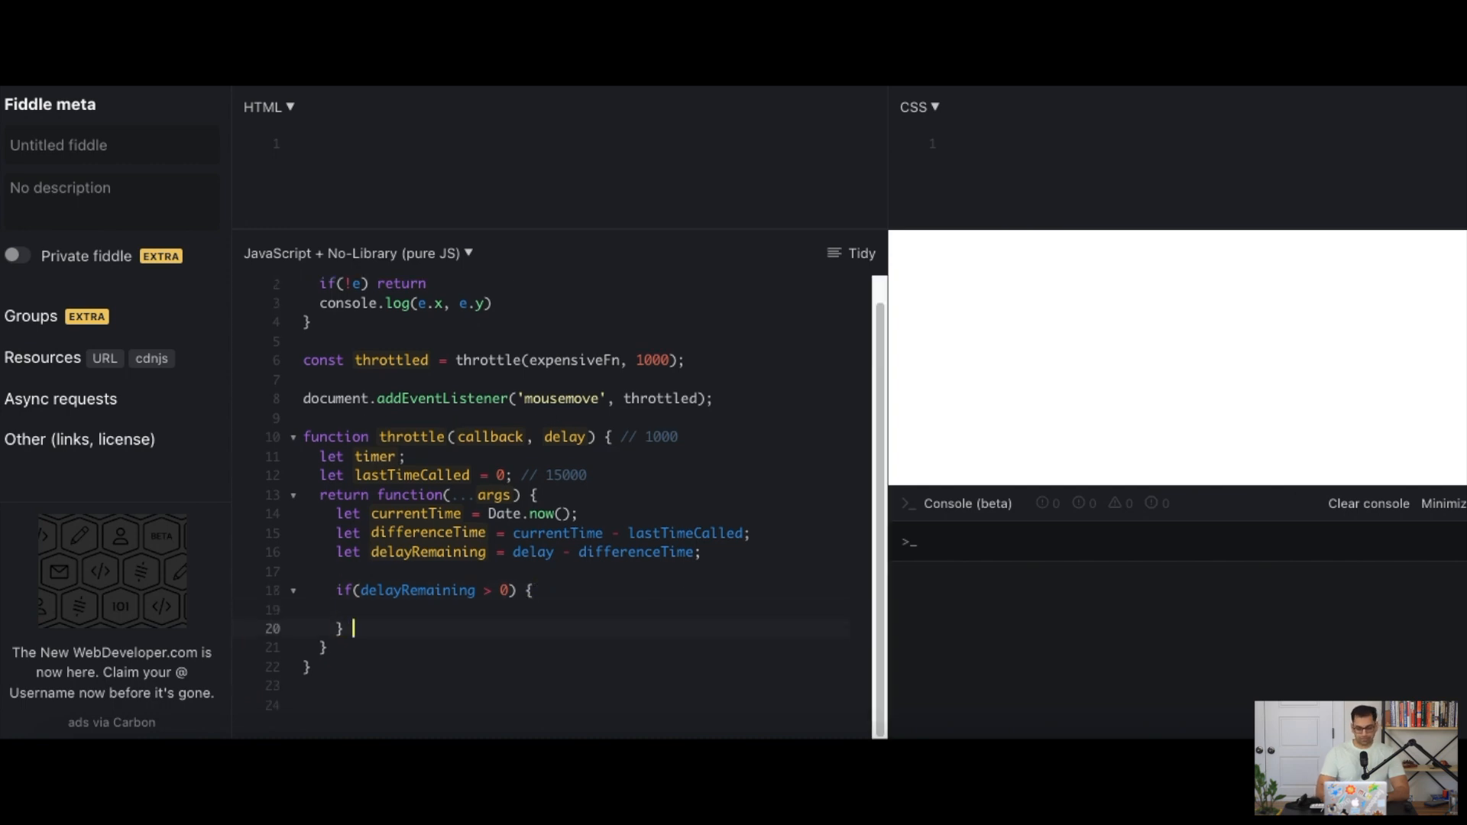
text(else {)
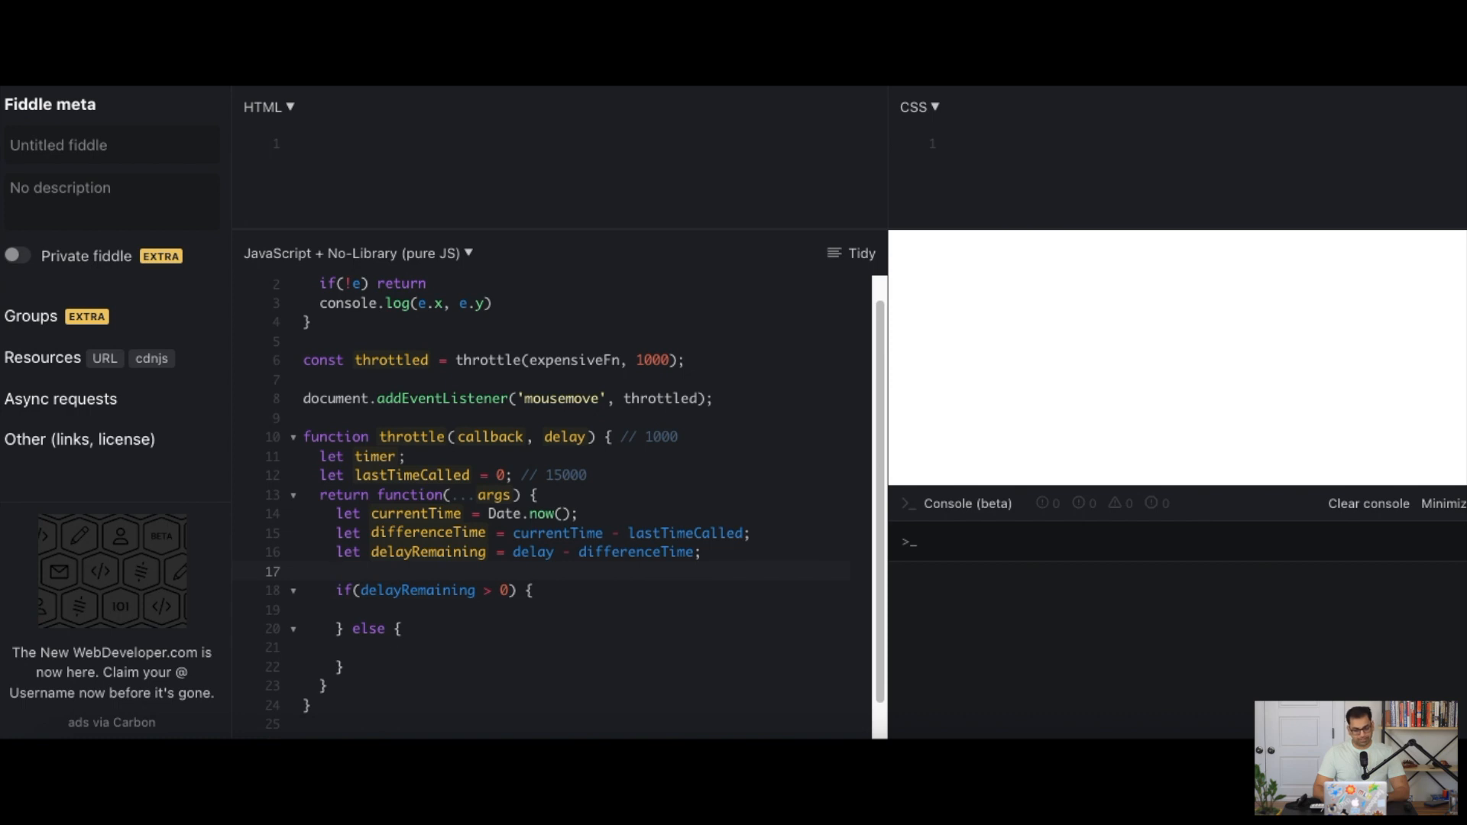
Define invokCallback() calling callback.call(this, ...args) and setting lastTimeCalled = Date.now()
text(func)
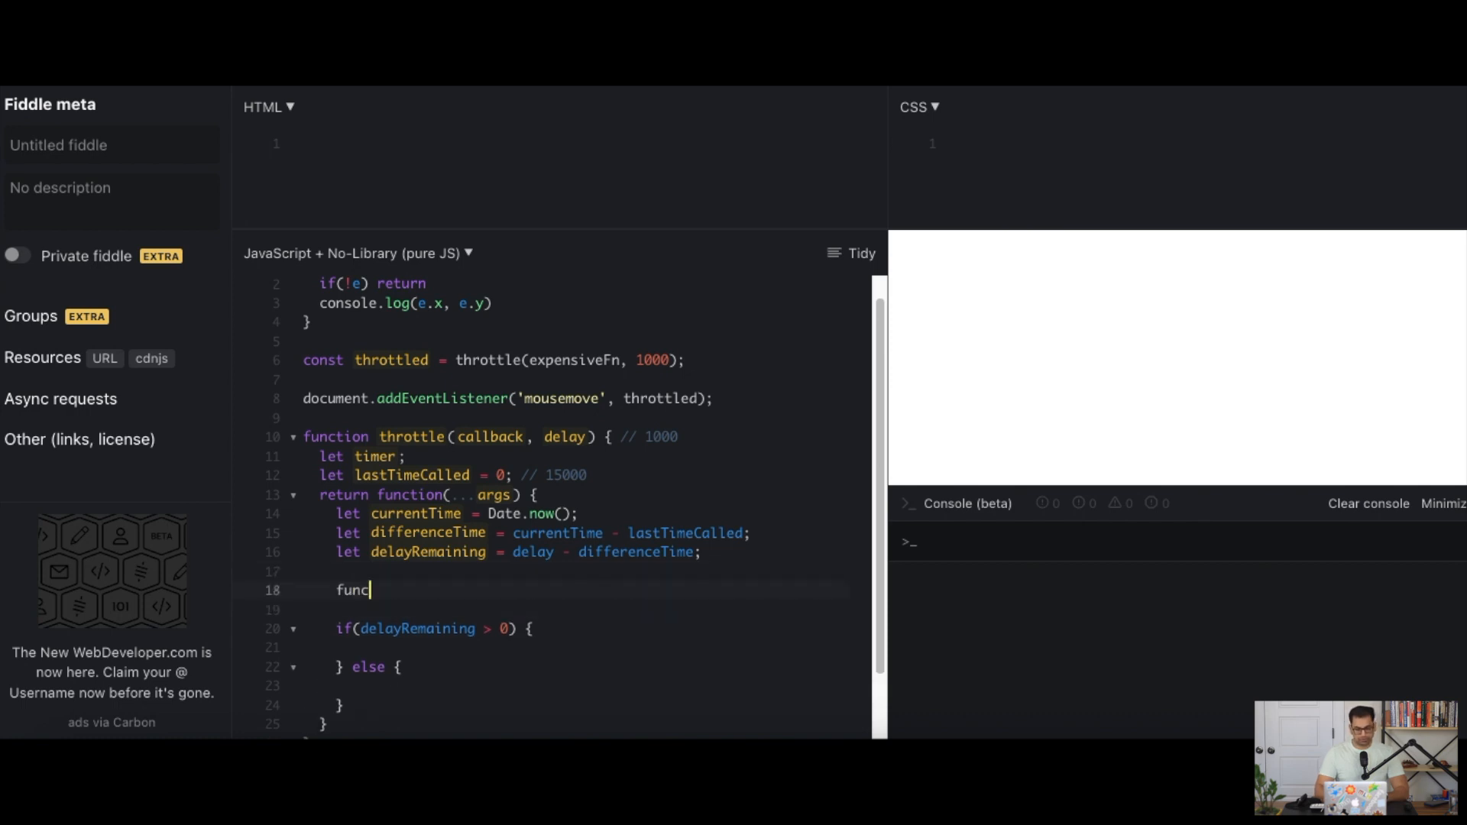
text(t)
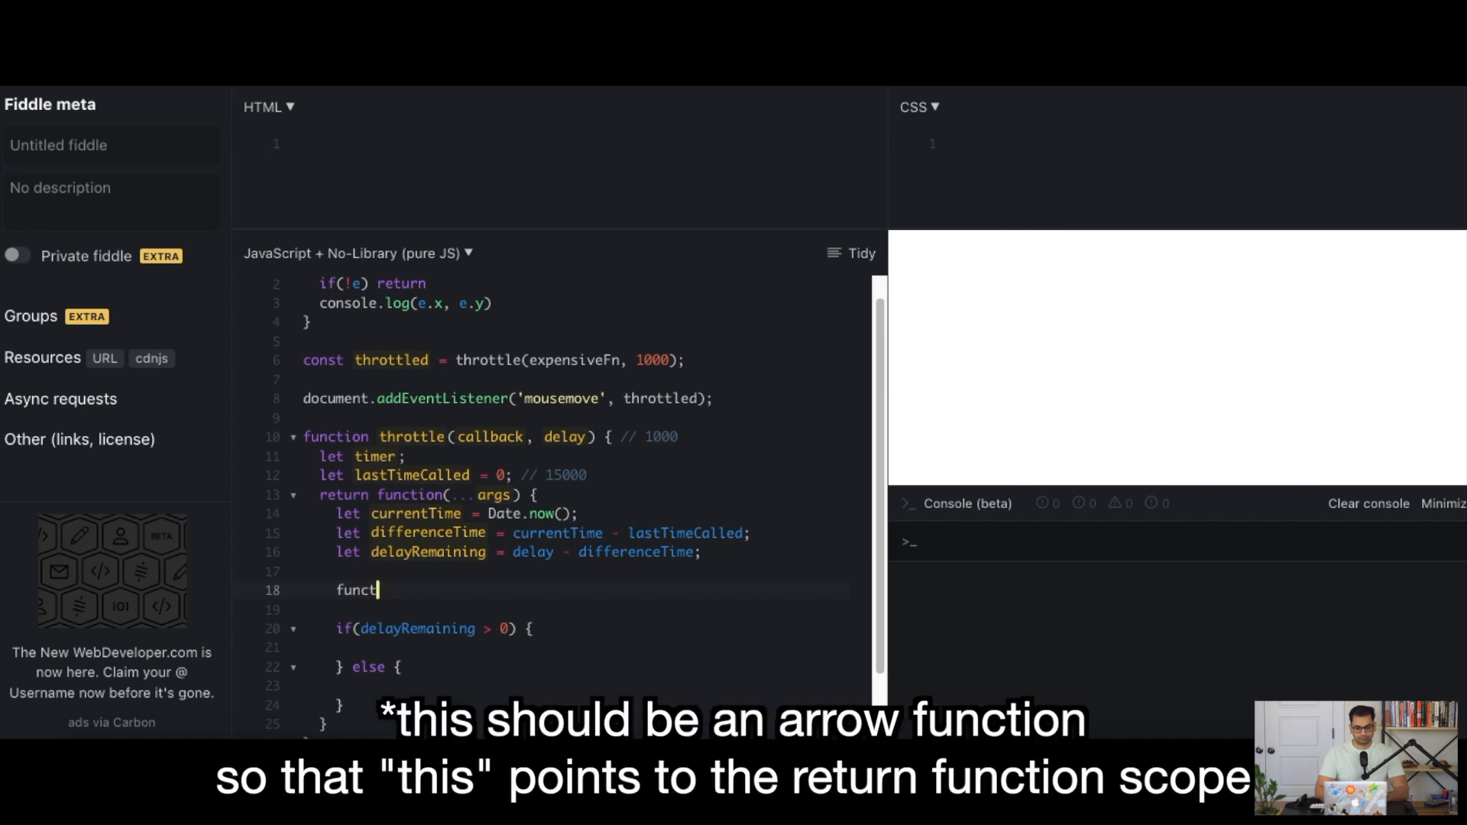
text(ion invokCallback() {)
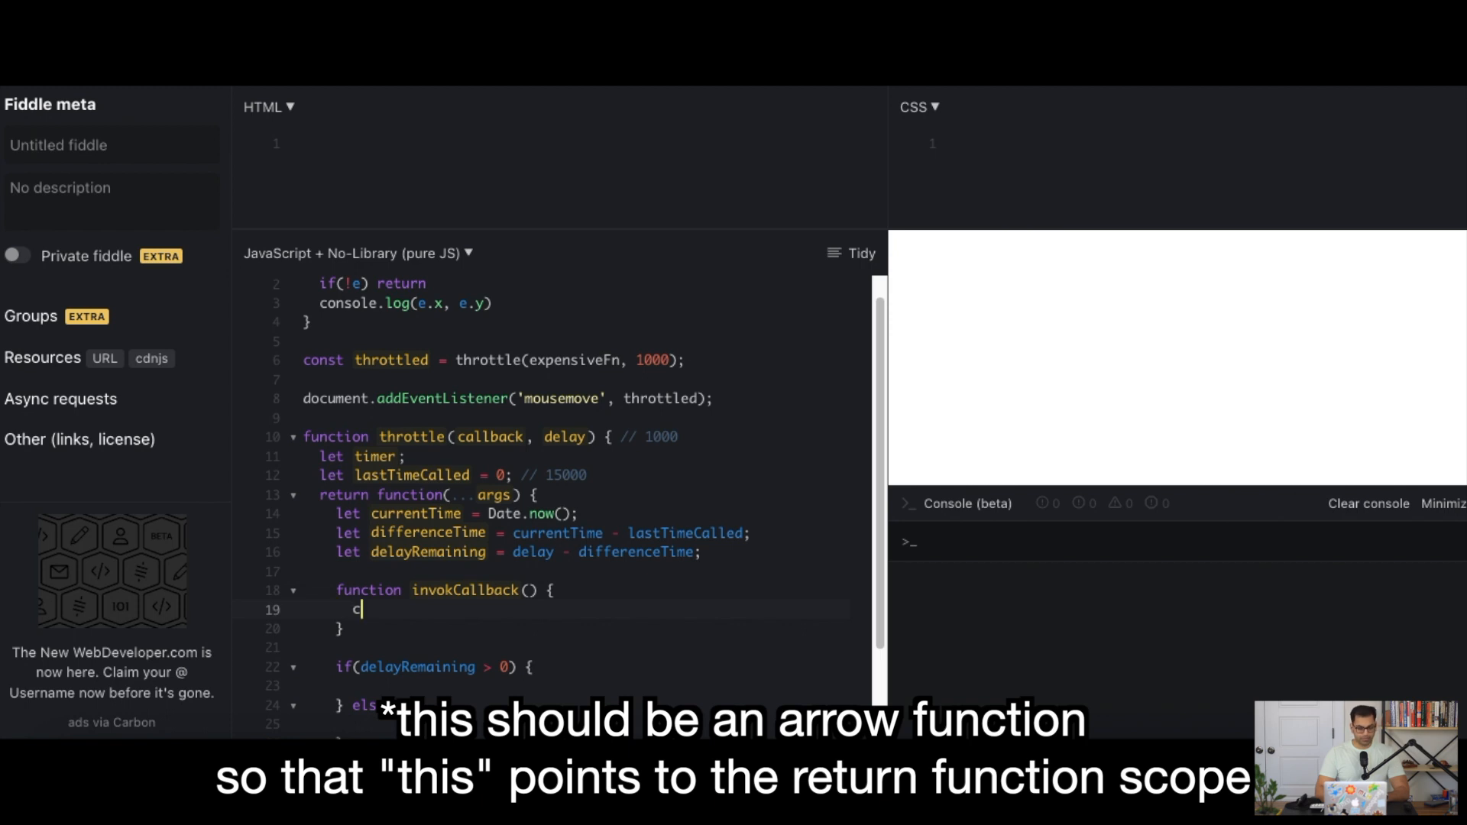
text(allbackk)
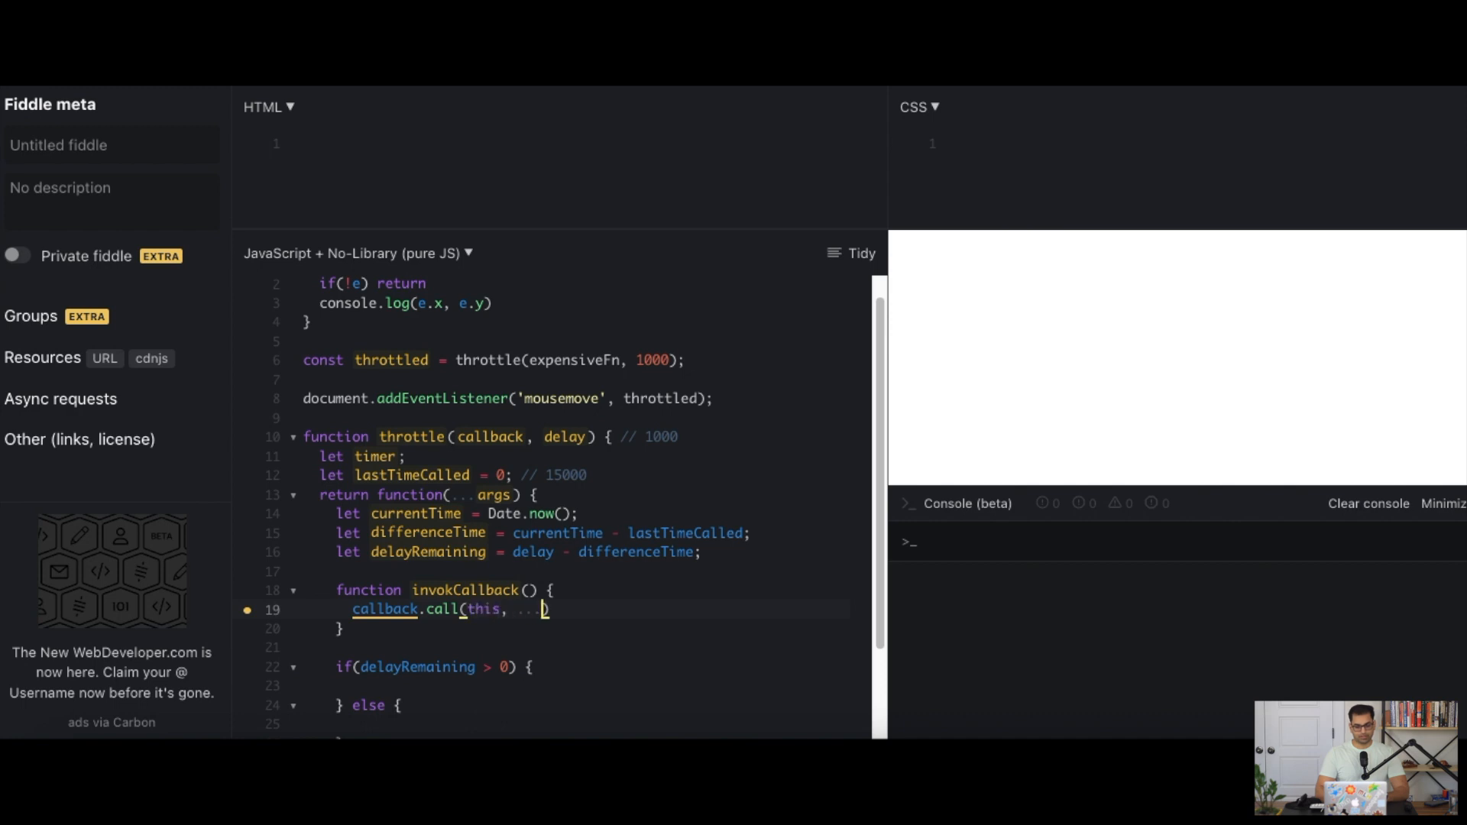
text(args))
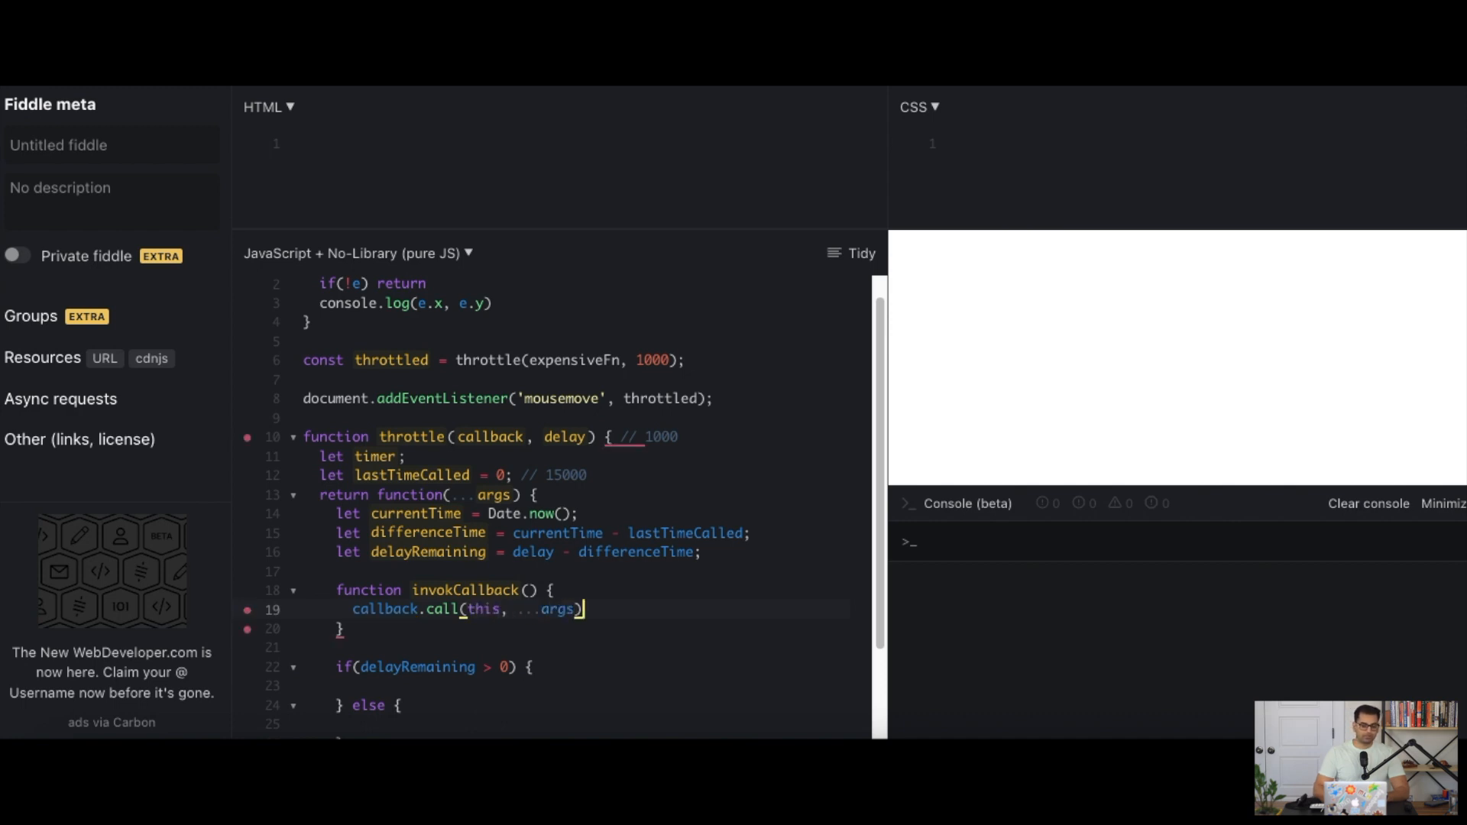
text(;)
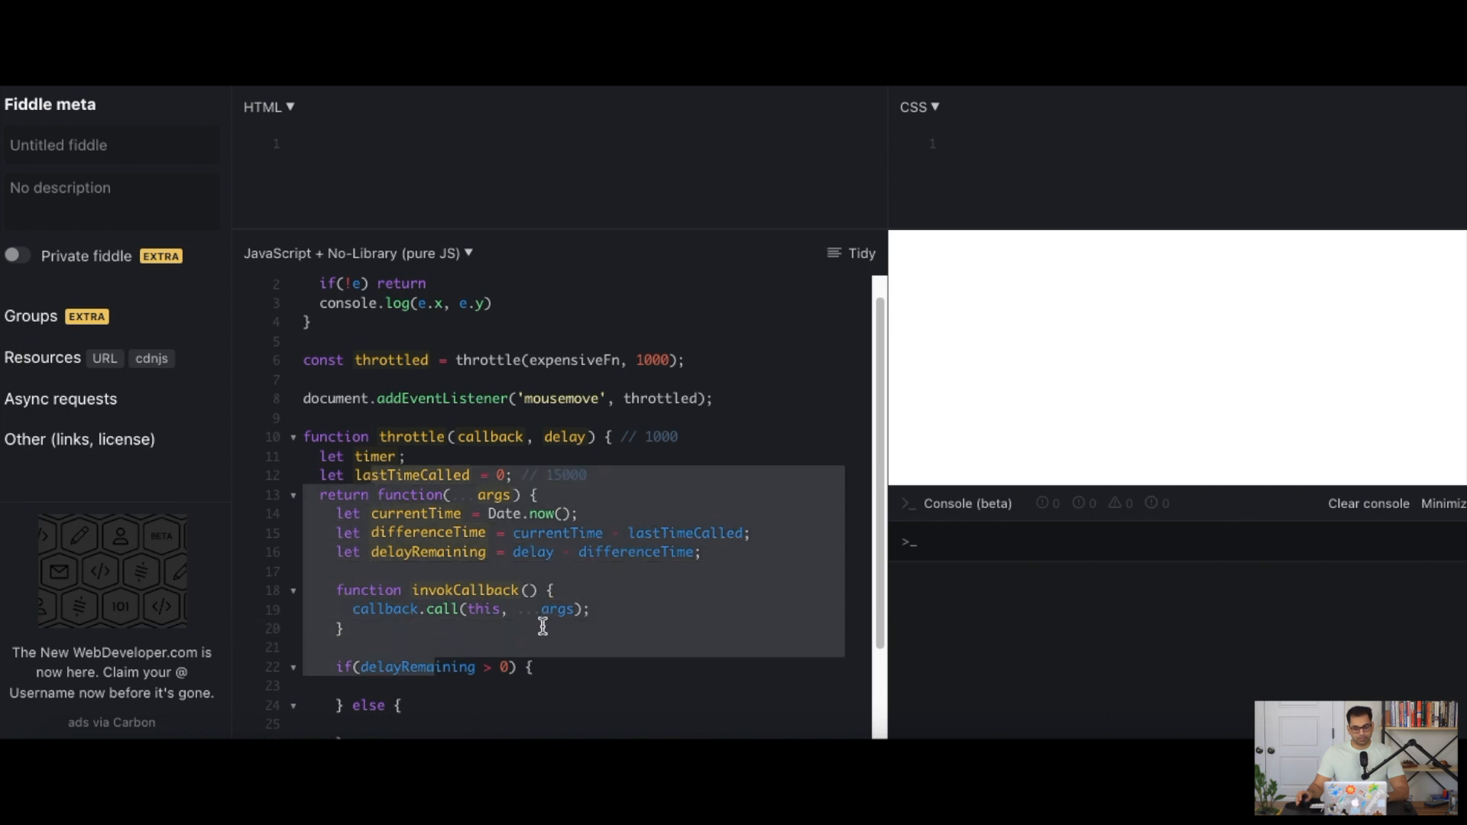
click(513, 474)
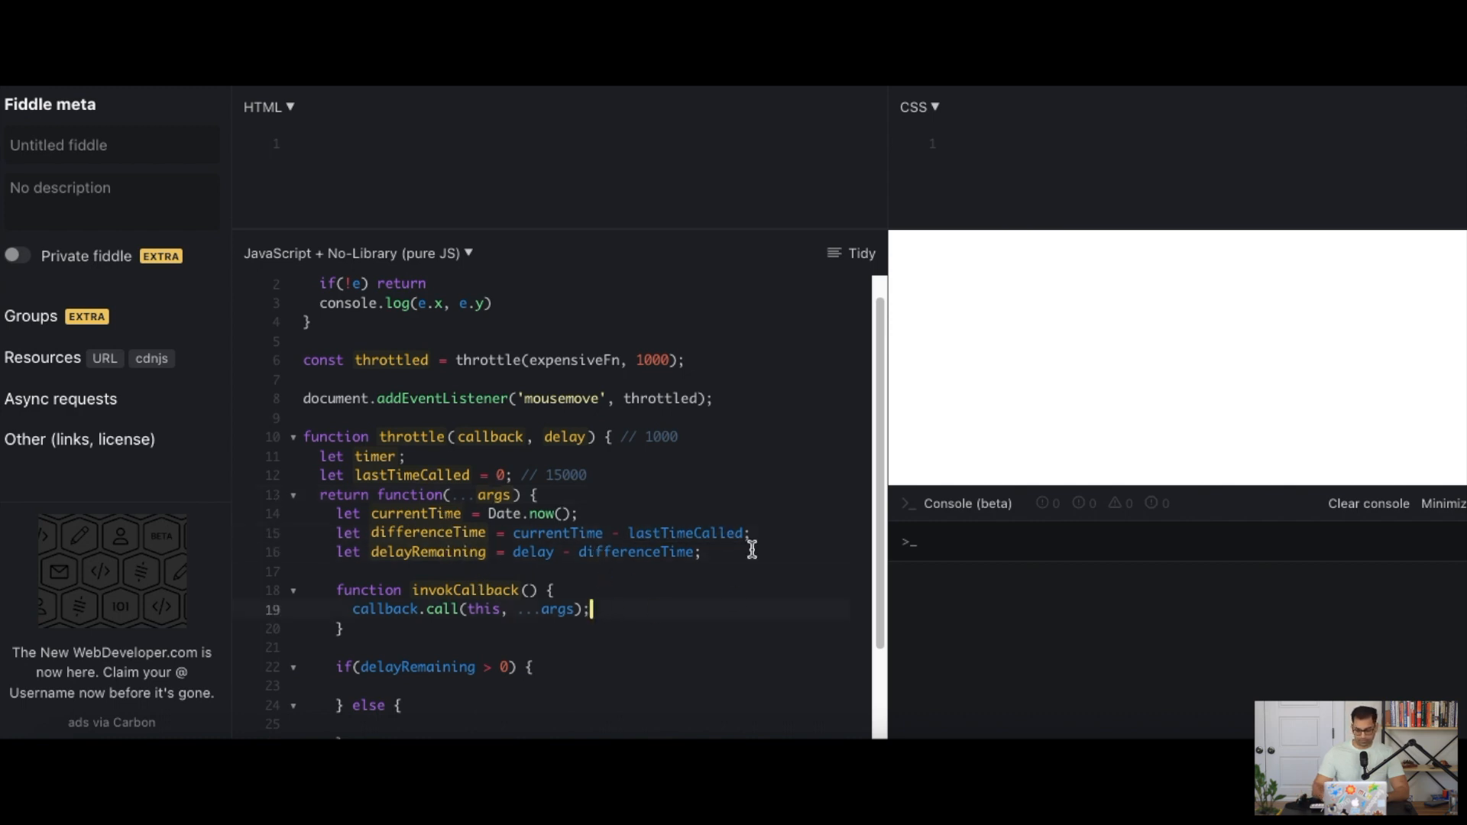
text(lastTimeCalled =)
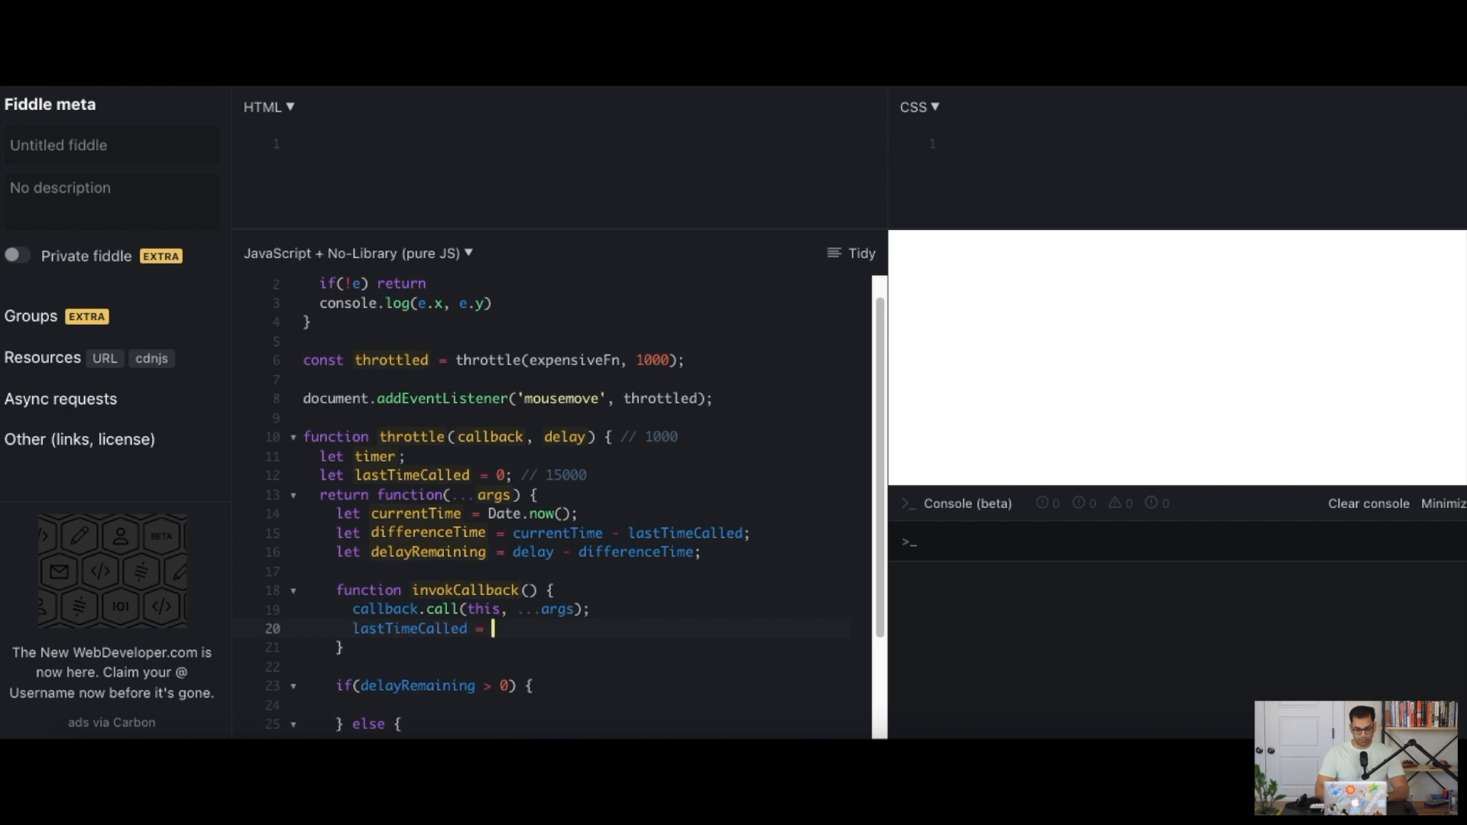
text(Date.now();)
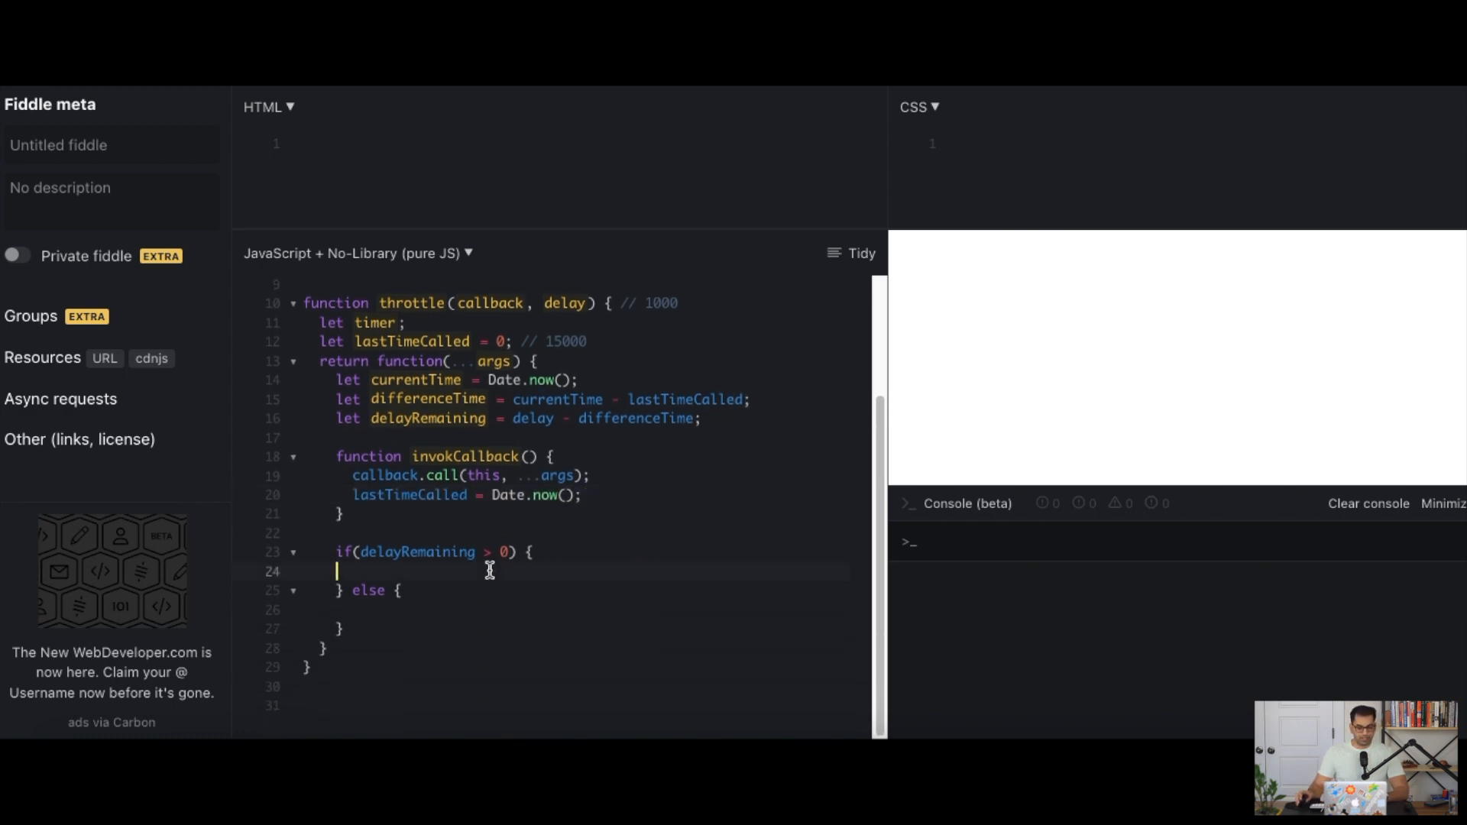
Inside the if block, add if(timer) clearTimeout(timer);
text(if(t)
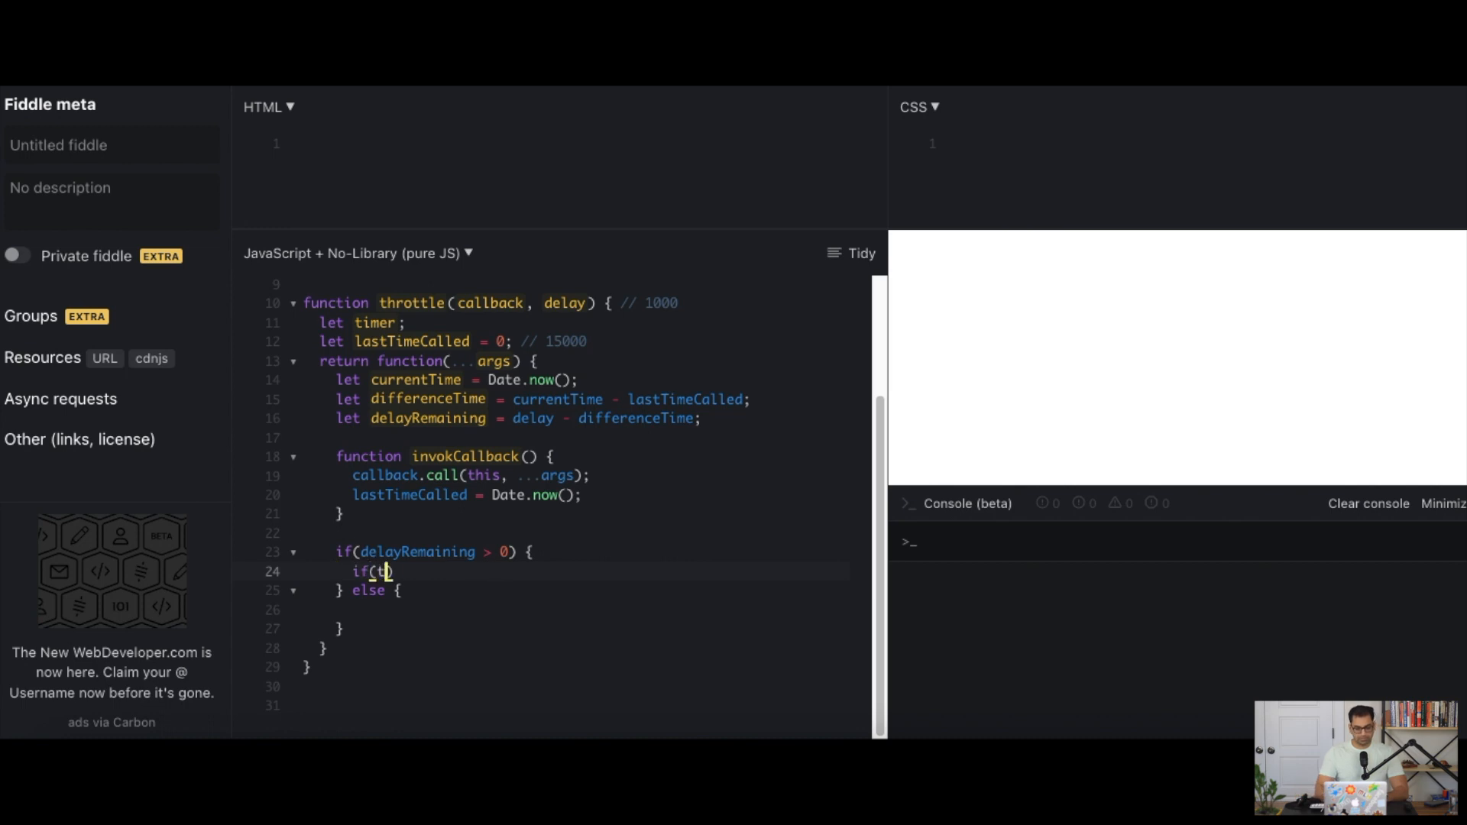
text(imer) cle)
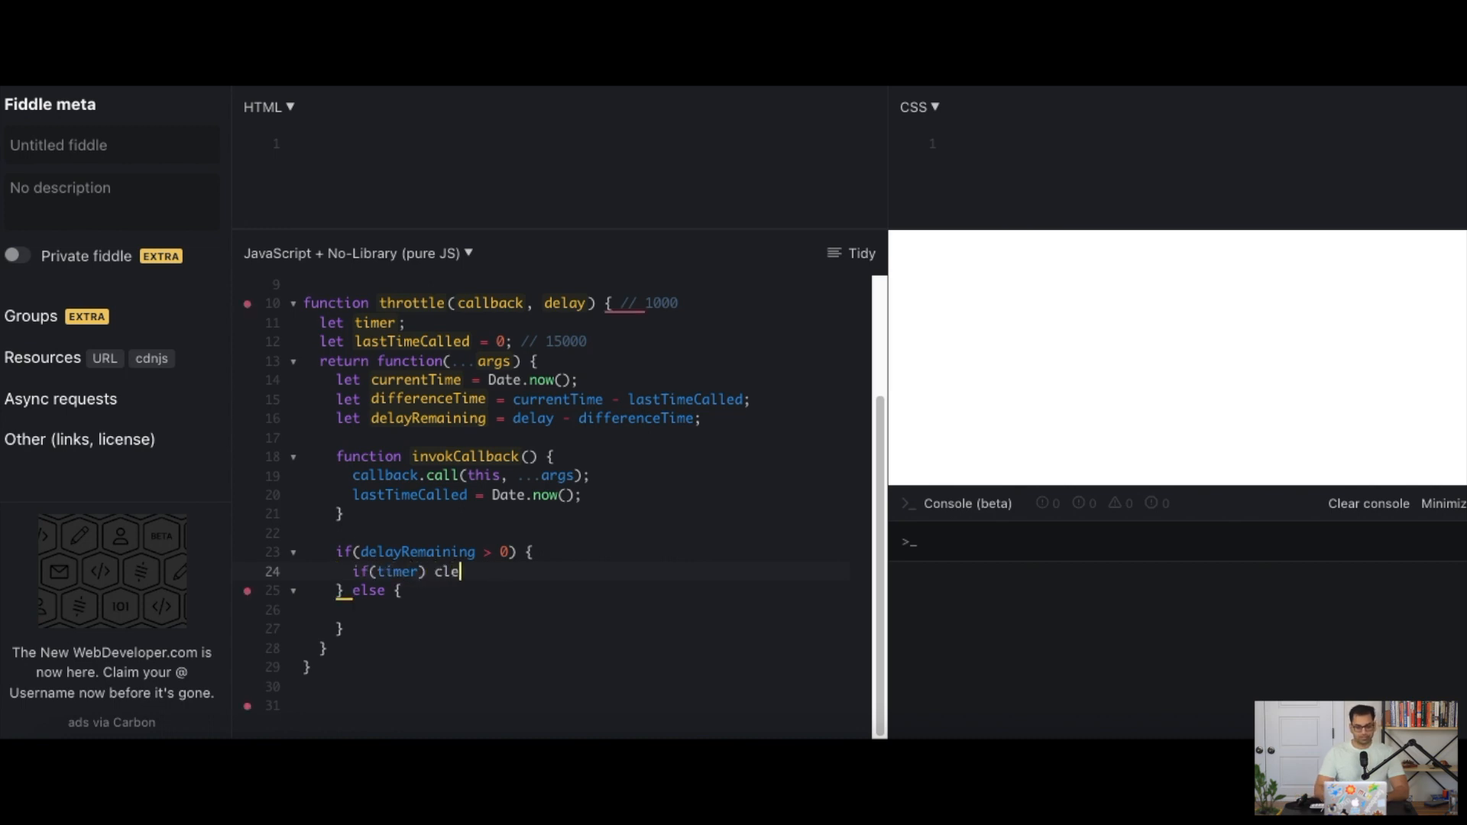
text(arTimeout(timer);)
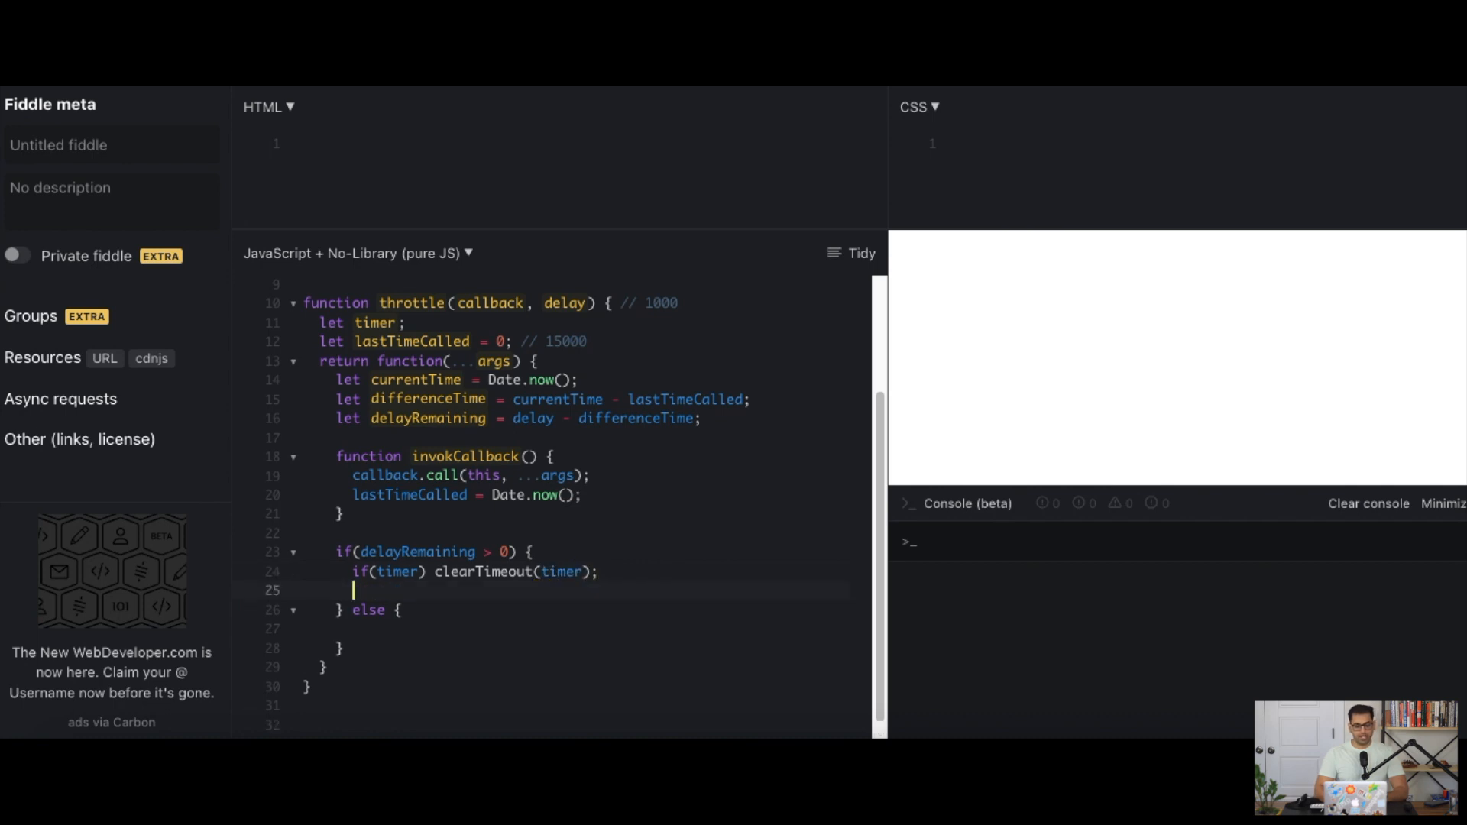
Schedule timer = setTimeout(invokCallback, delayRemaining) inside the if block
text(timer = setTimeout)
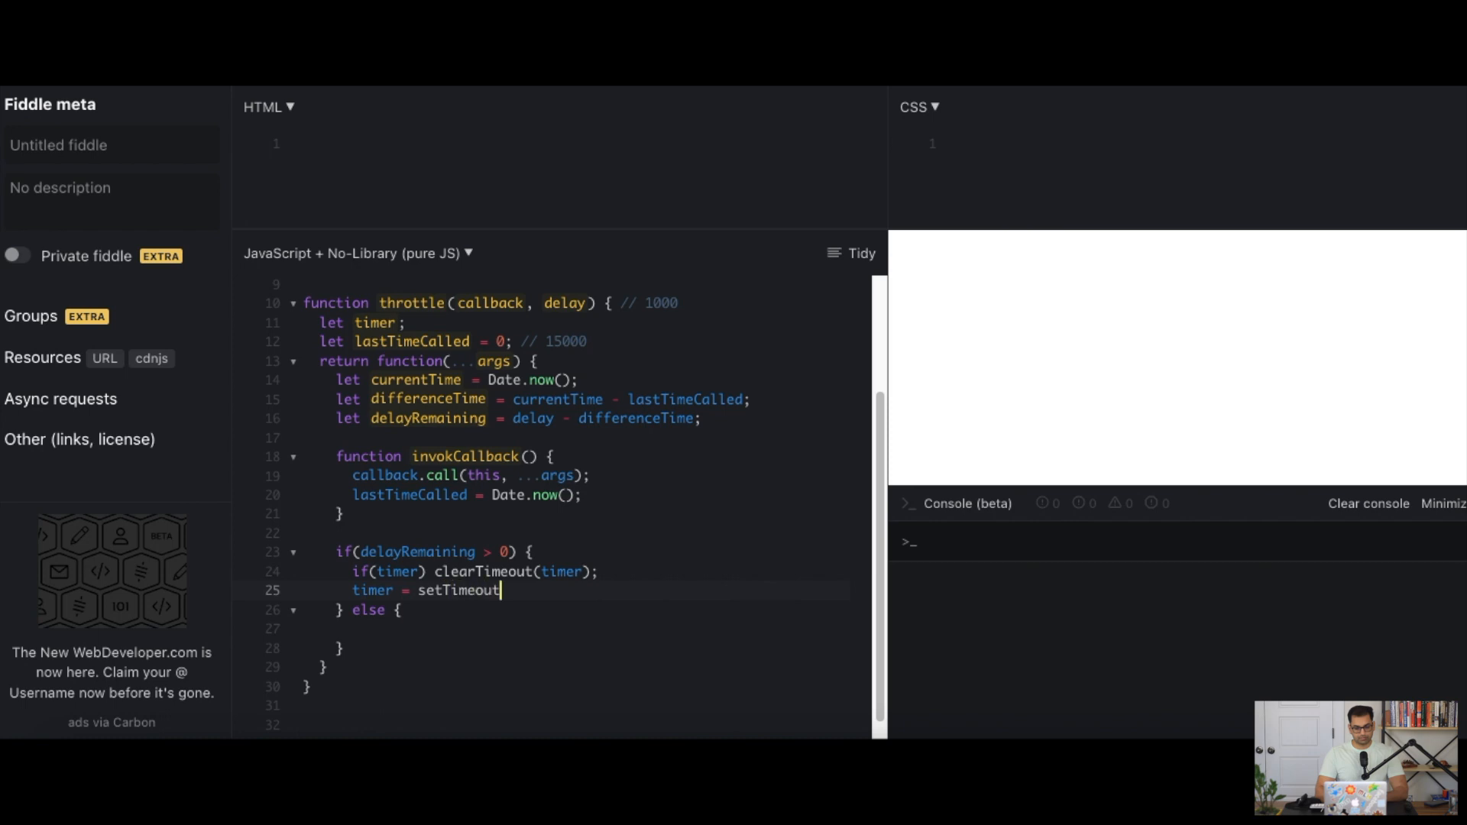
text(())
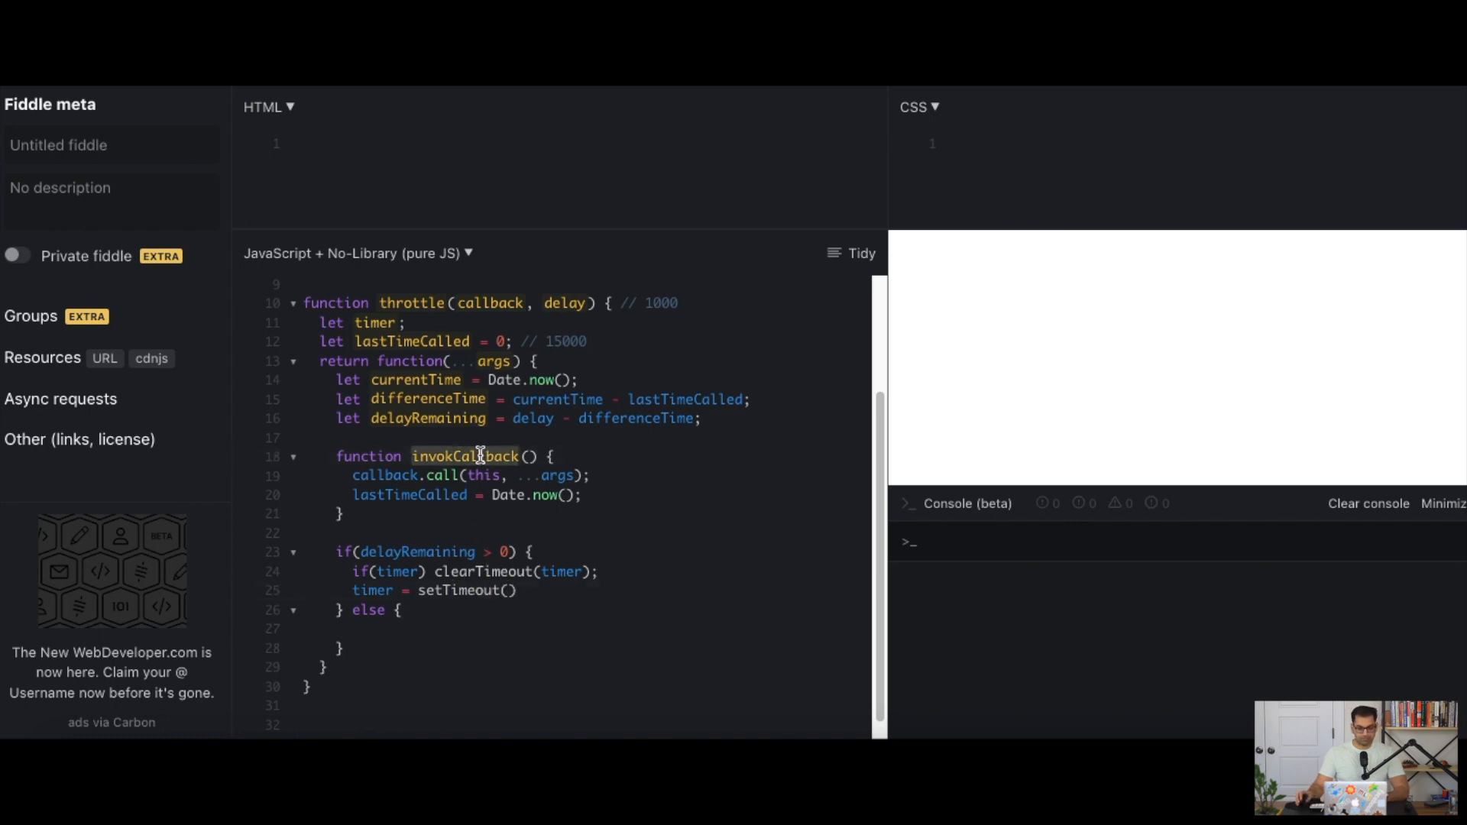
text(invokCallback)
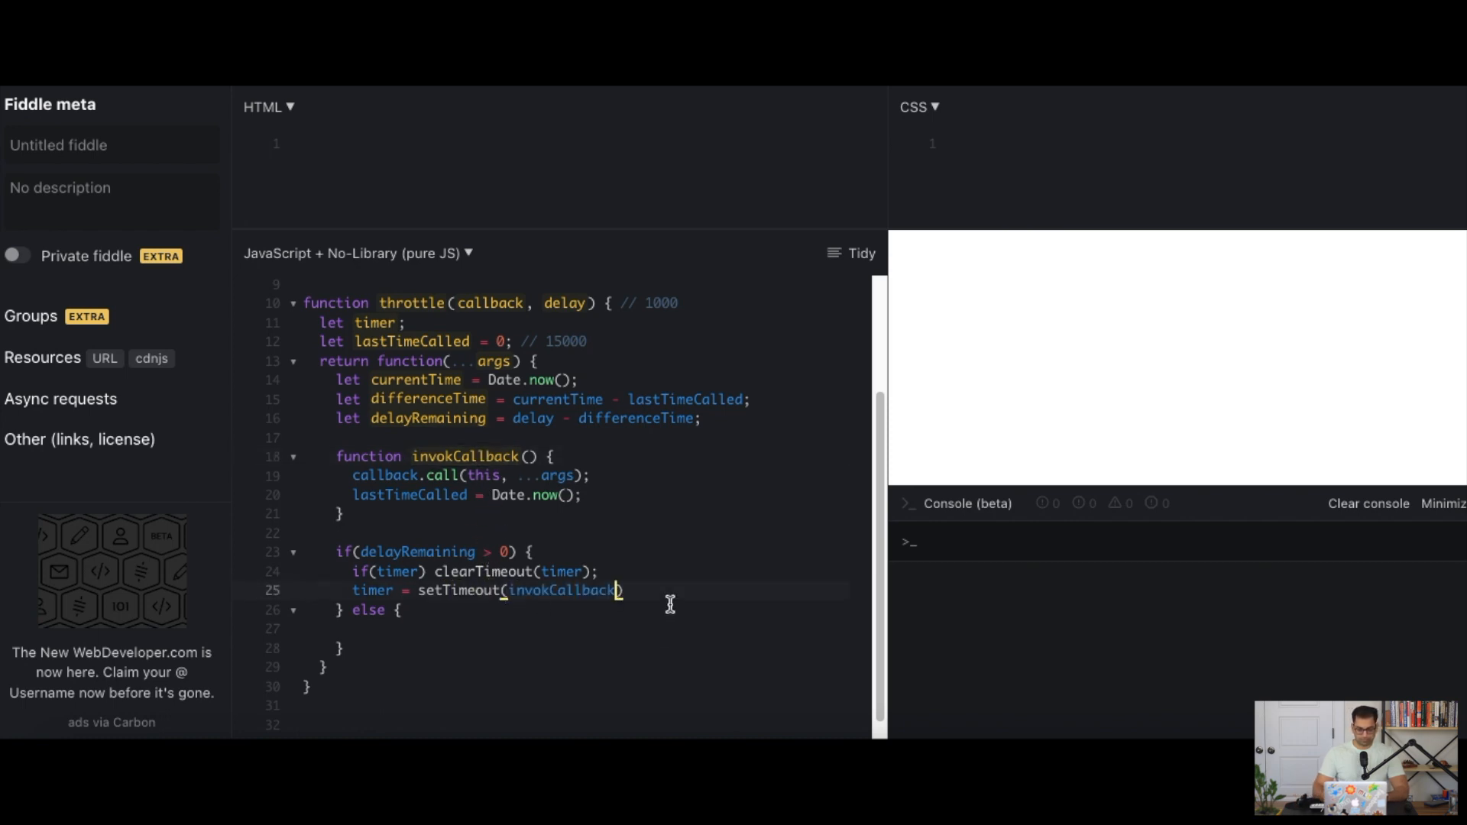
text(,)
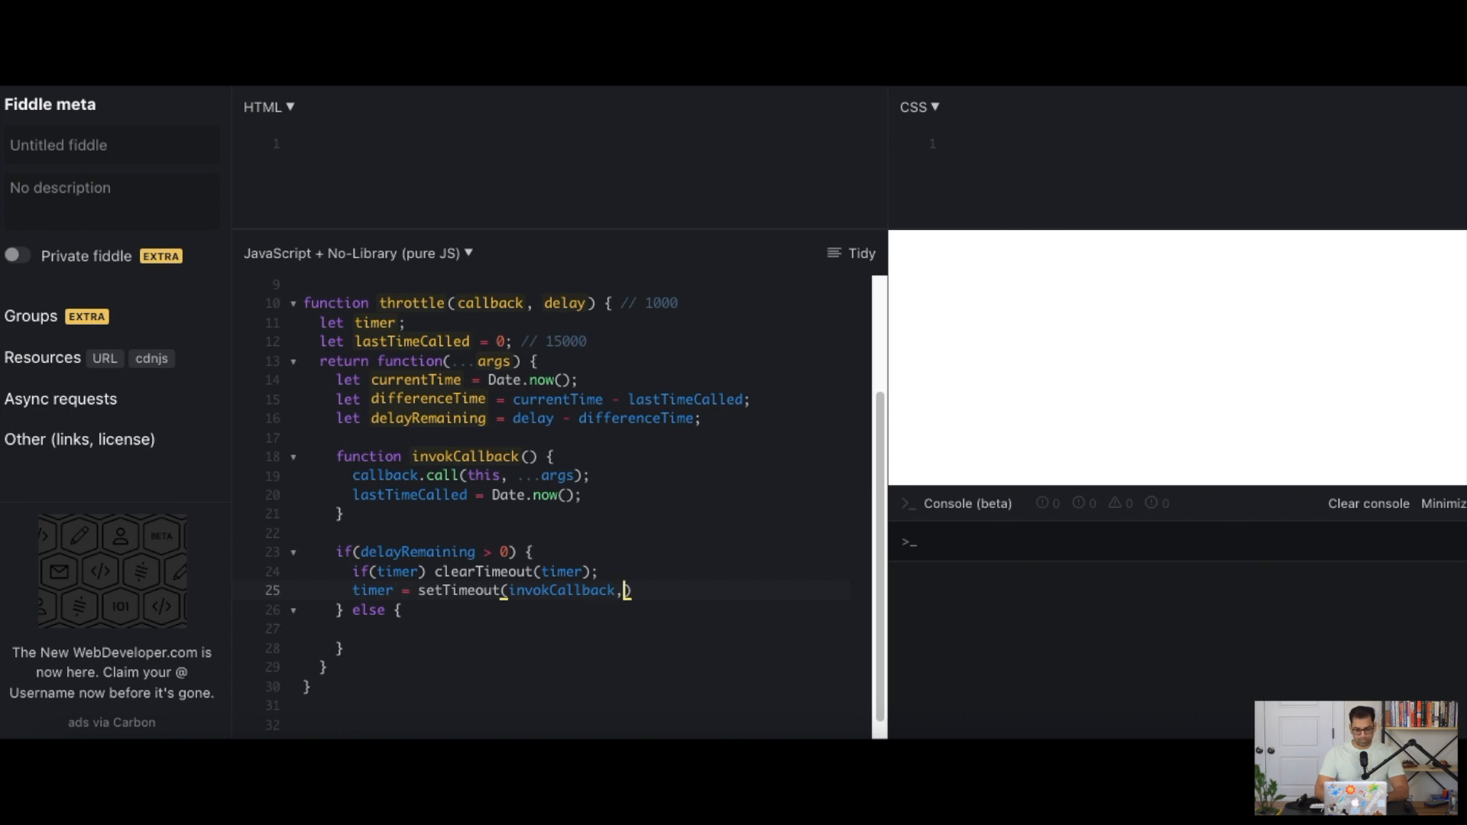
text(delayRemaining)
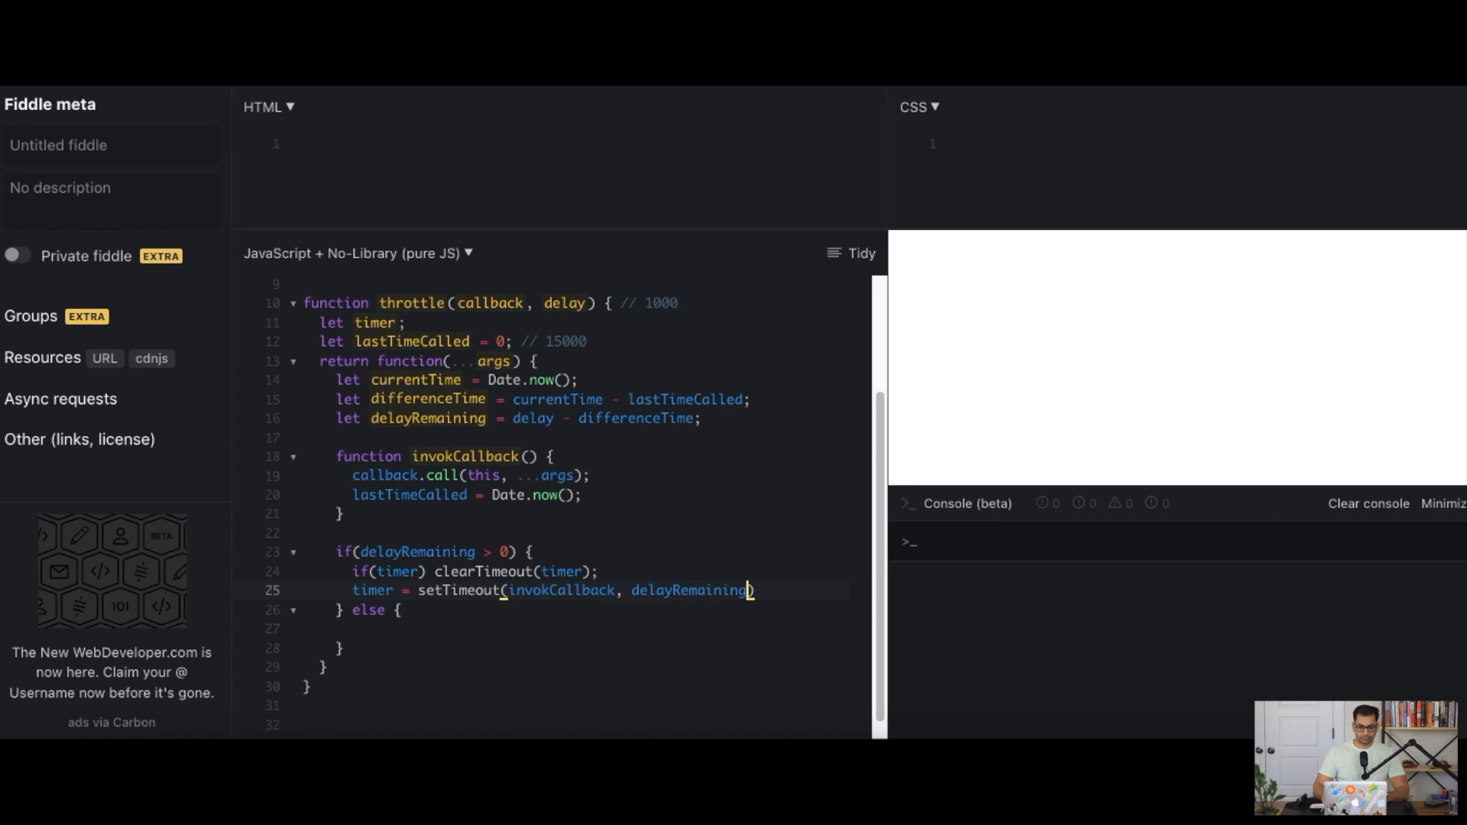
double_click(561, 589)
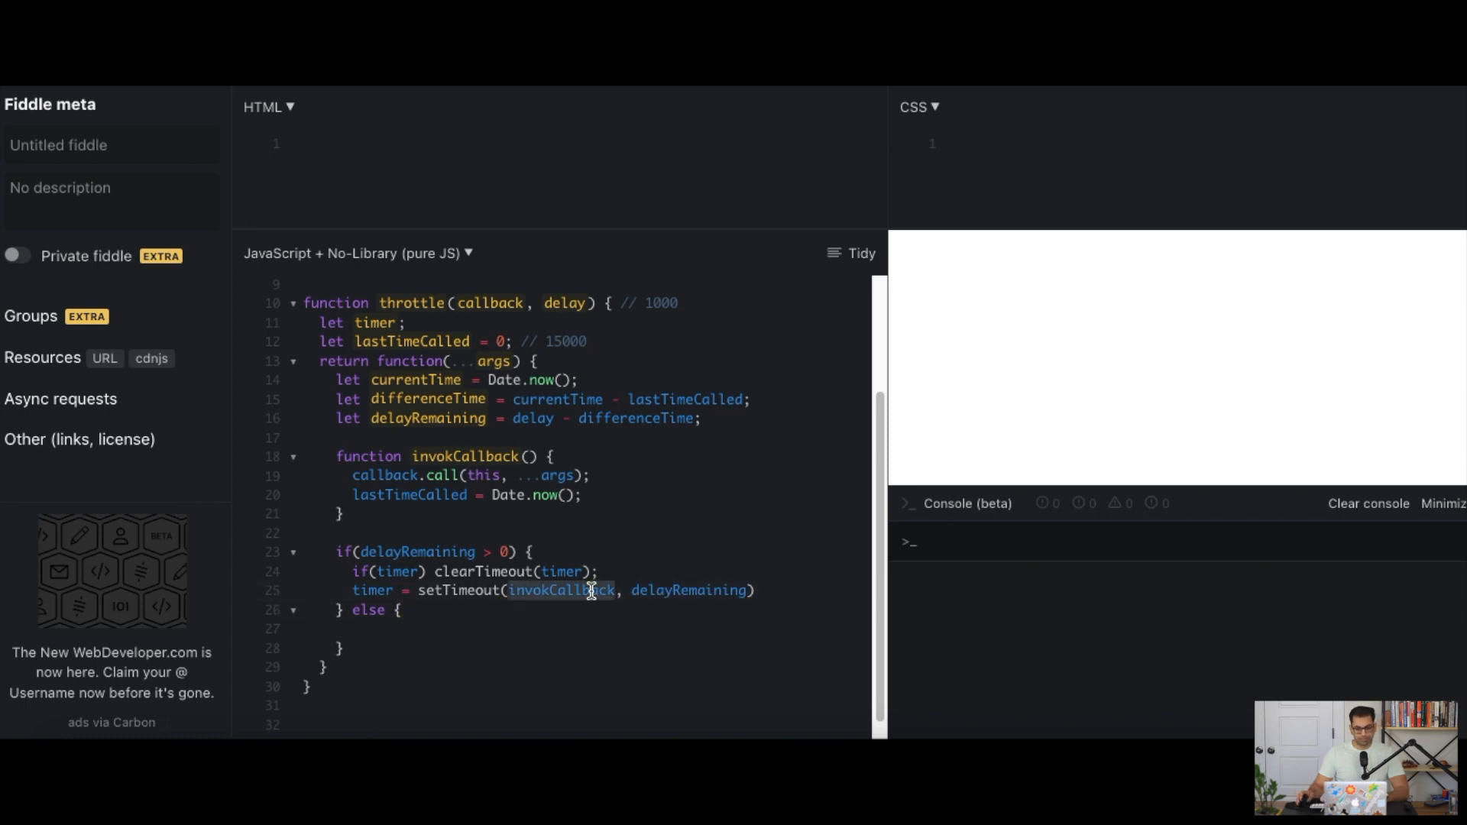
text(invokCallback())
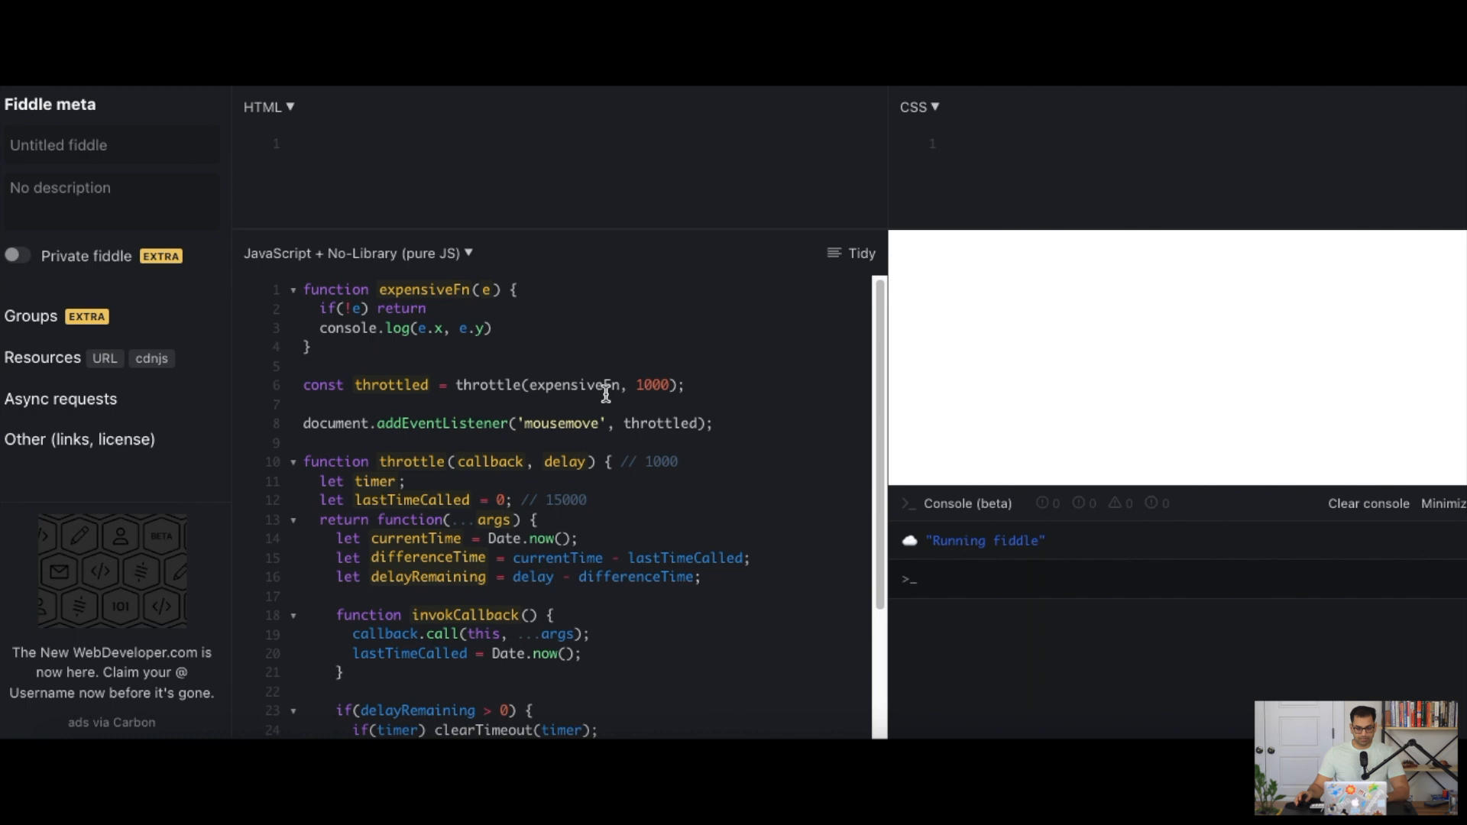
mouse_move(1083, 339)
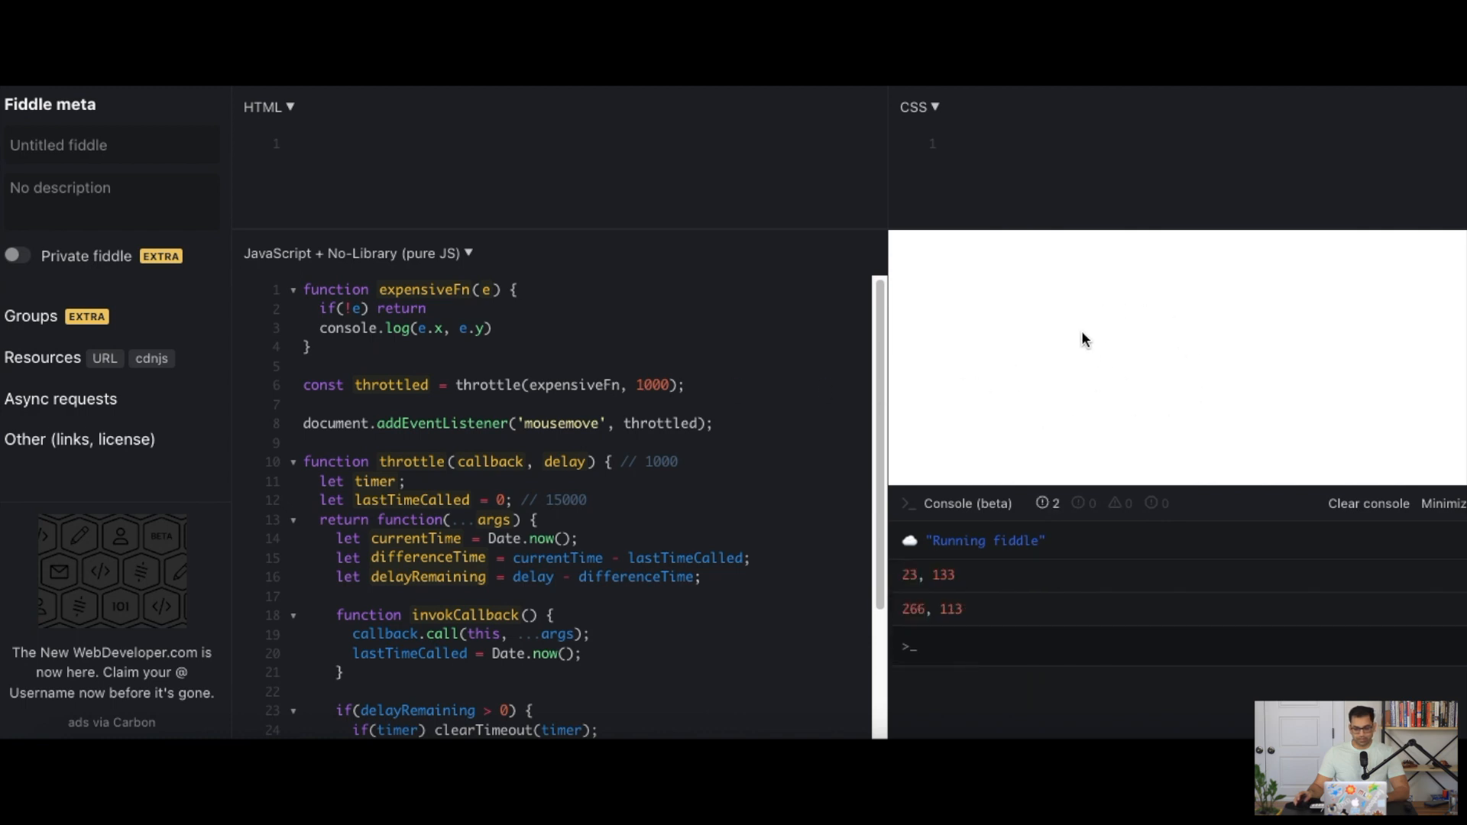